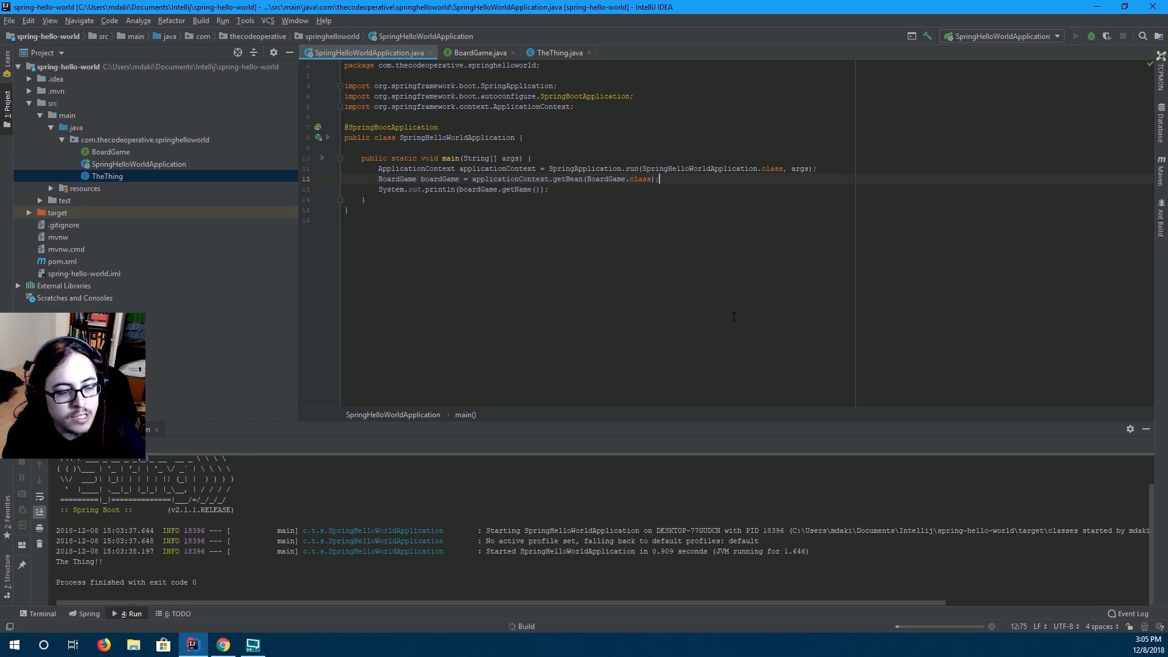
Rerun SpringHelloWorldApplication from the toolbar and watch it print 'The Thing!!'
{"action": "left_click", "coordinate": [1075, 36]}
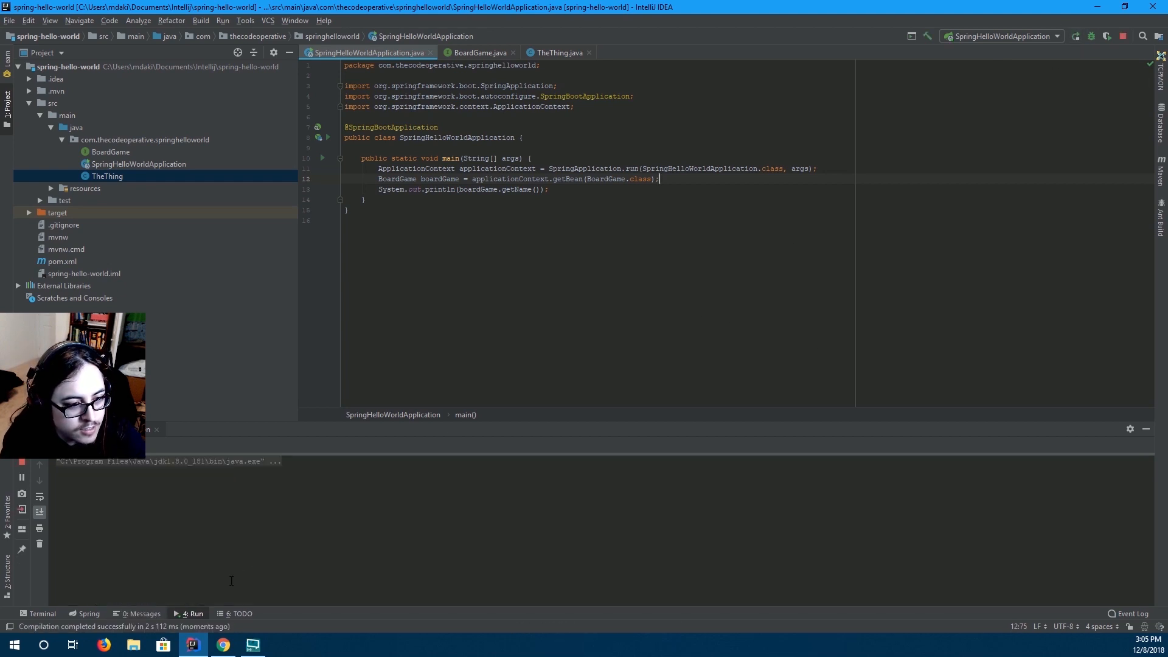
{"action": "left_click", "coordinate": [1075, 36]}
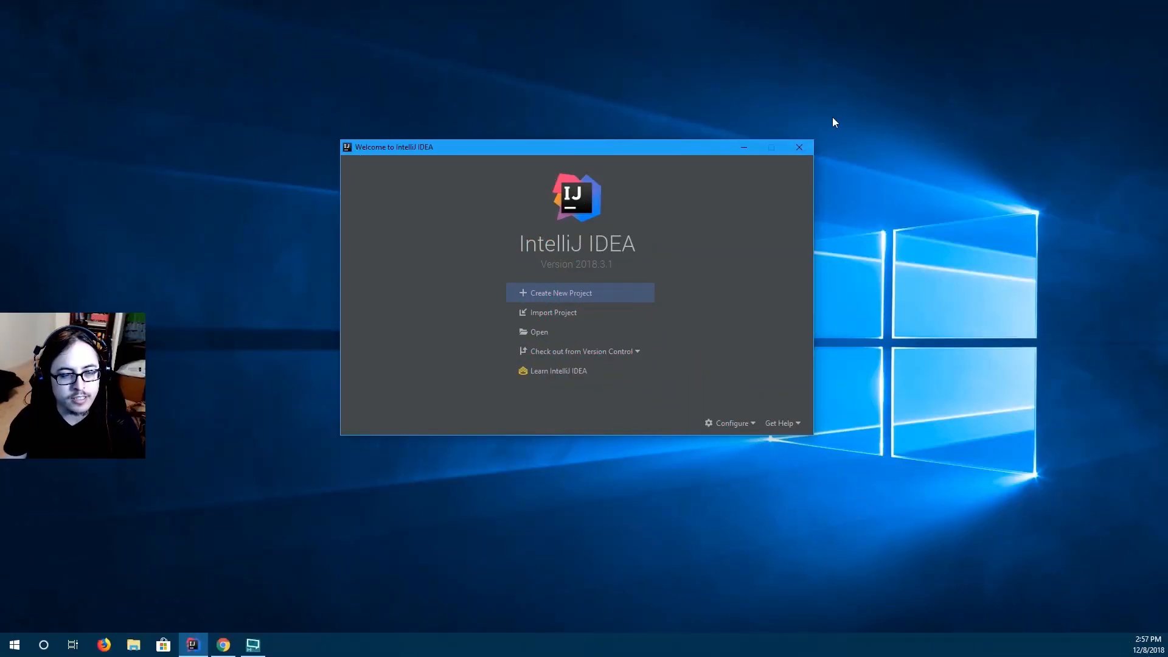
{"action": "mouse_move", "coordinate": [596, 518]}
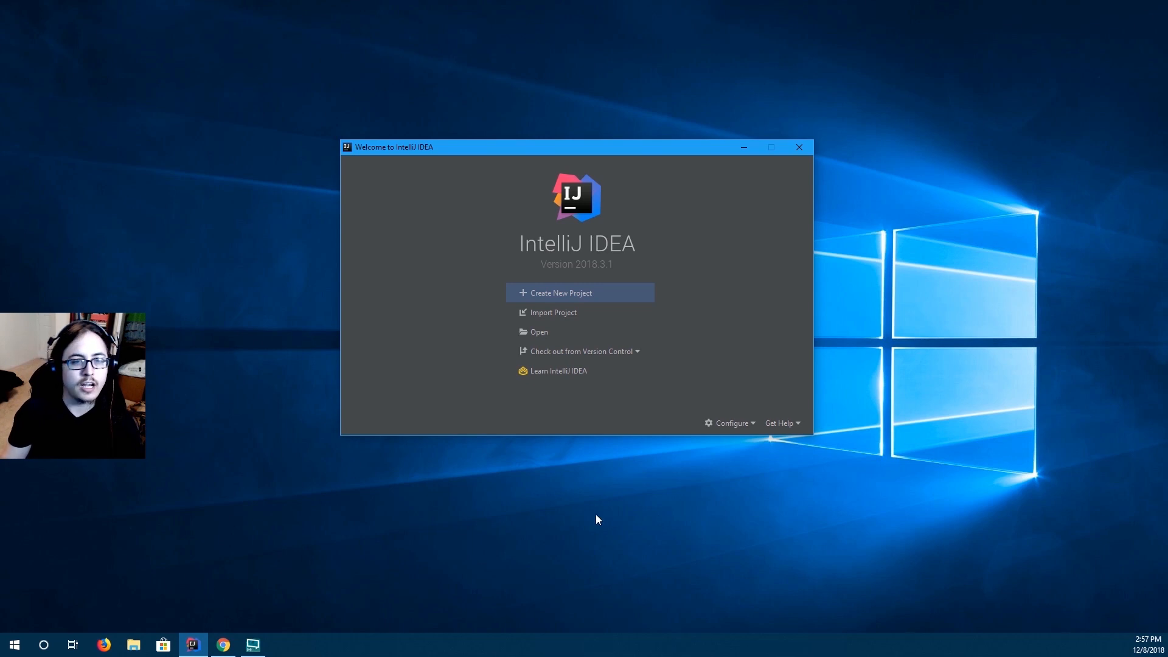
{"action": "mouse_move", "coordinate": [774, 213]}
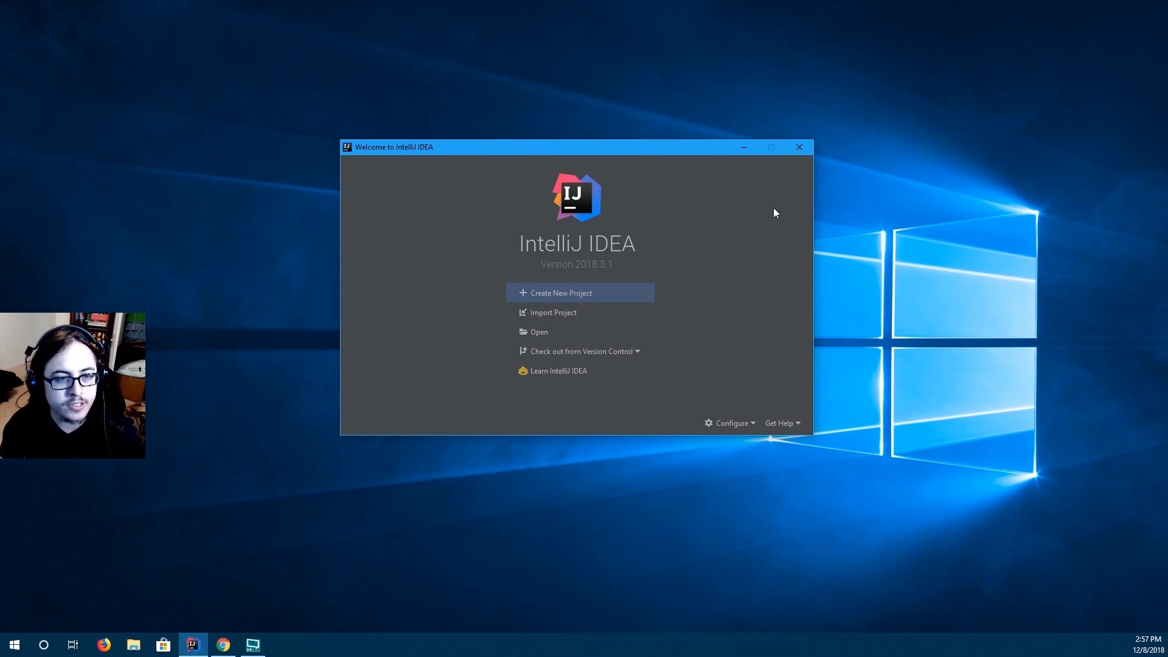
{"action": "mouse_move", "coordinate": [740, 202]}
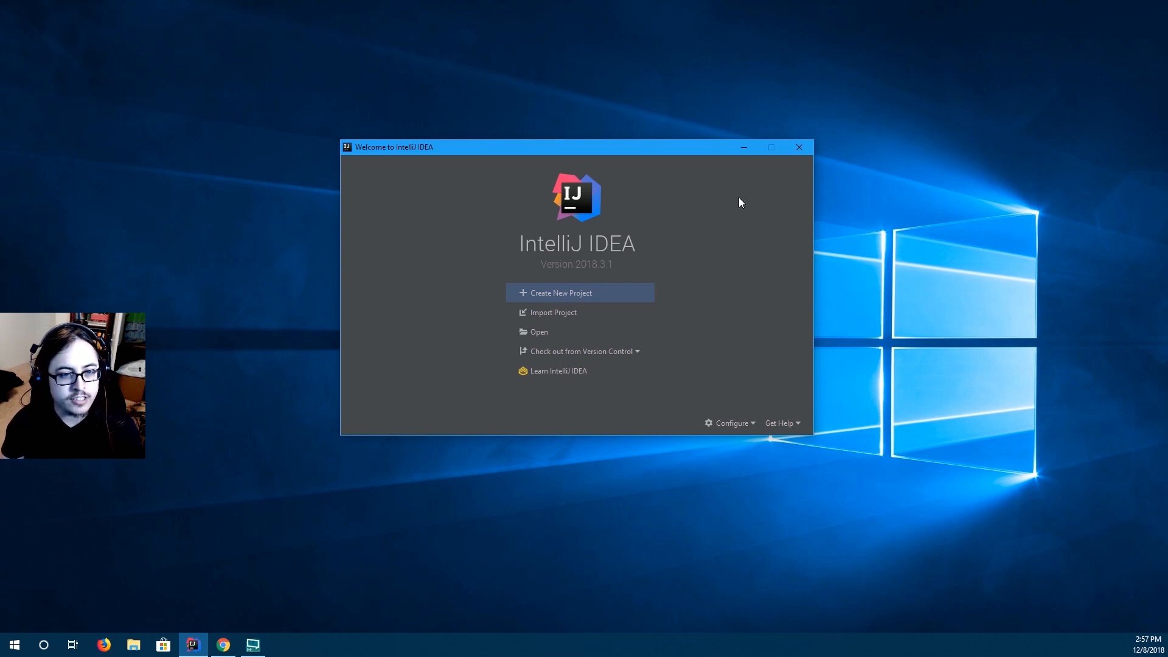
{"action": "mouse_move", "coordinate": [699, 281]}
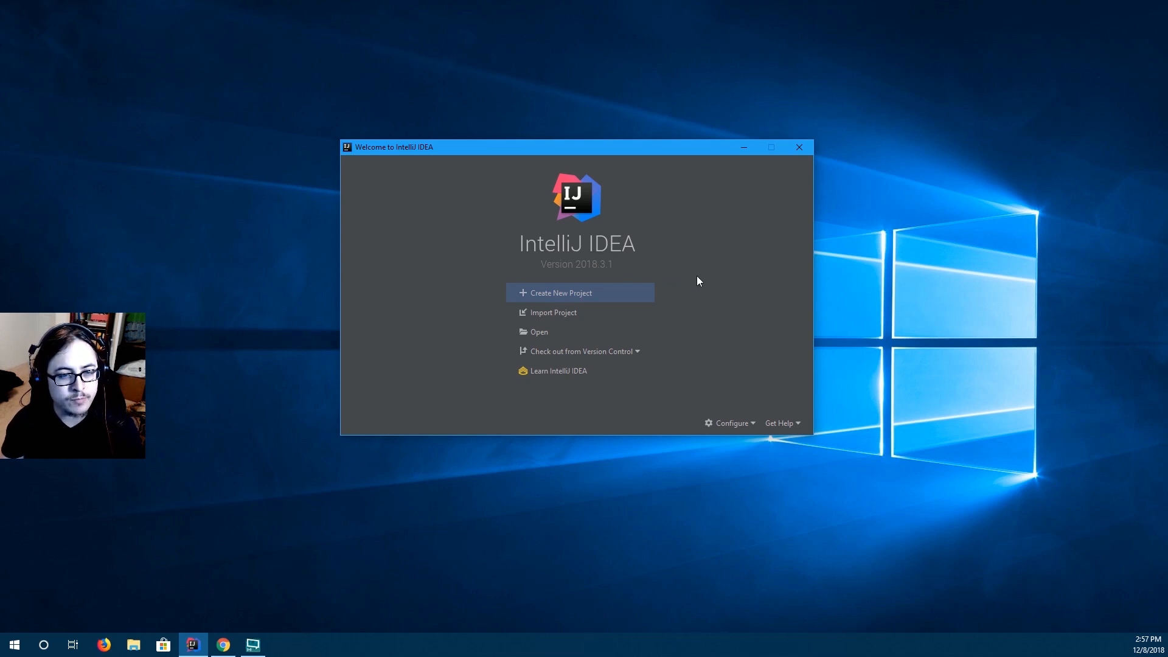
{"action": "mouse_move", "coordinate": [481, 257]}
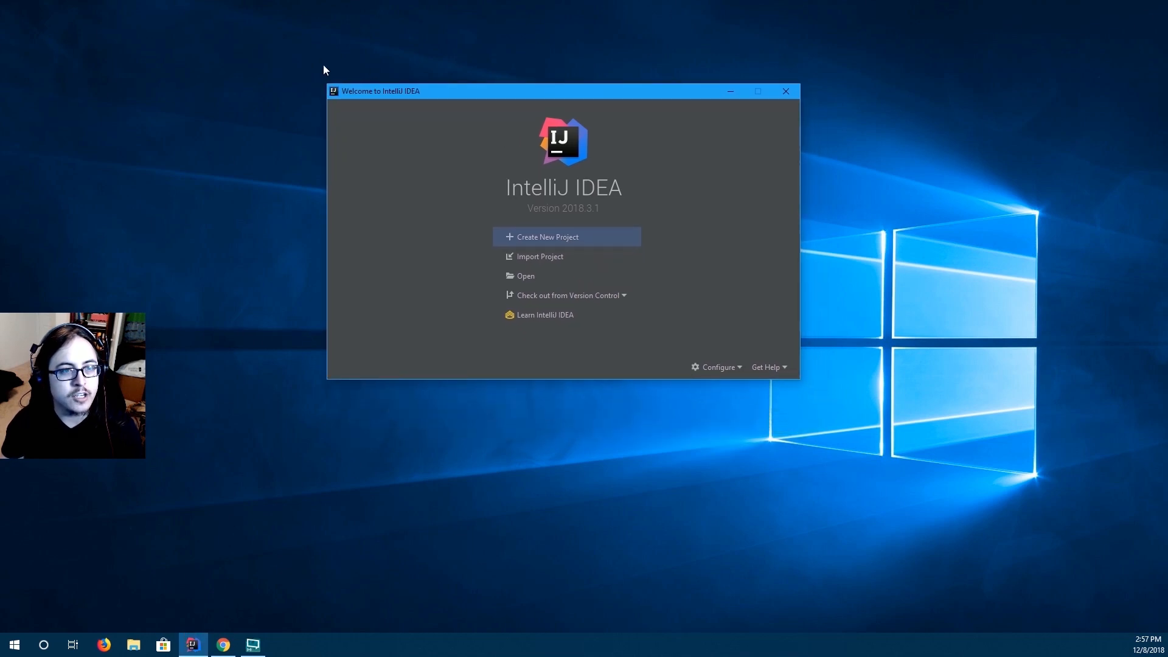
{"action": "mouse_move", "coordinate": [884, 302]}
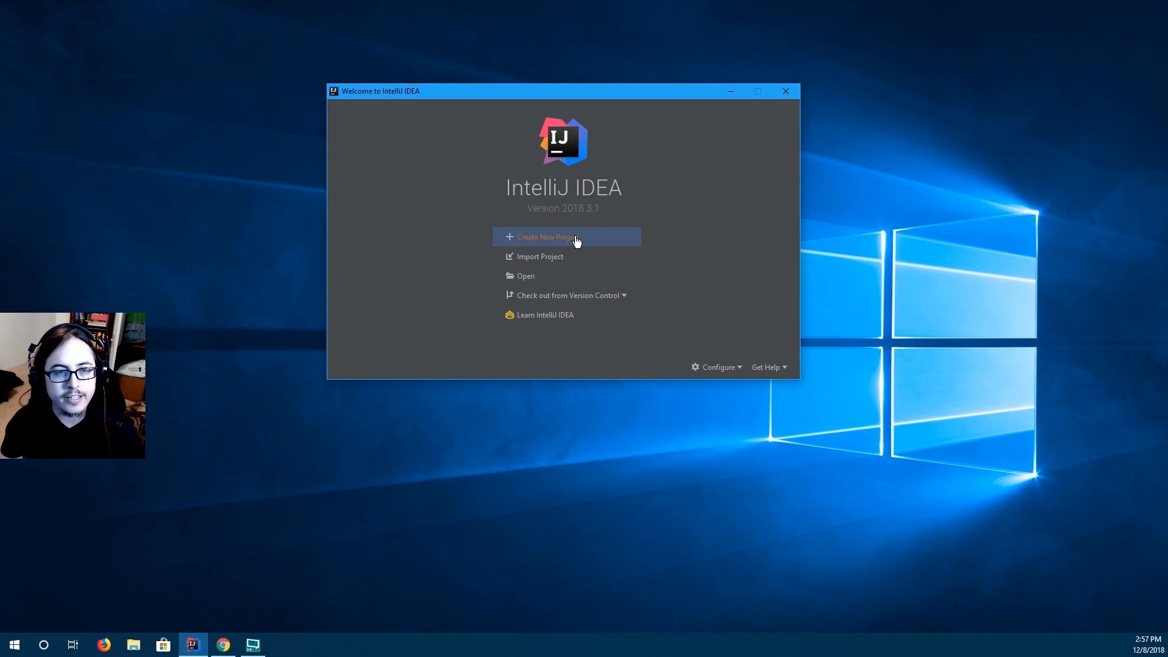
Create a new project of type Spring Initializr, keeping the default start.spring.io URL
{"action": "left_click", "coordinate": [549, 237]}
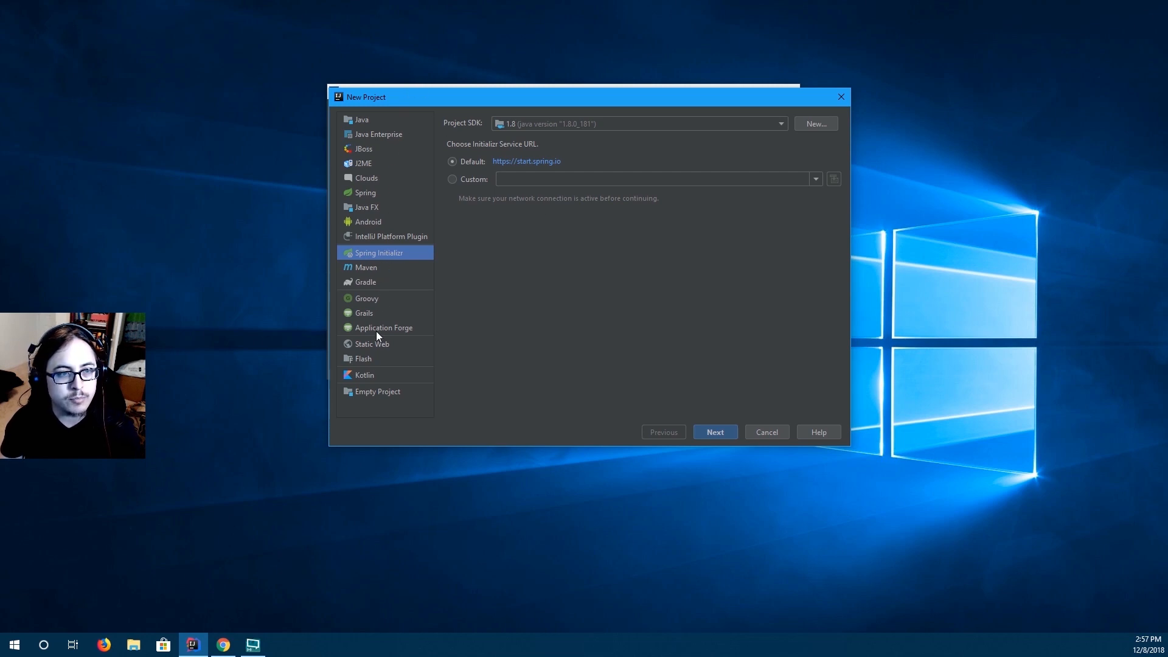
{"action": "mouse_move", "coordinate": [384, 227]}
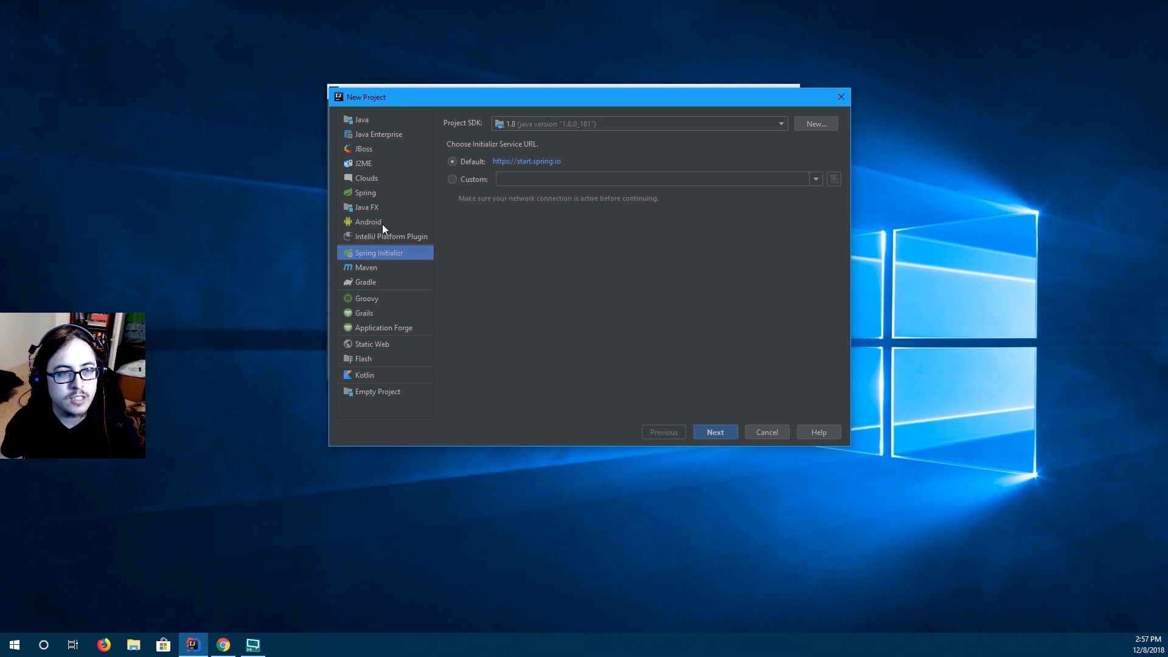
{"action": "mouse_move", "coordinate": [514, 275]}
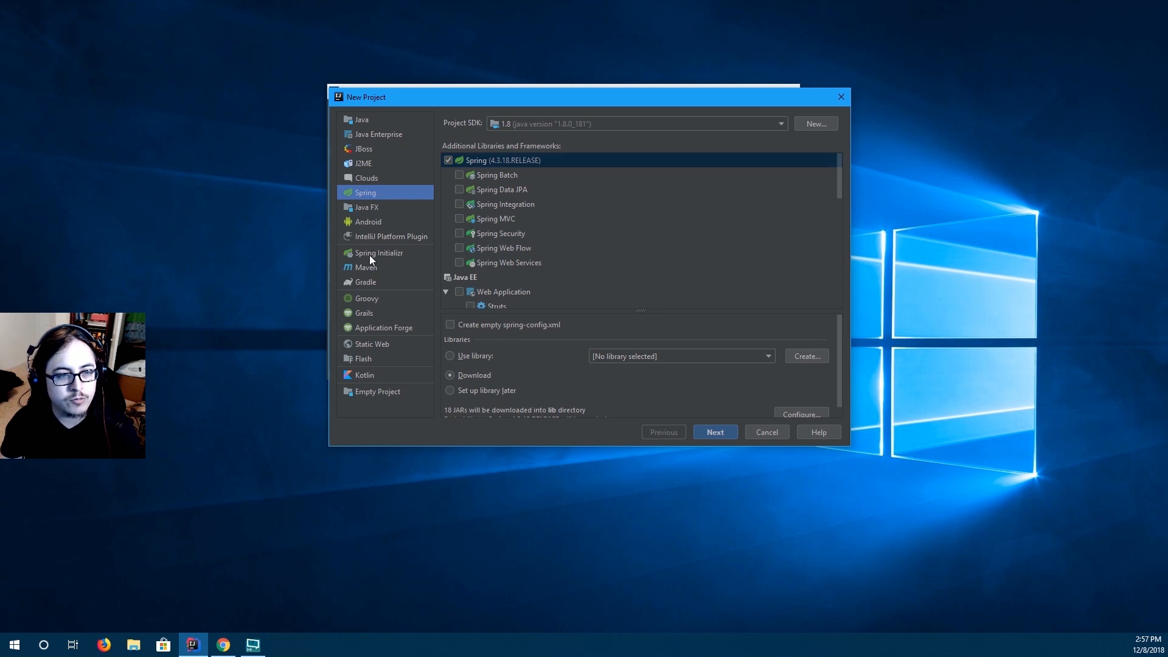
{"action": "left_click", "coordinate": [378, 252]}
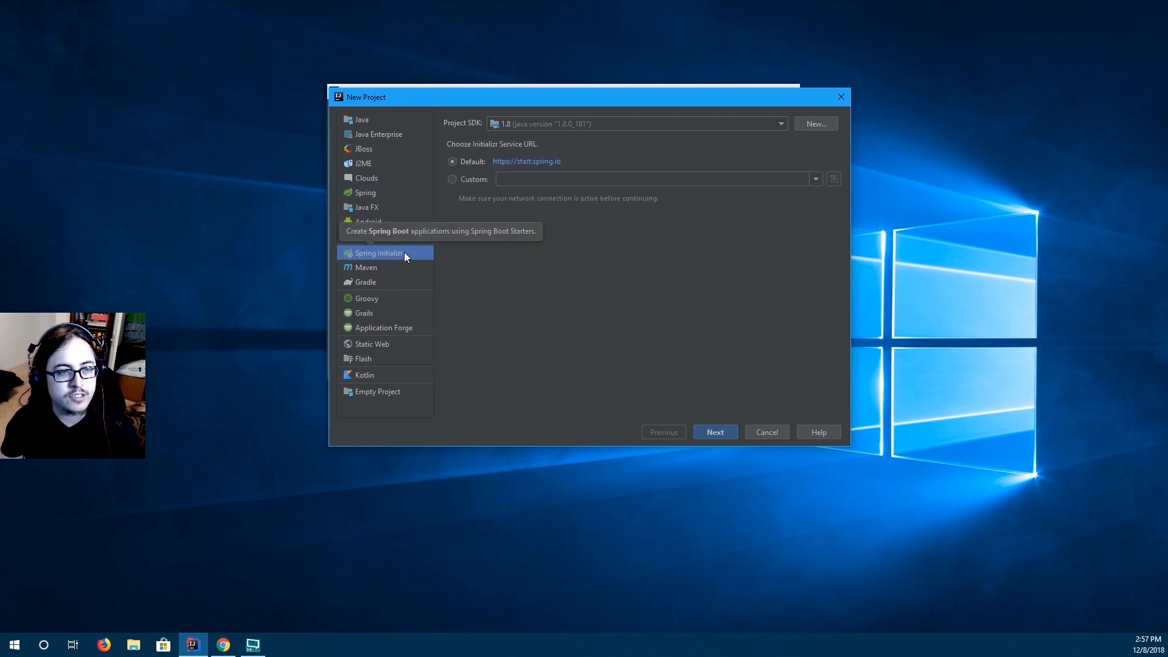
{"action": "mouse_move", "coordinate": [445, 257]}
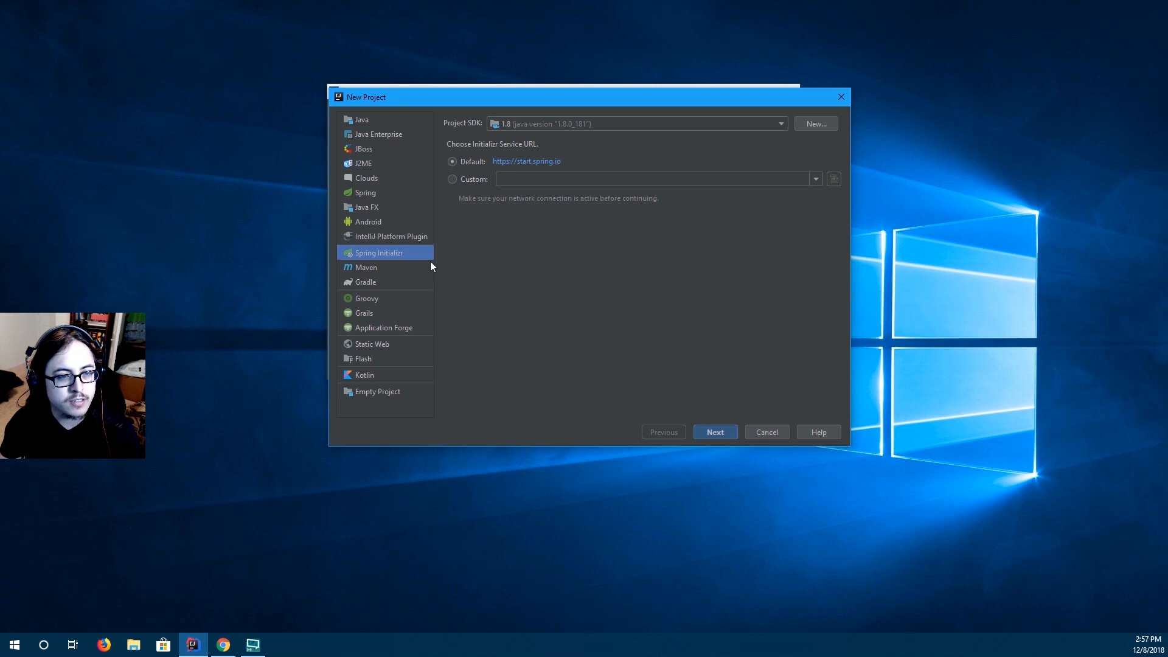
{"action": "mouse_move", "coordinate": [471, 259]}
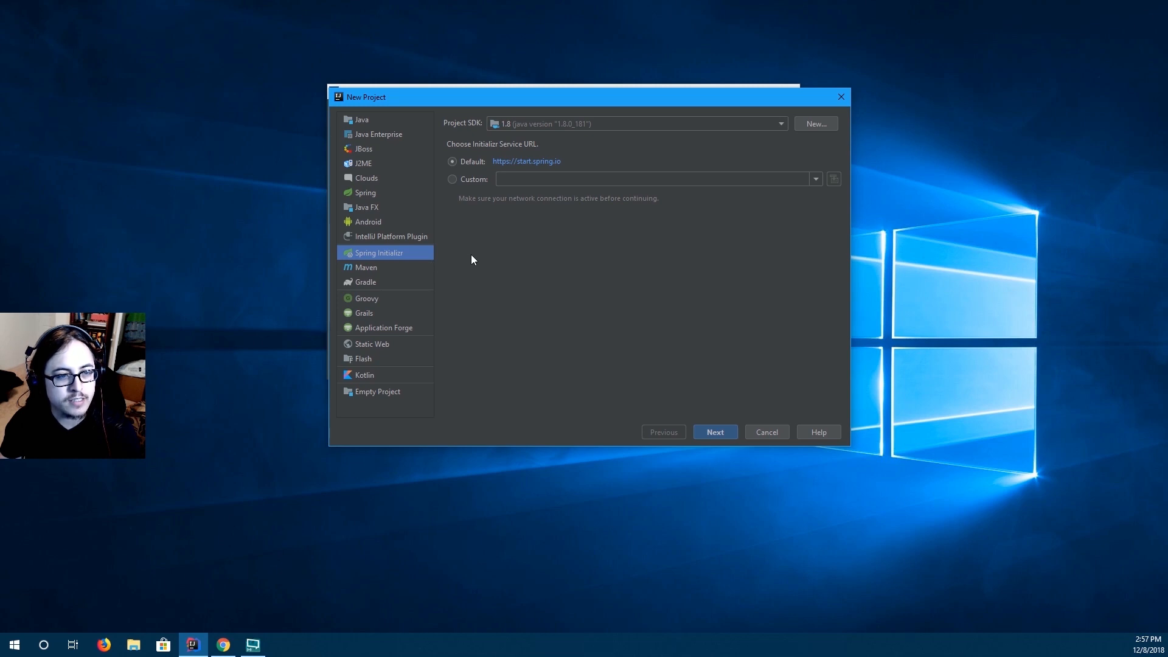
{"action": "mouse_move", "coordinate": [540, 335]}
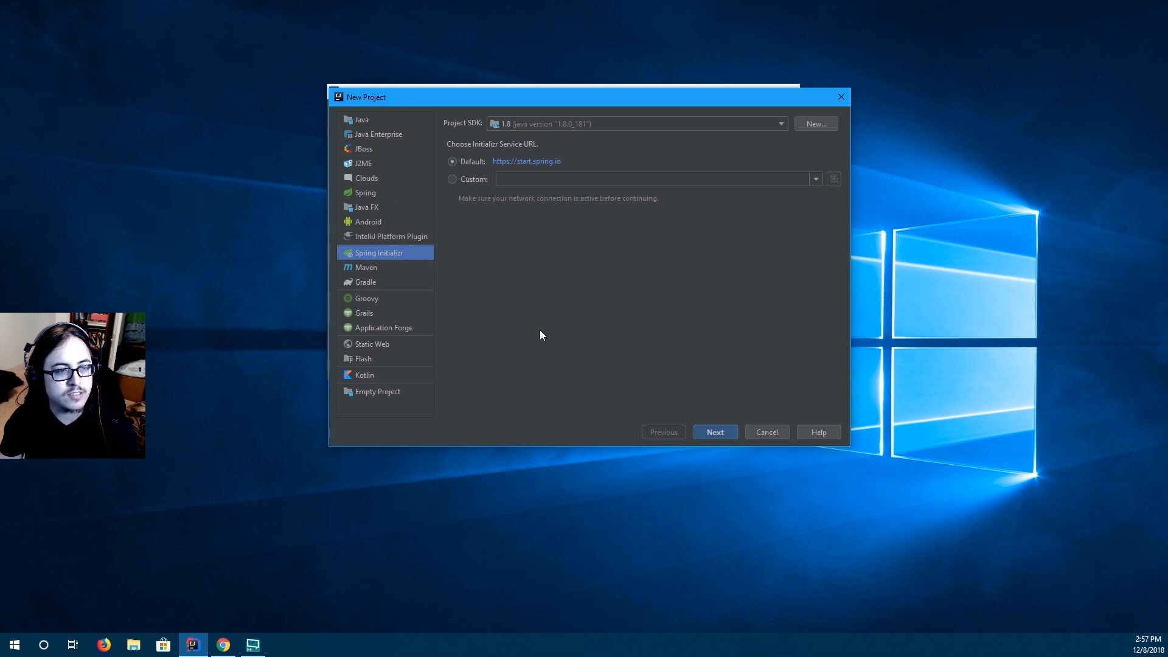
{"action": "mouse_move", "coordinate": [658, 404]}
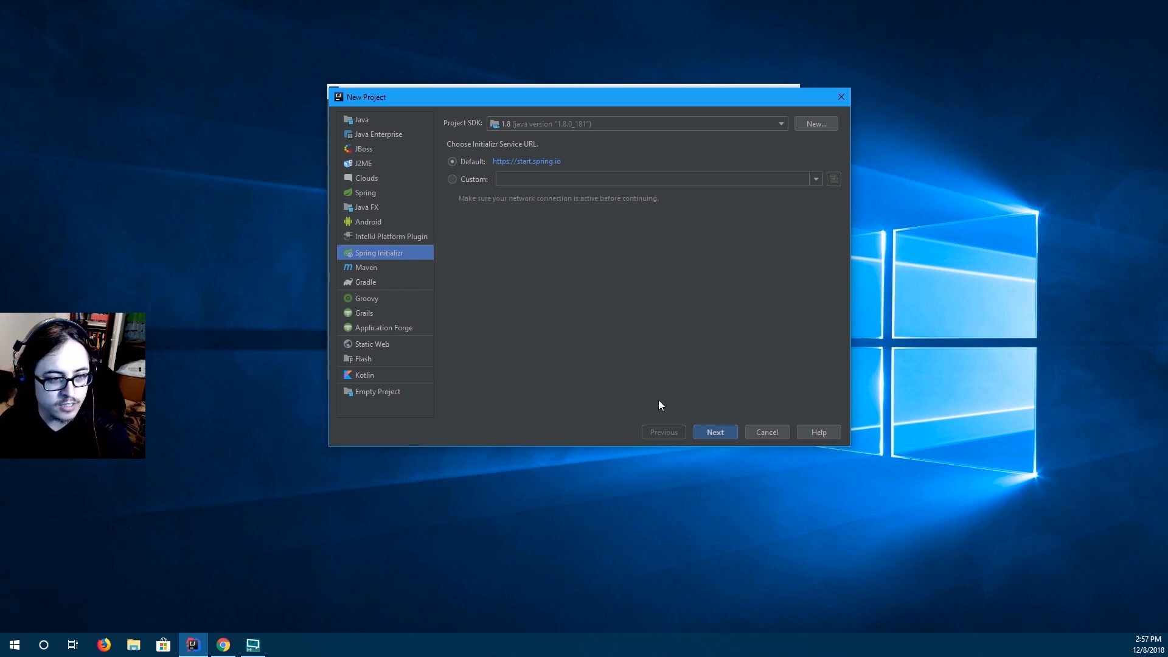
{"action": "mouse_move", "coordinate": [462, 270]}
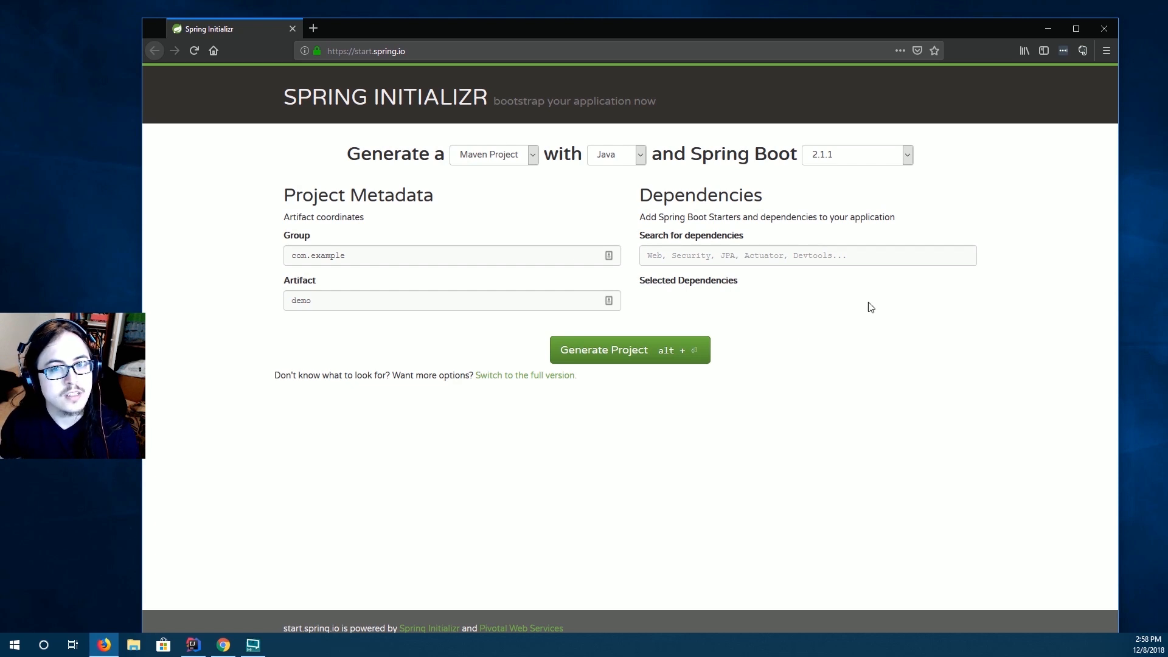
{"action": "mouse_move", "coordinate": [388, 79]}
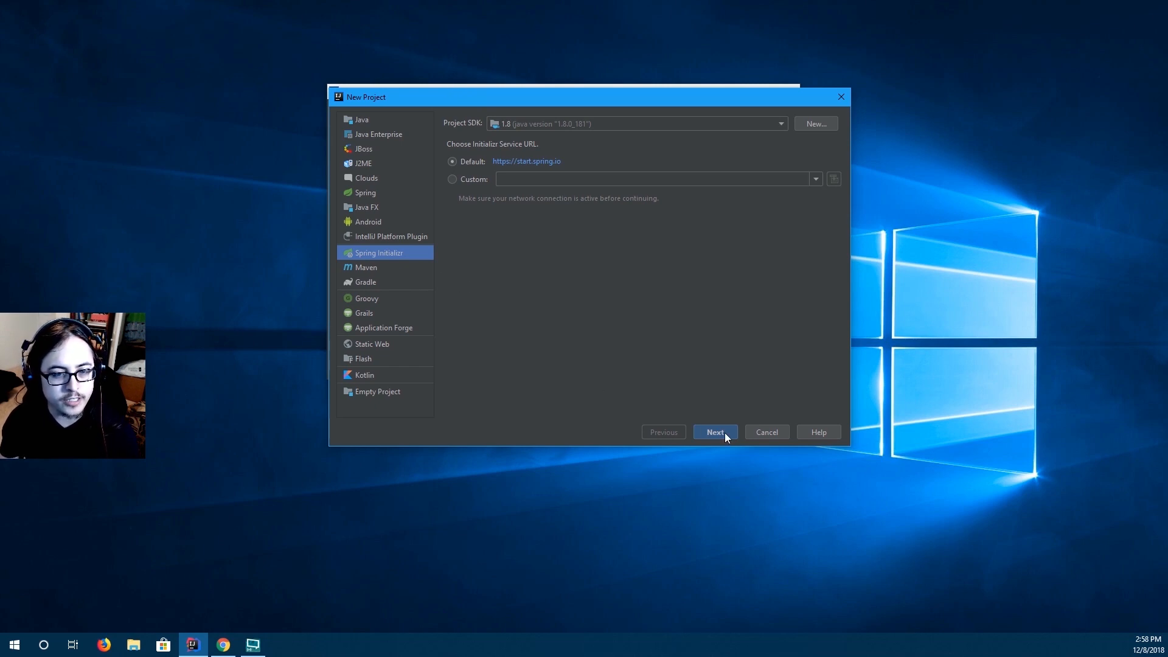
Set group to com.thecodeoperative and artifact to spring-hello-world
{"action": "left_click", "coordinate": [714, 432]}
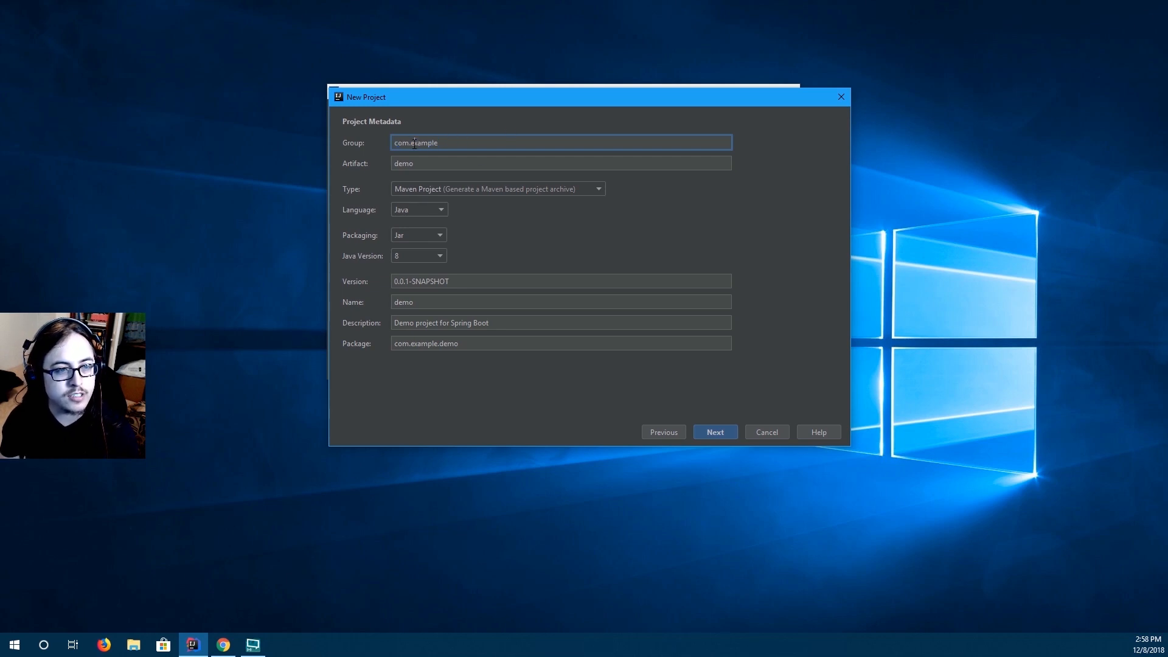
{"action": "double_click", "coordinate": [424, 143]}
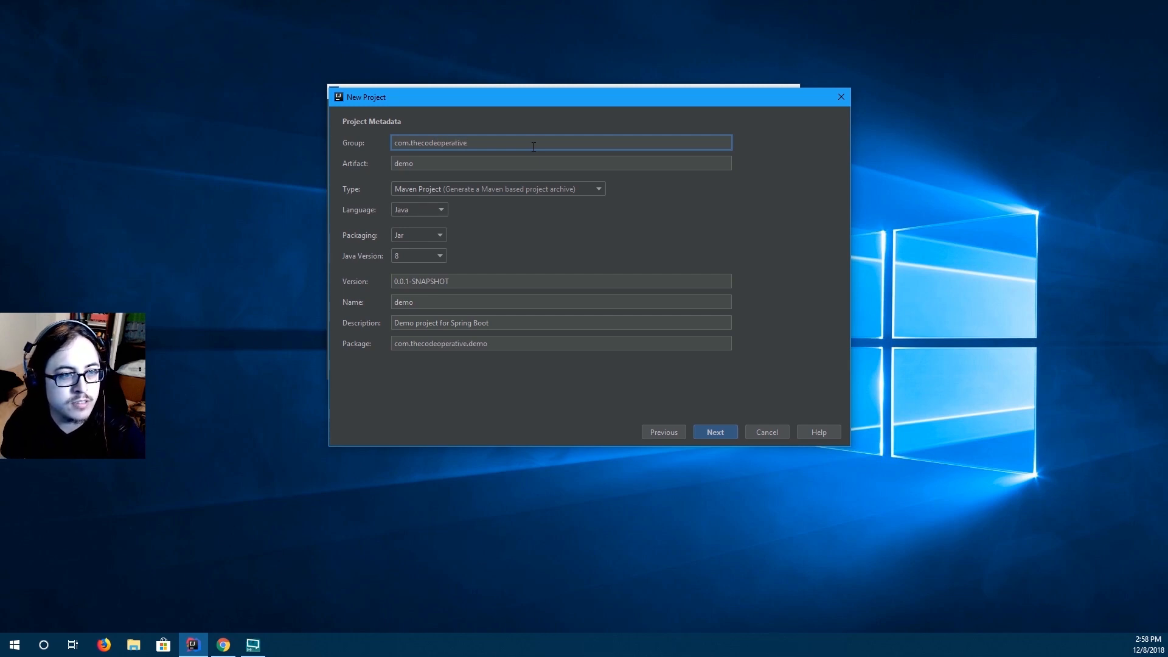
{"action": "triple_click", "coordinate": [431, 142]}
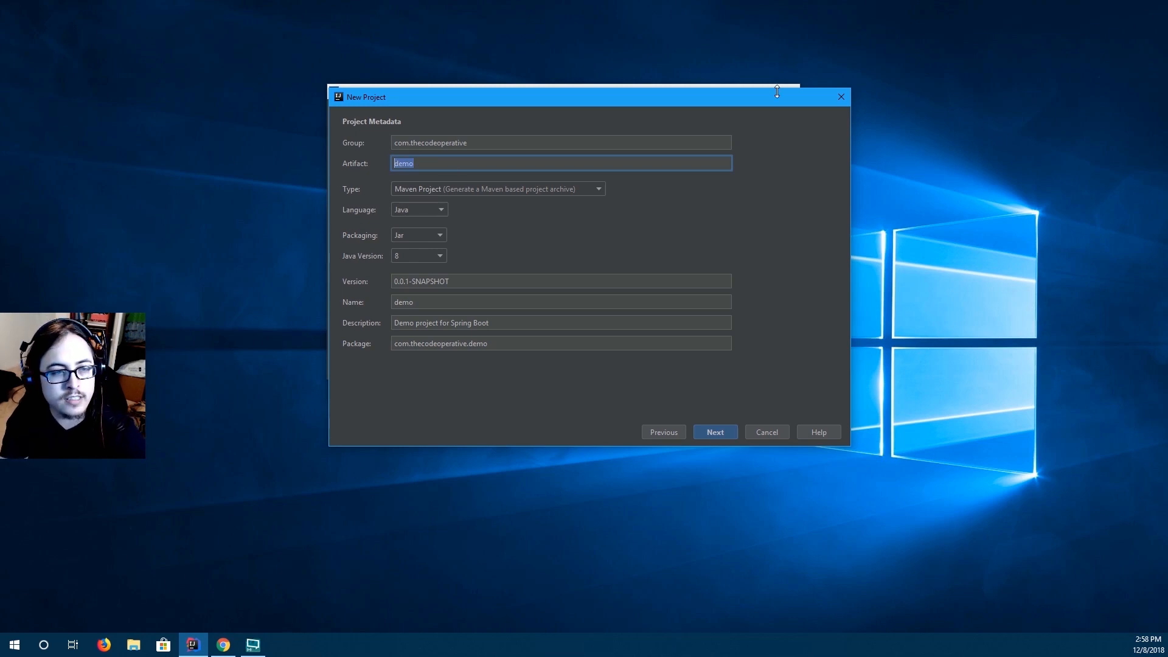
{"action": "type", "text": "spring-hello-world"}
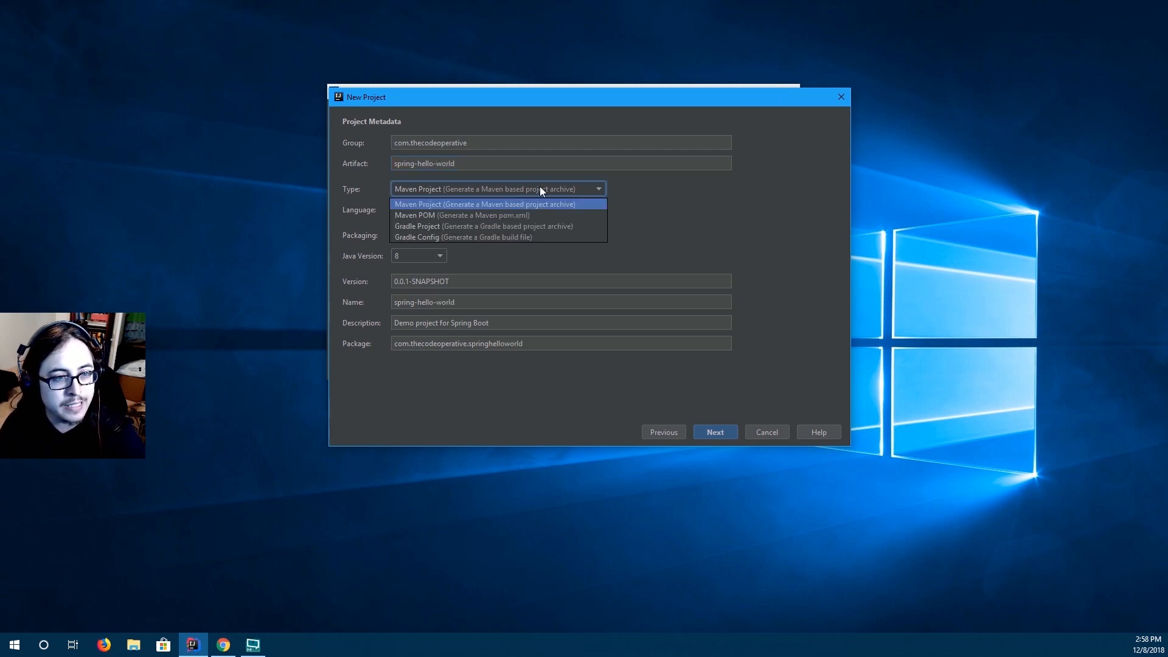
{"action": "mouse_move", "coordinate": [462, 216]}
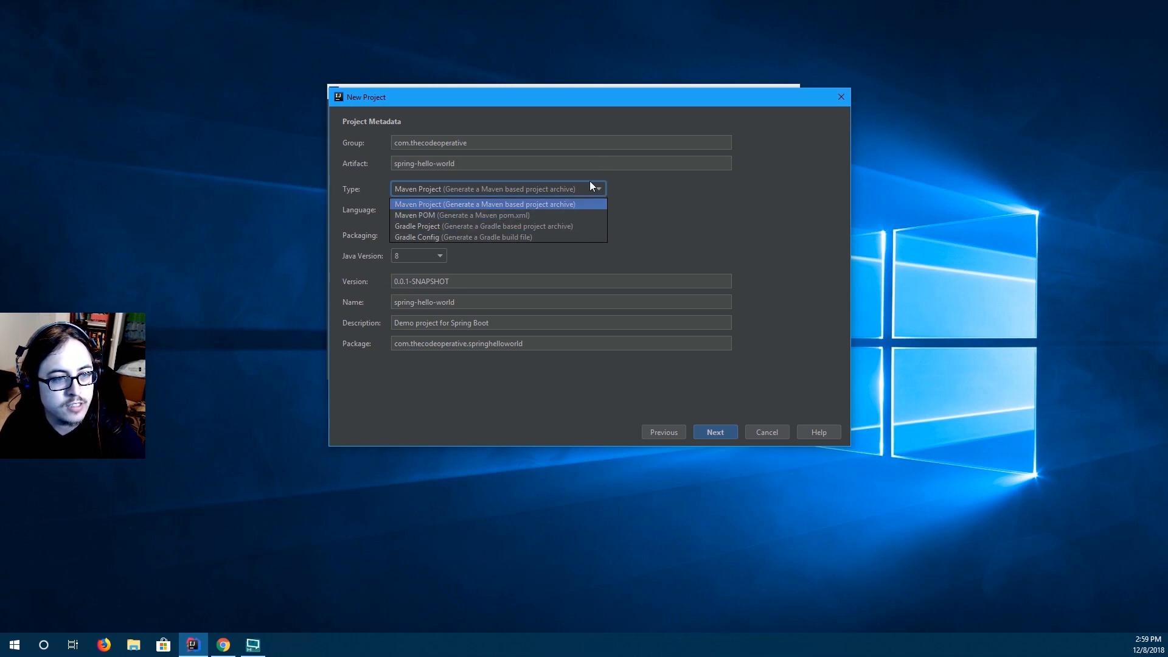
Keep Maven Project type and set the description to 'Spring Hello World App'
{"action": "left_click", "coordinate": [485, 204]}
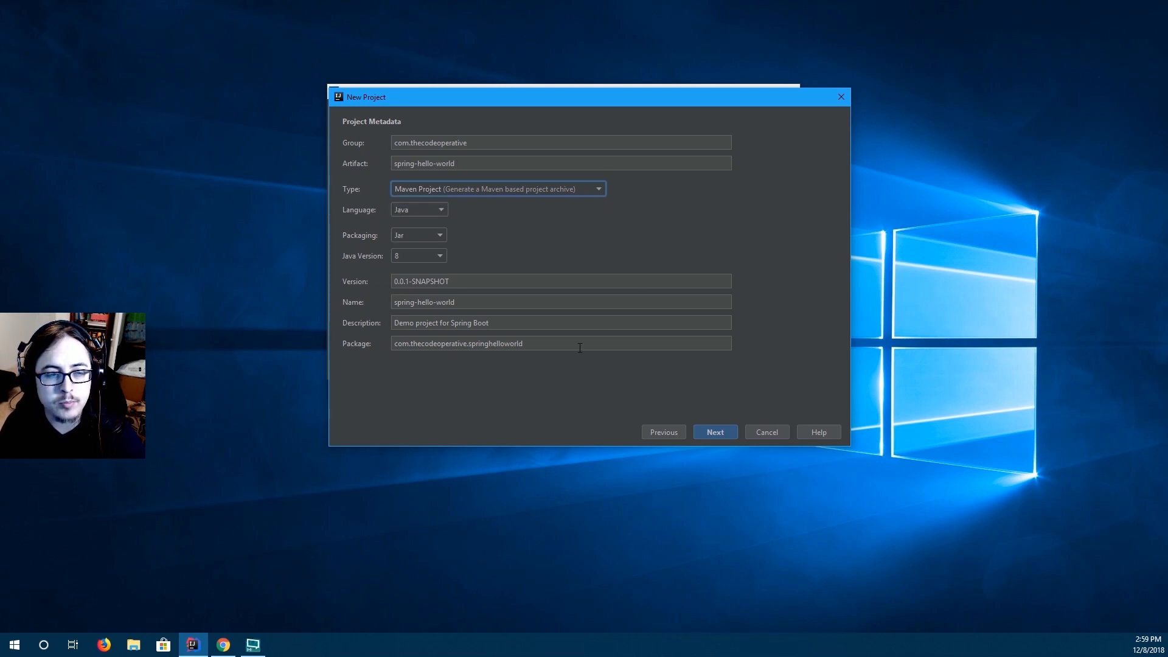
{"action": "mouse_move", "coordinate": [574, 227]}
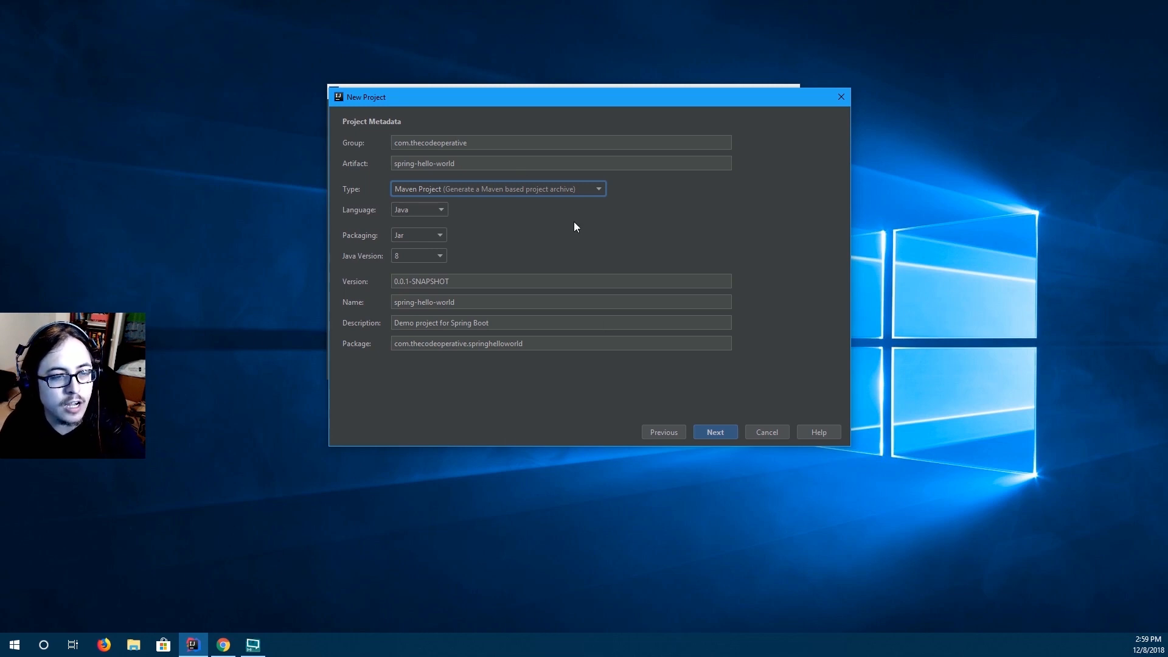
{"action": "mouse_move", "coordinate": [606, 274]}
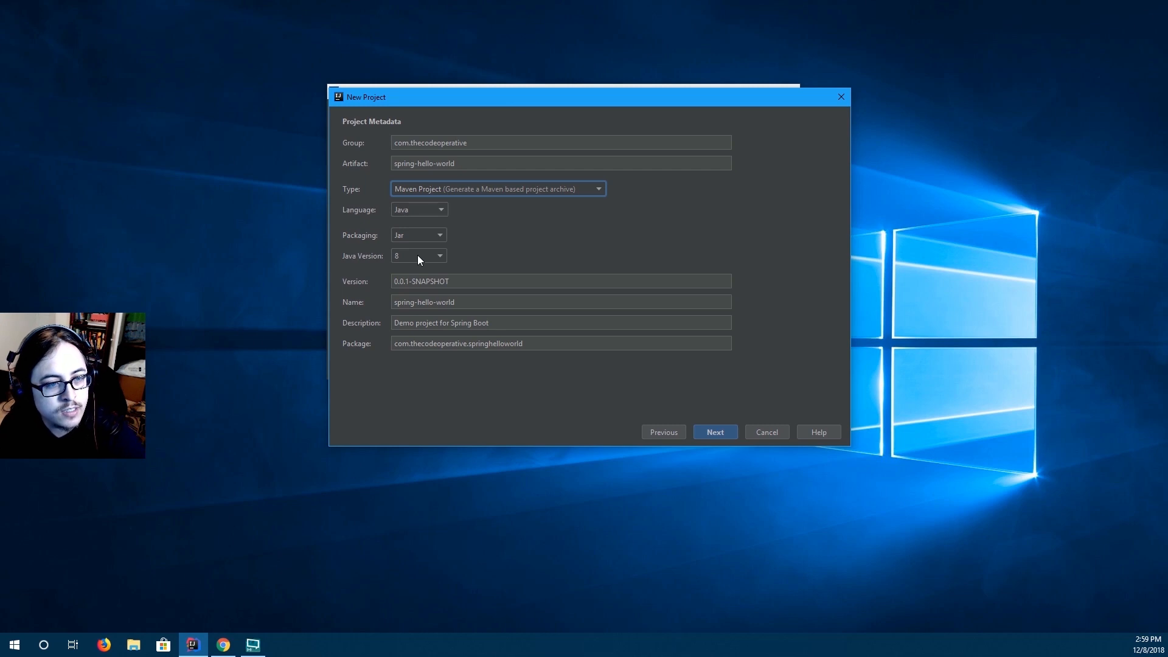
{"action": "left_click", "coordinate": [419, 255]}
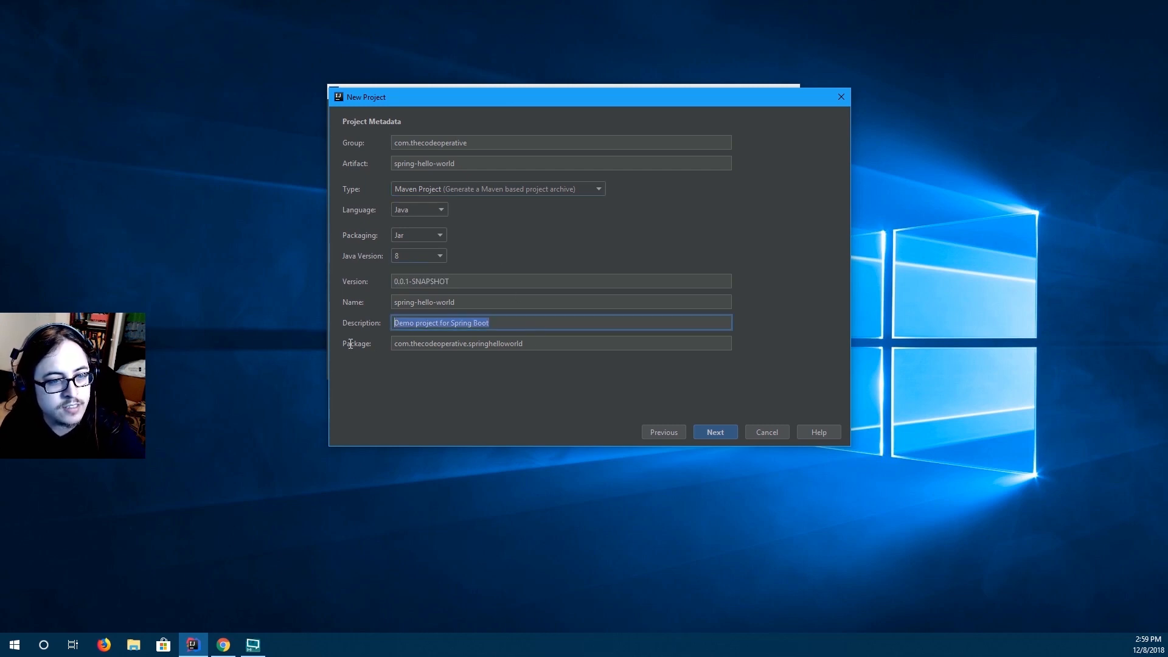
{"action": "mouse_move", "coordinate": [886, 348]}
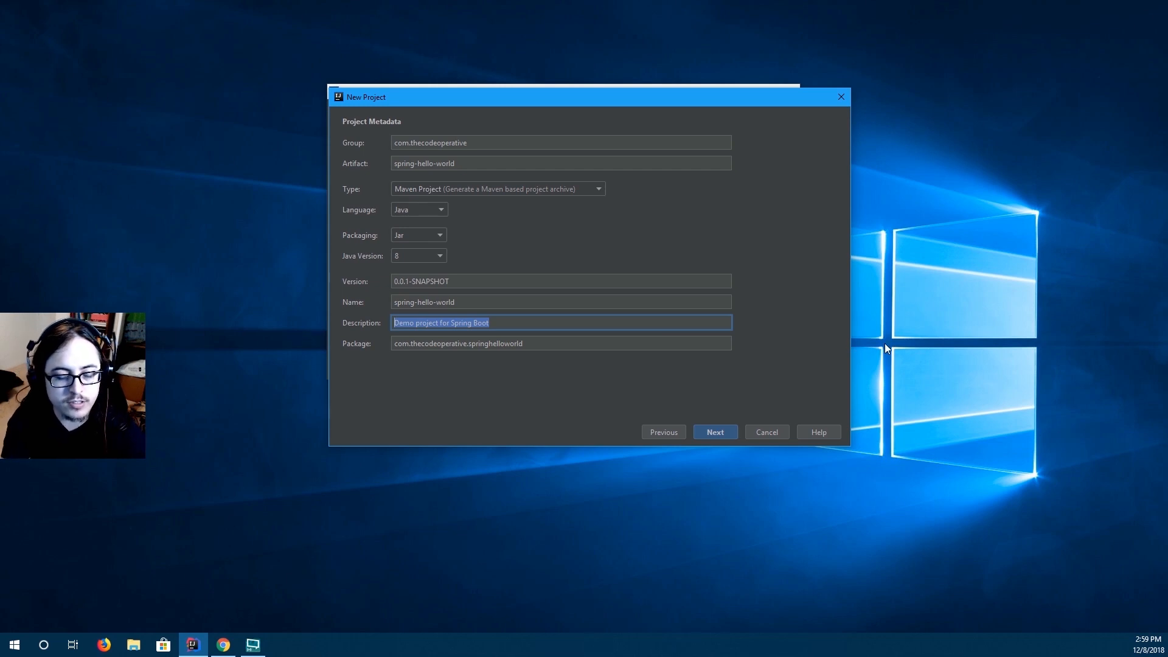
{"action": "type", "text": "Spring Hello World"}
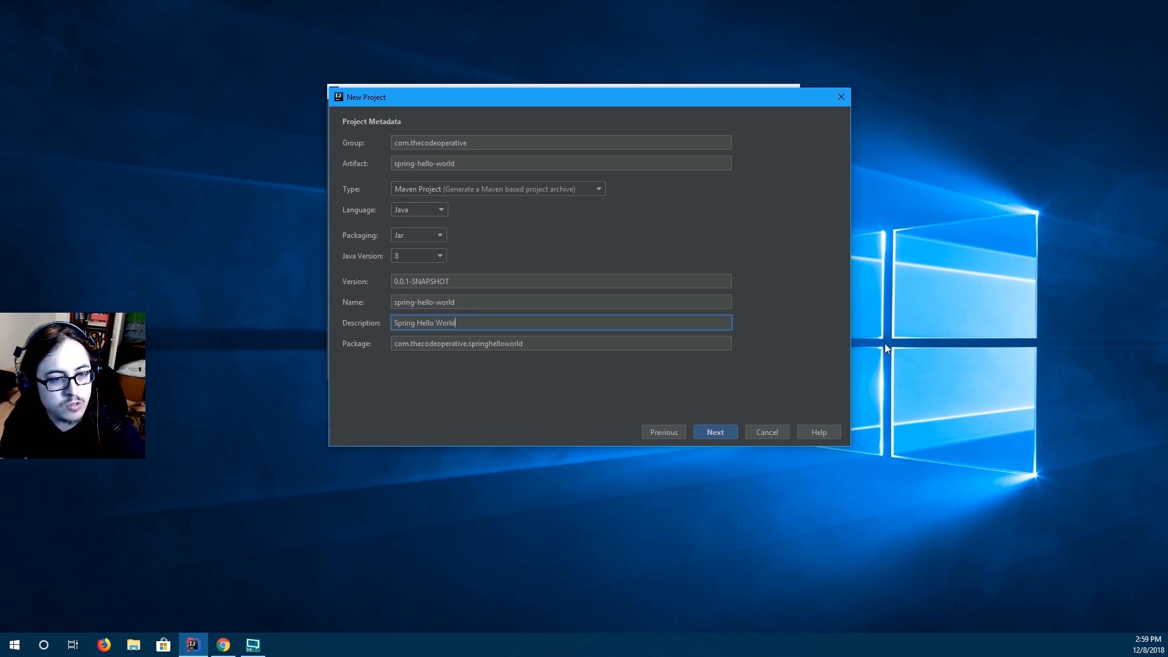
{"action": "type", "text": "App"}
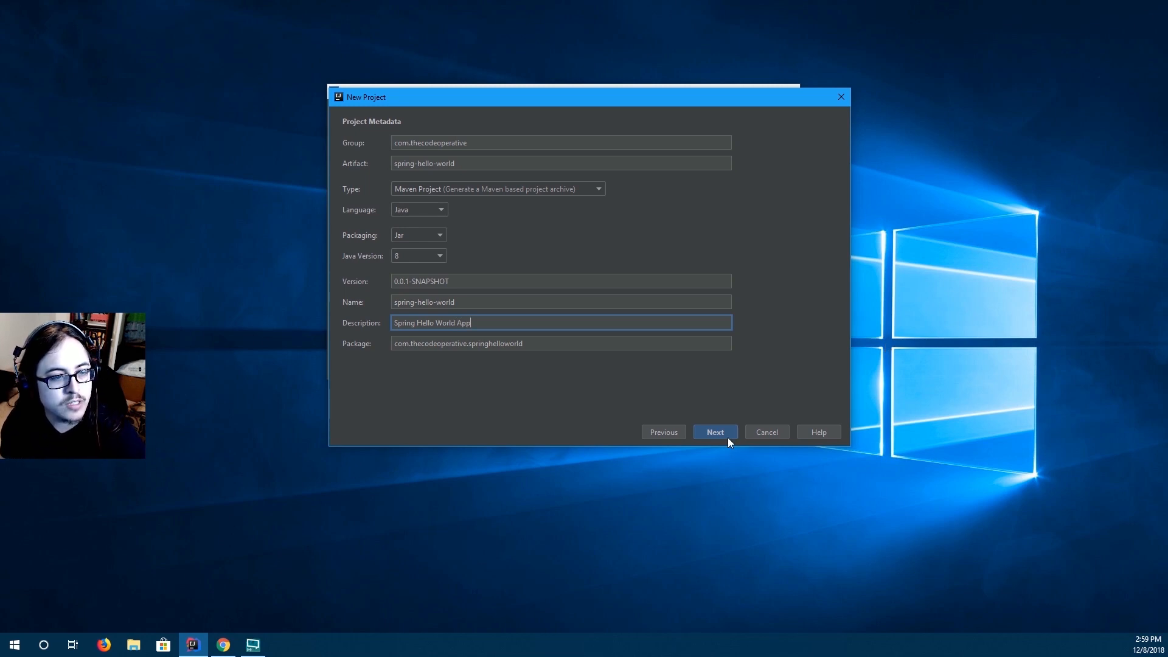
Reach the Spring Boot 2.1.1 Dependencies step, browsing Web and Core without selecting anything
{"action": "left_click", "coordinate": [714, 432]}
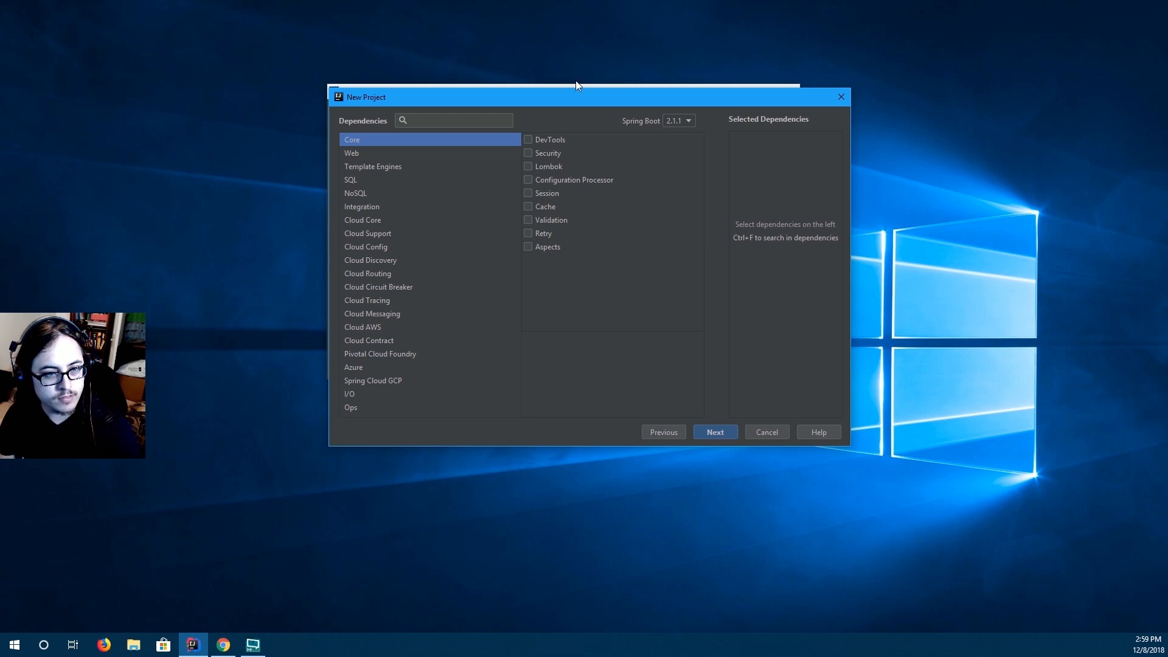
{"action": "left_click", "coordinate": [352, 153]}
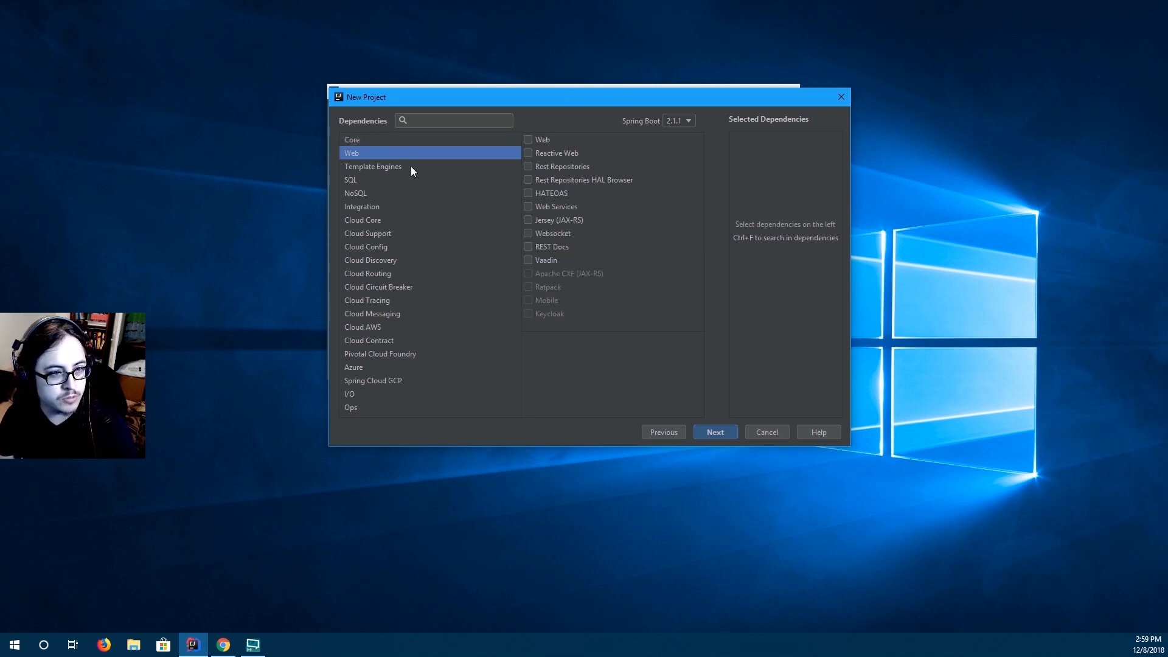
{"action": "mouse_move", "coordinate": [427, 153]}
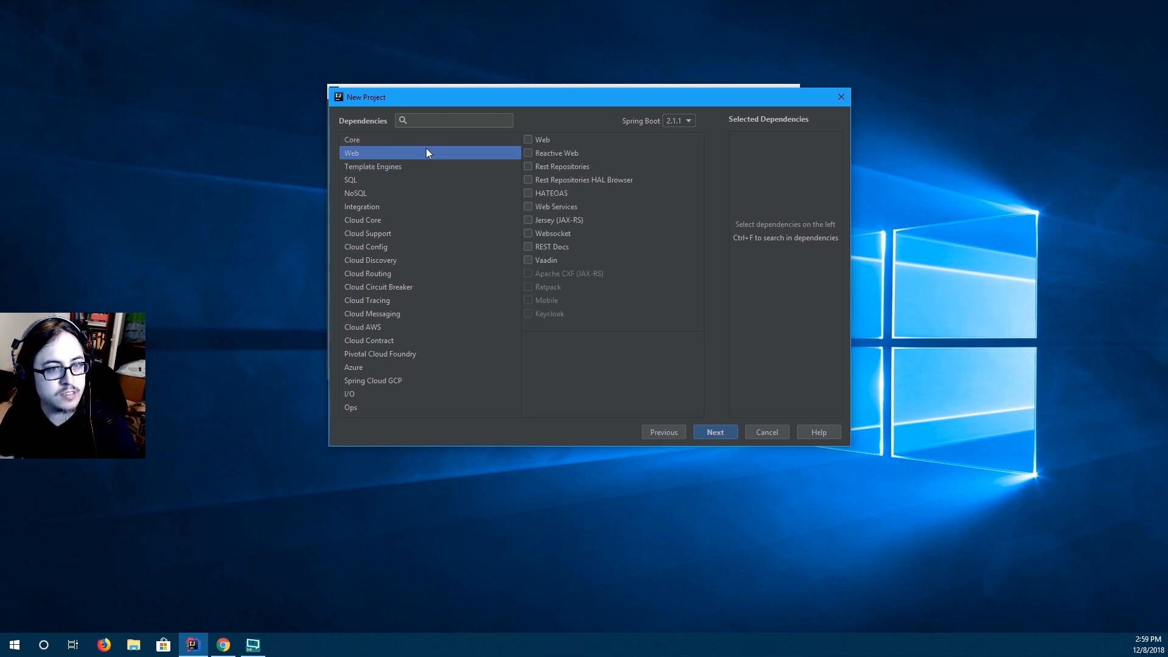
{"action": "left_click", "coordinate": [352, 139]}
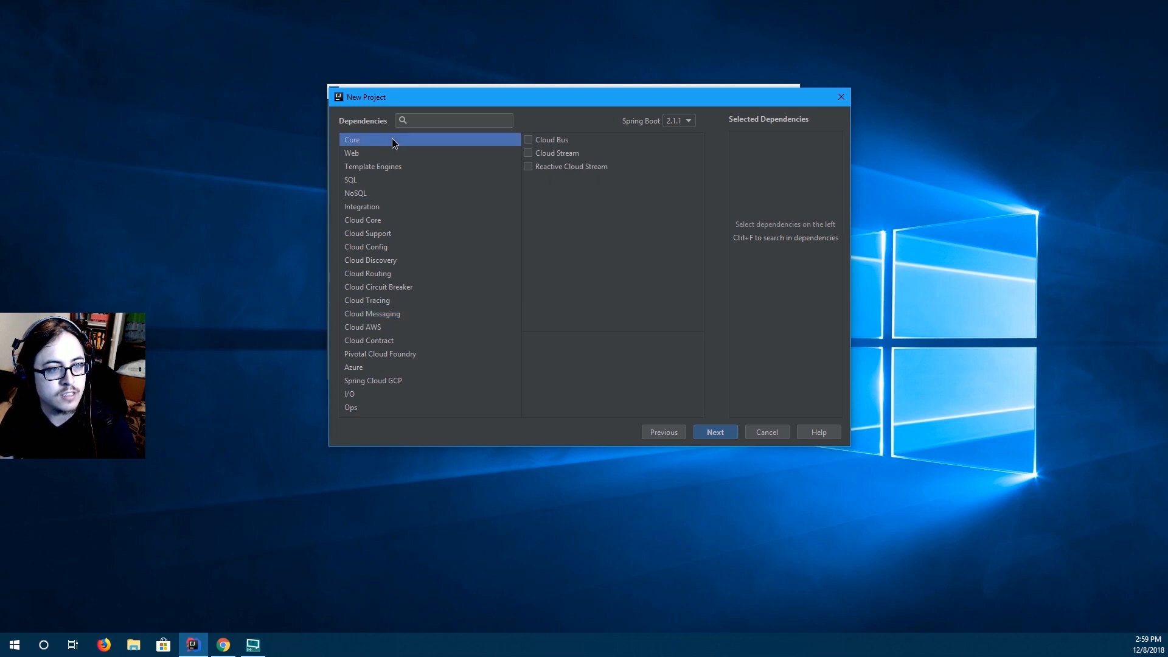
{"action": "left_click", "coordinate": [677, 120]}
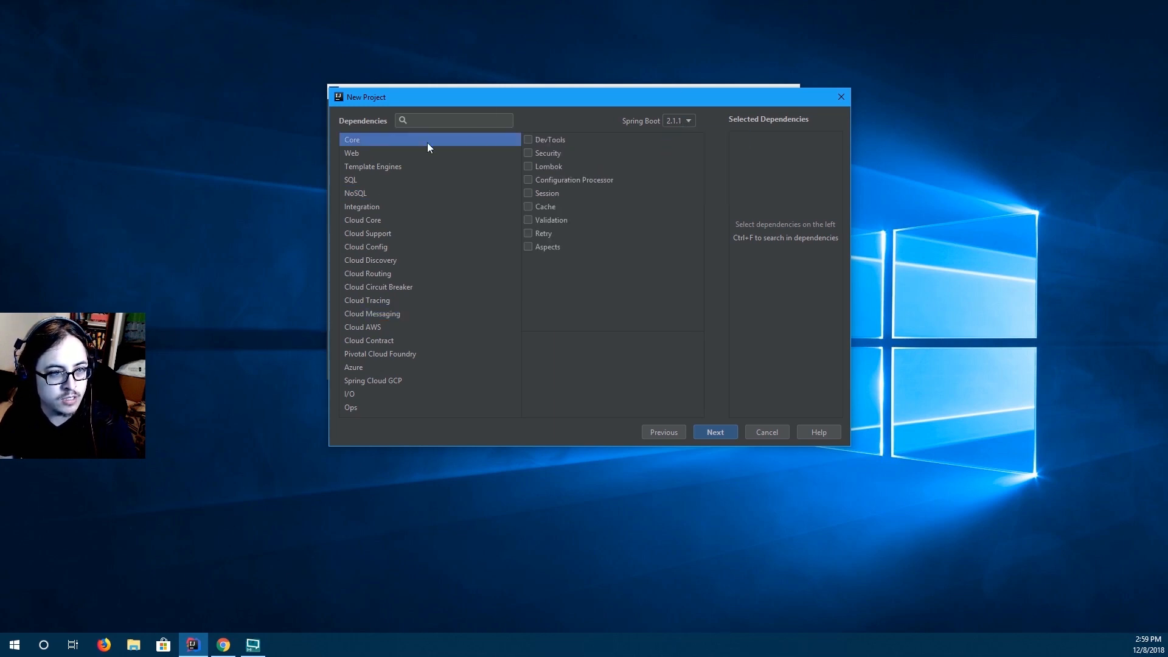
{"action": "mouse_move", "coordinate": [704, 404]}
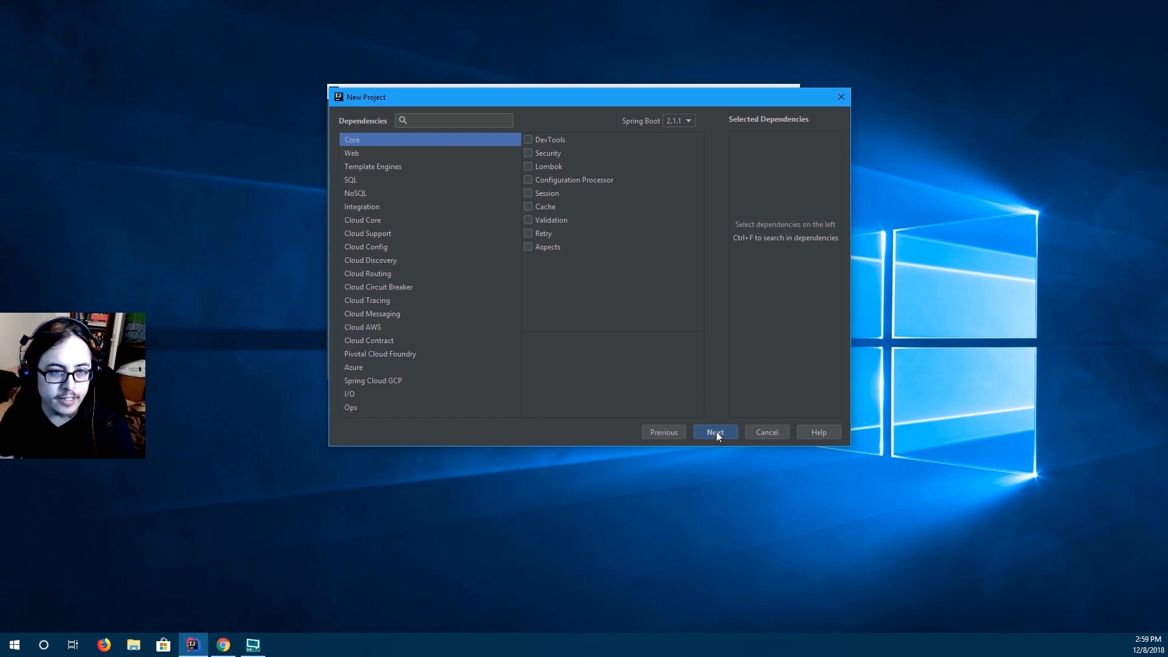
Finish creating the spring-hello-world project and show the Project tool window
{"action": "left_click", "coordinate": [714, 432]}
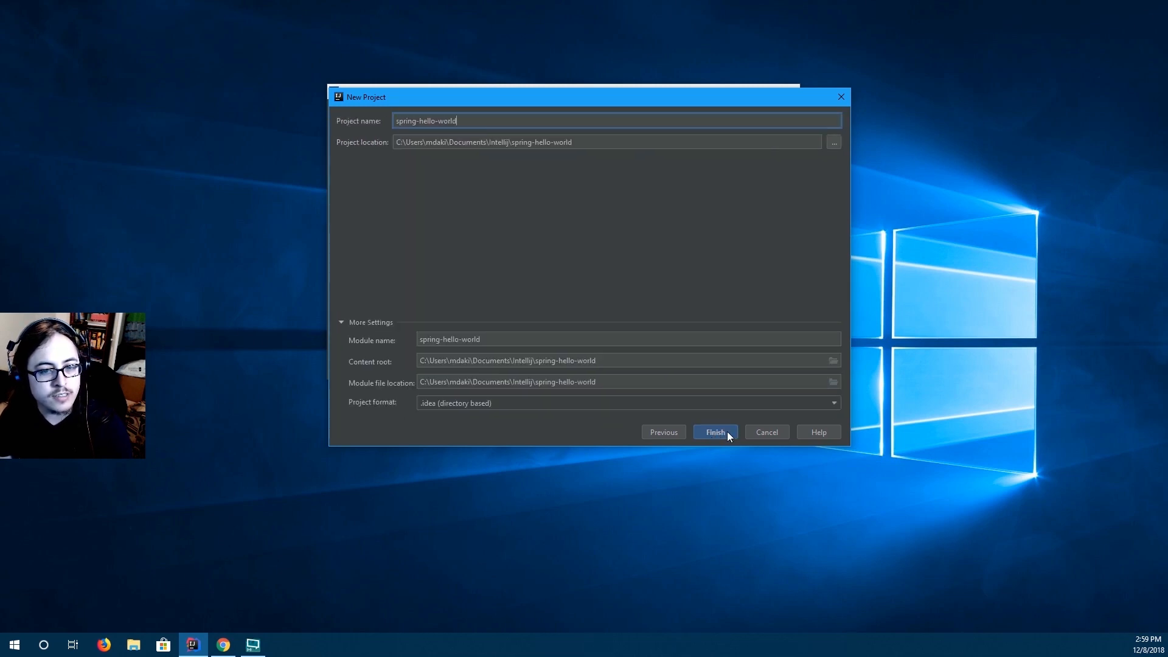
{"action": "left_click", "coordinate": [714, 432]}
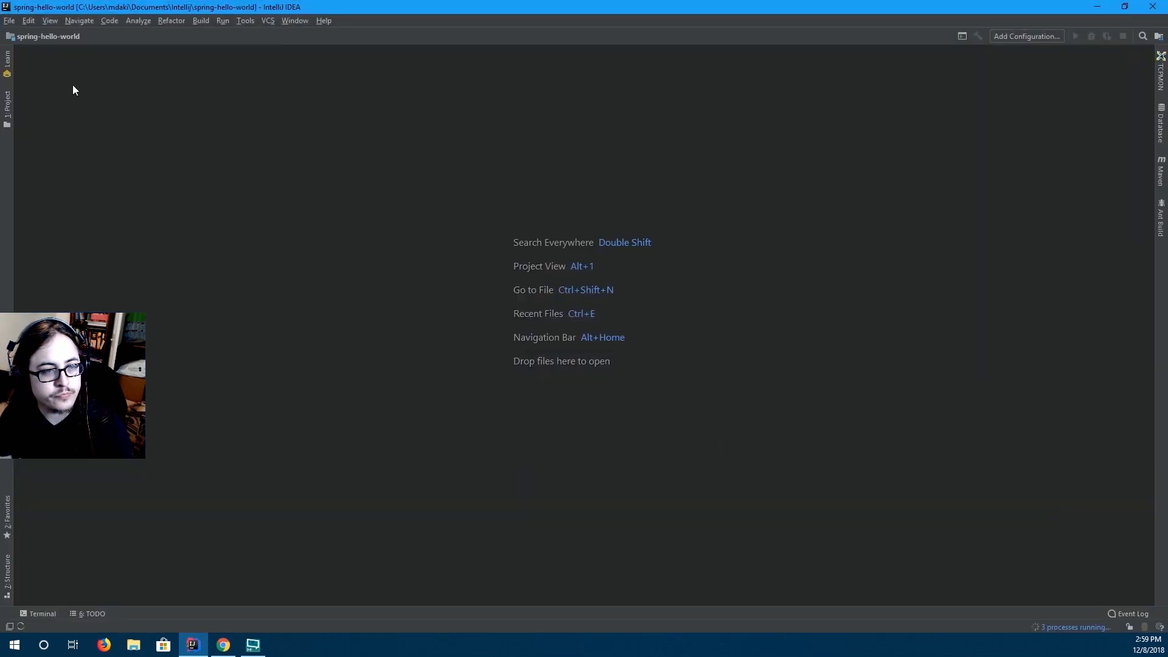
{"action": "left_click", "coordinate": [7, 101]}
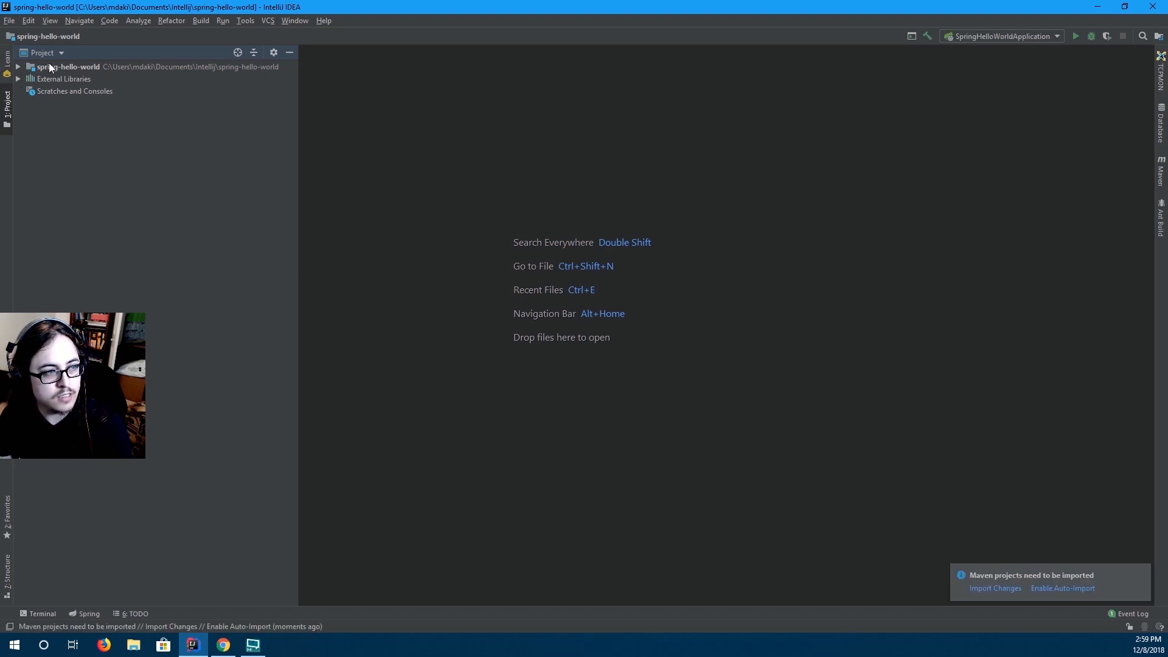
Enable Maven auto-import and expand src/main/java down to the springhelloworld package
{"action": "left_click", "coordinate": [18, 66]}
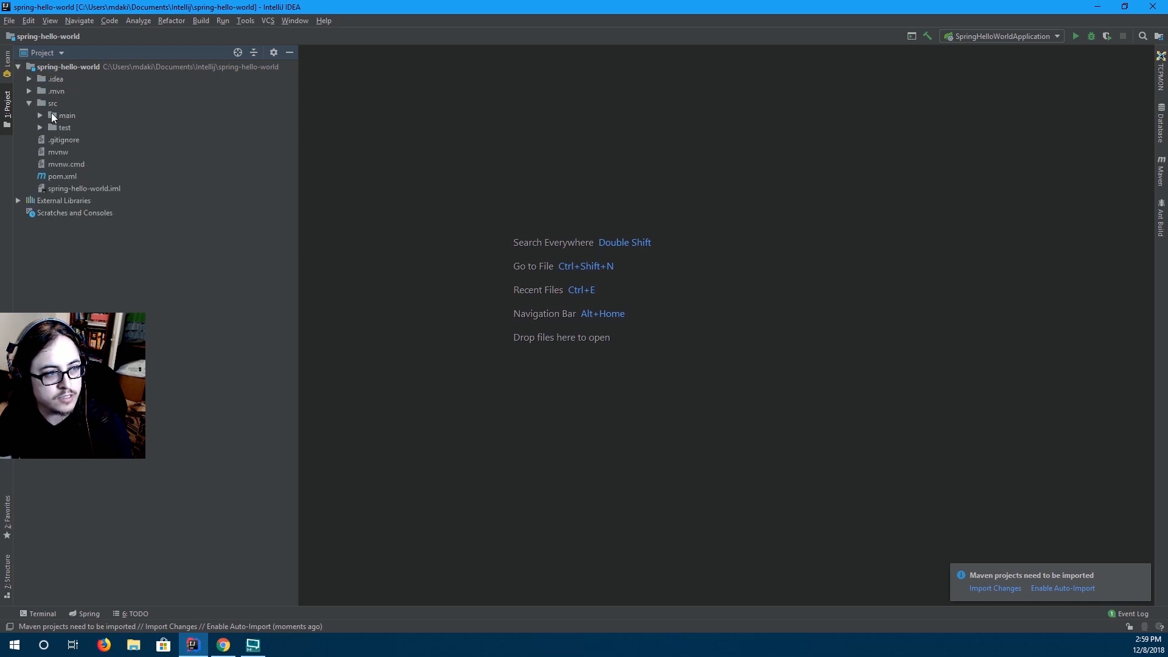
{"action": "left_click", "coordinate": [41, 116]}
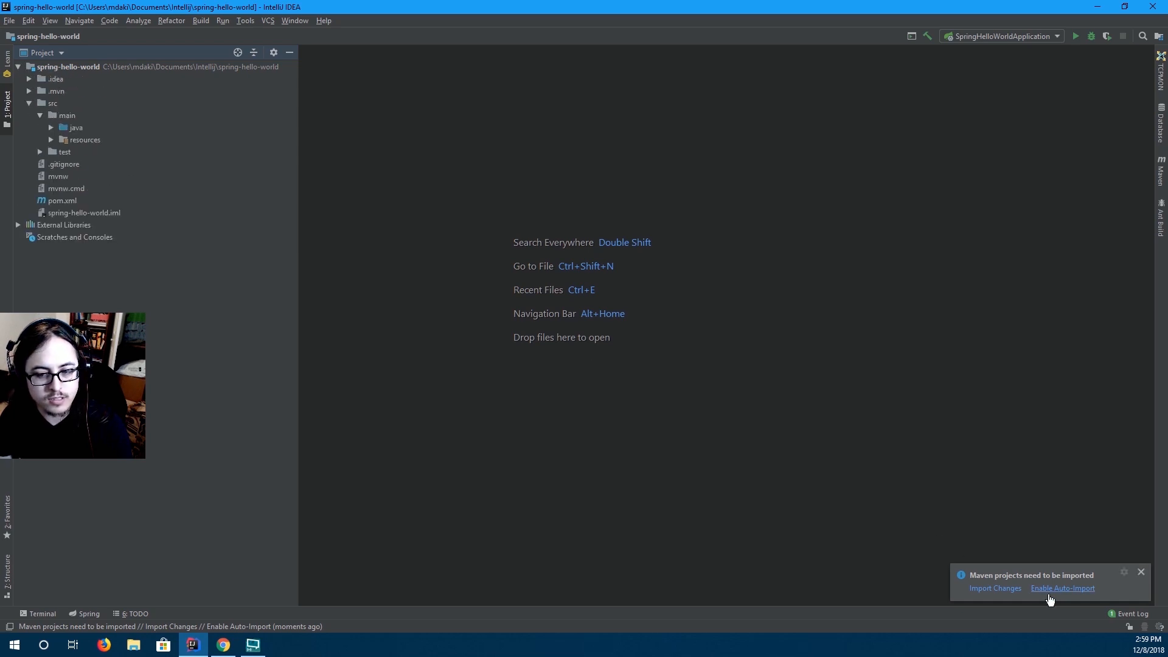
{"action": "left_click", "coordinate": [75, 127]}
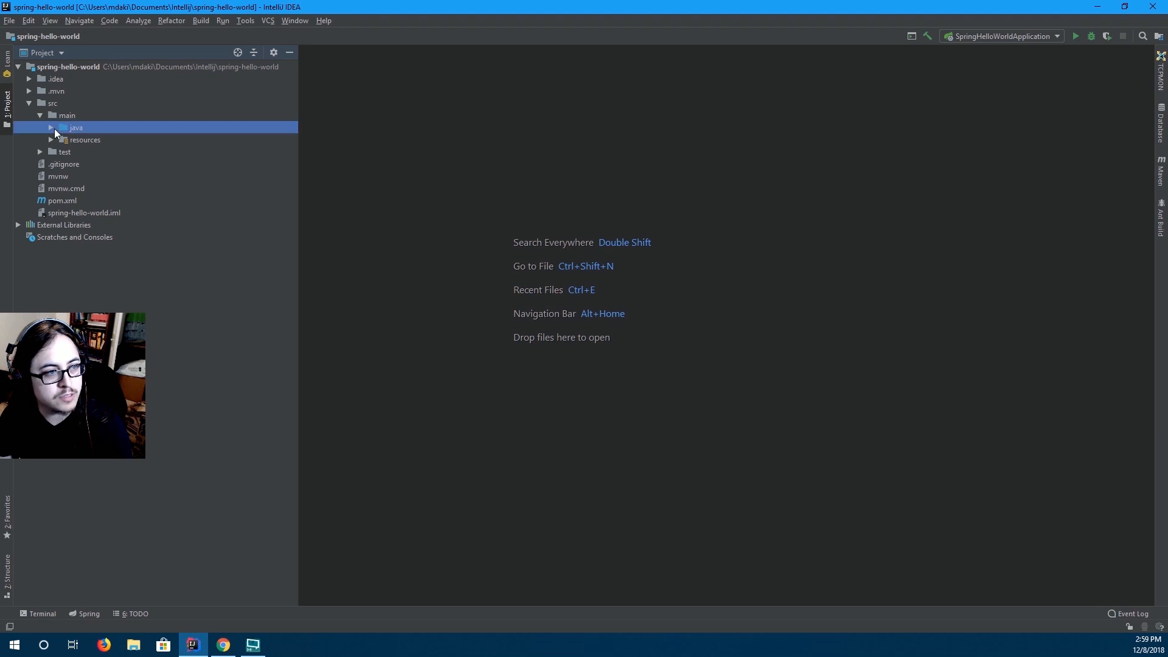
{"action": "left_click", "coordinate": [50, 127]}
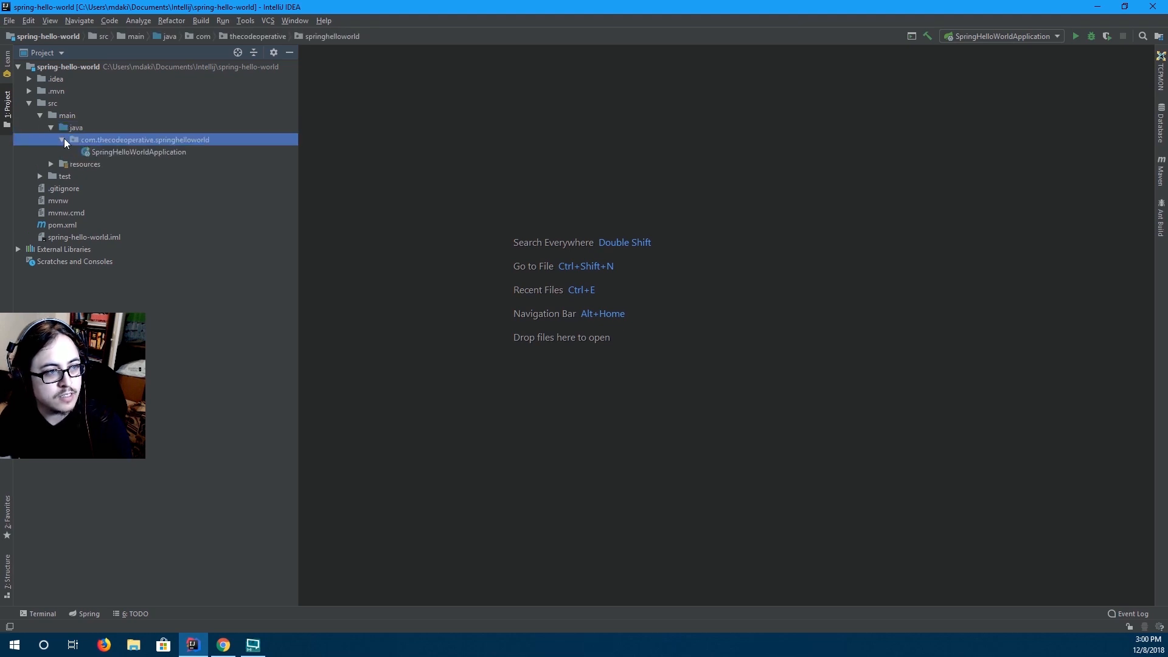
Open SpringHelloWorldApplication.java from the Project tree in the editor
{"action": "double_click", "coordinate": [138, 152]}
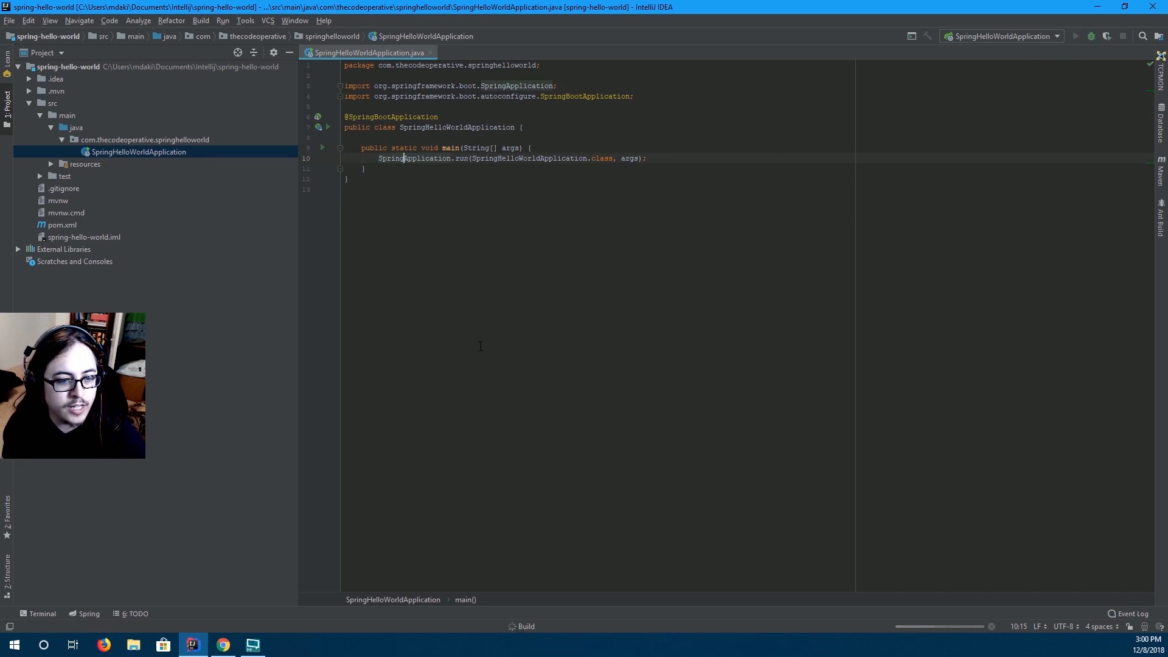
{"action": "mouse_move", "coordinate": [589, 325]}
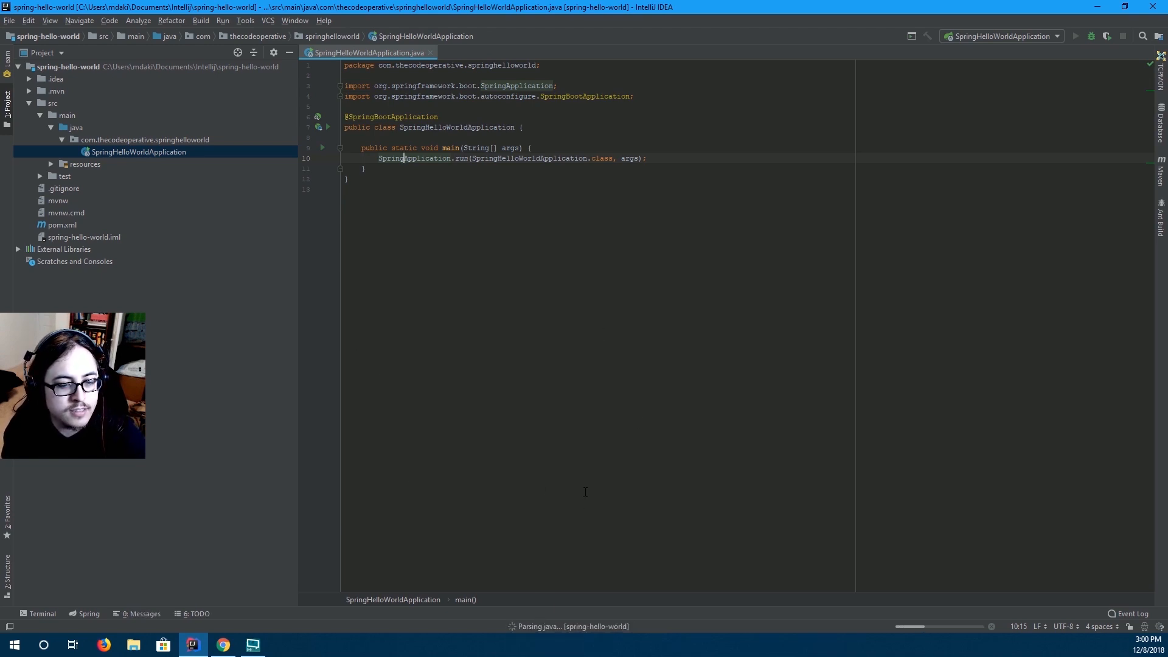
Run SpringHelloWorldApplication and check the console for 'Started' and exit code 0
{"action": "left_click", "coordinate": [1075, 35]}
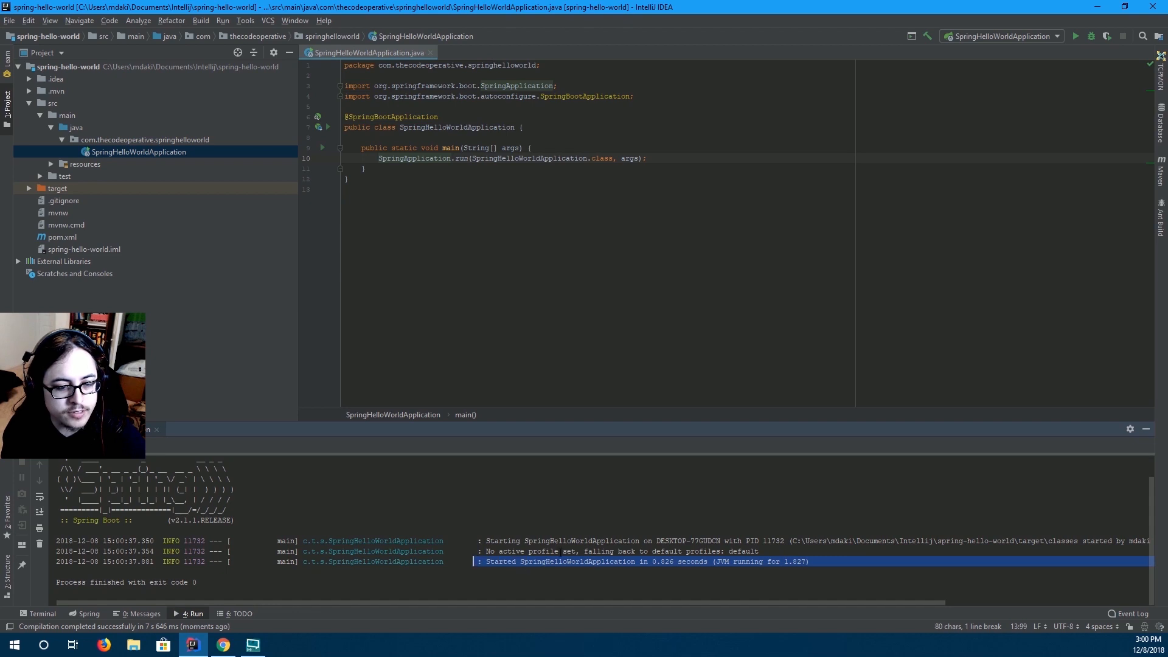
{"action": "left_click", "coordinate": [266, 585]}
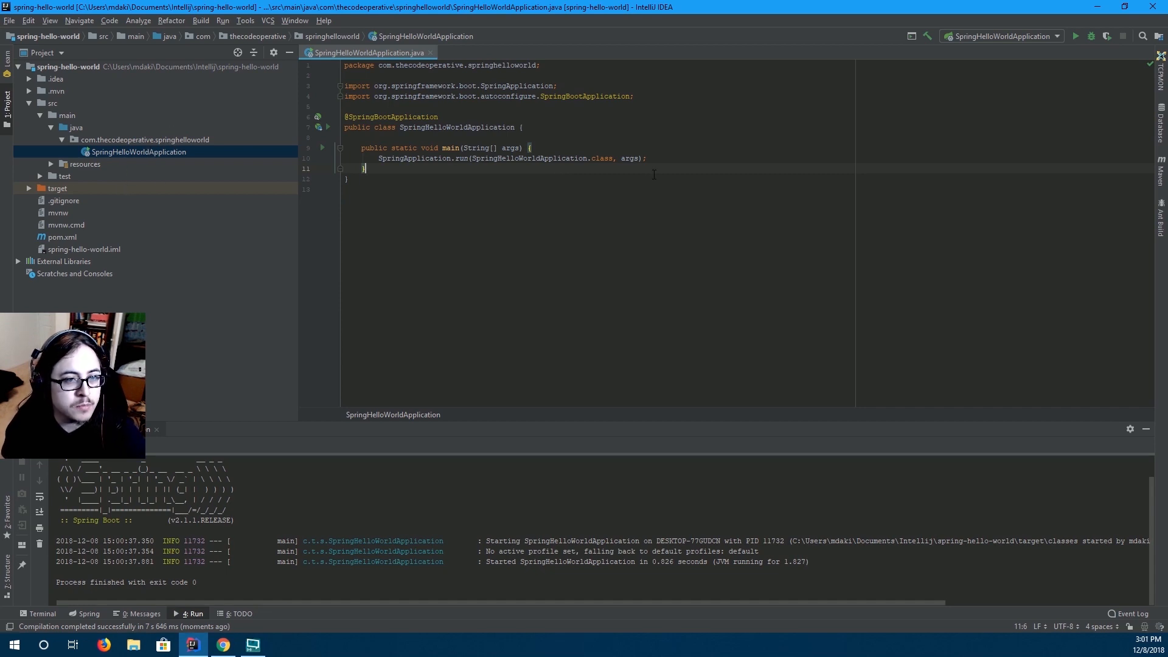
{"action": "left_click", "coordinate": [530, 147]}
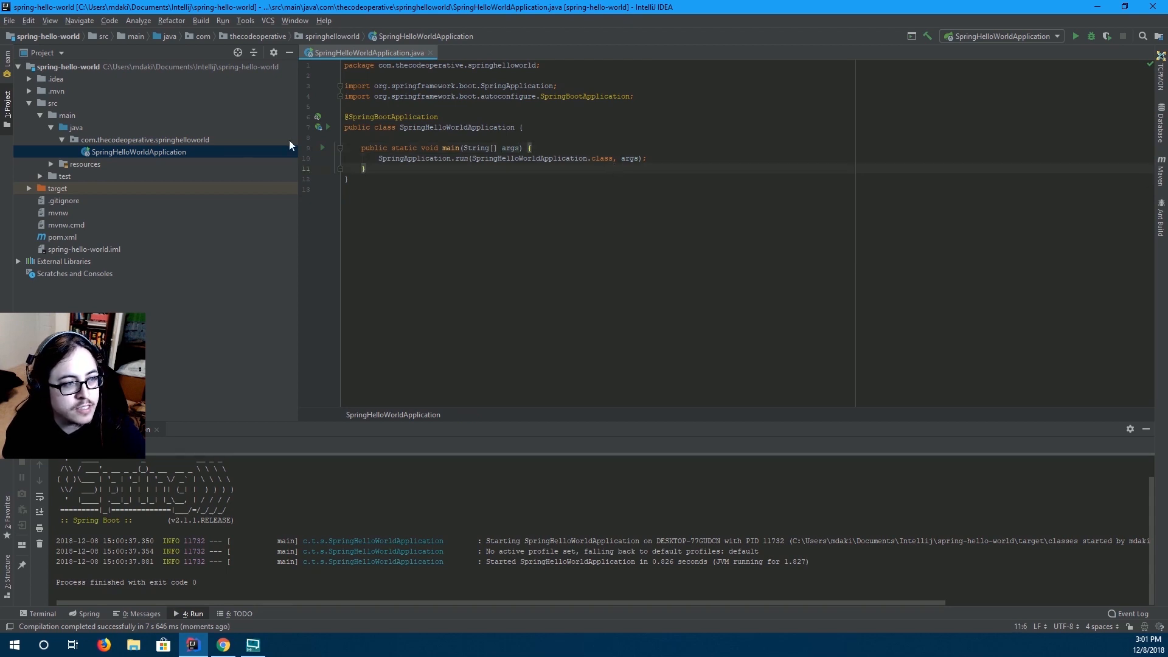
{"action": "mouse_move", "coordinate": [150, 152]}
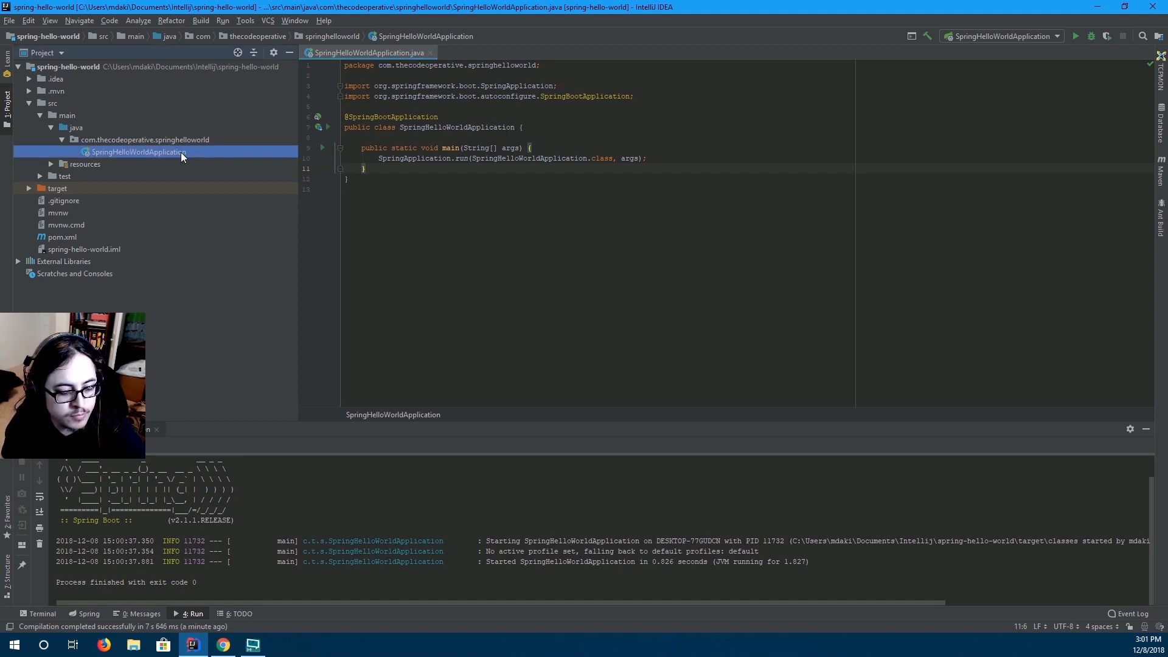
{"action": "mouse_move", "coordinate": [160, 159]}
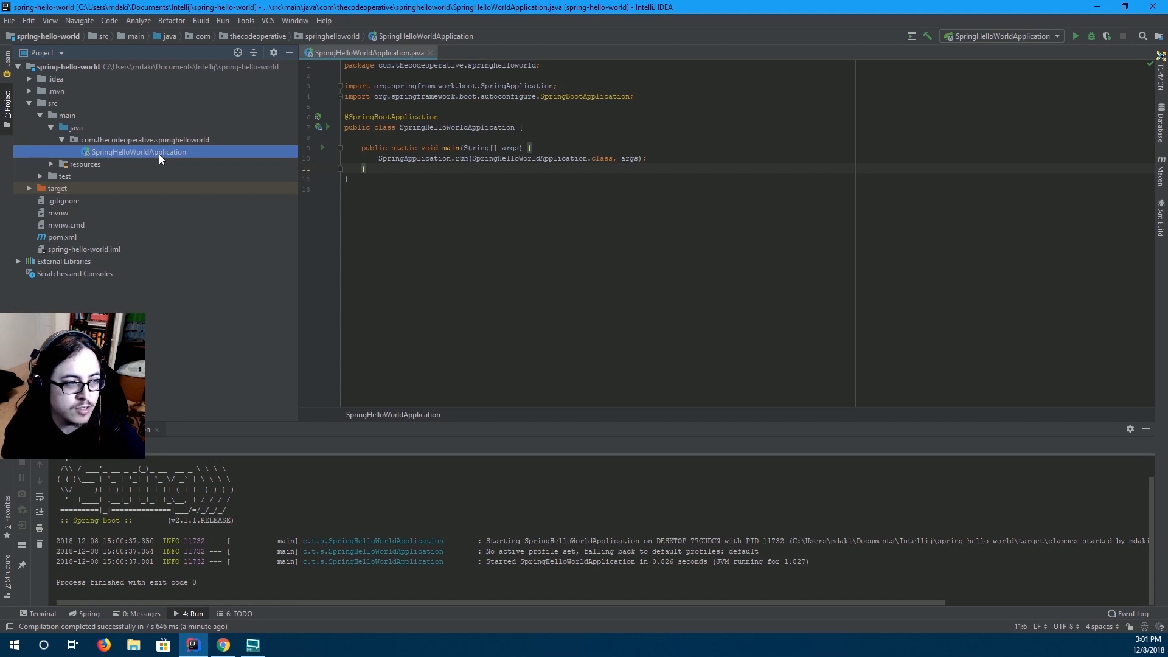
Create a Java type of kind Interface named BoardGame in springhelloworld
{"action": "right_click", "coordinate": [138, 139]}
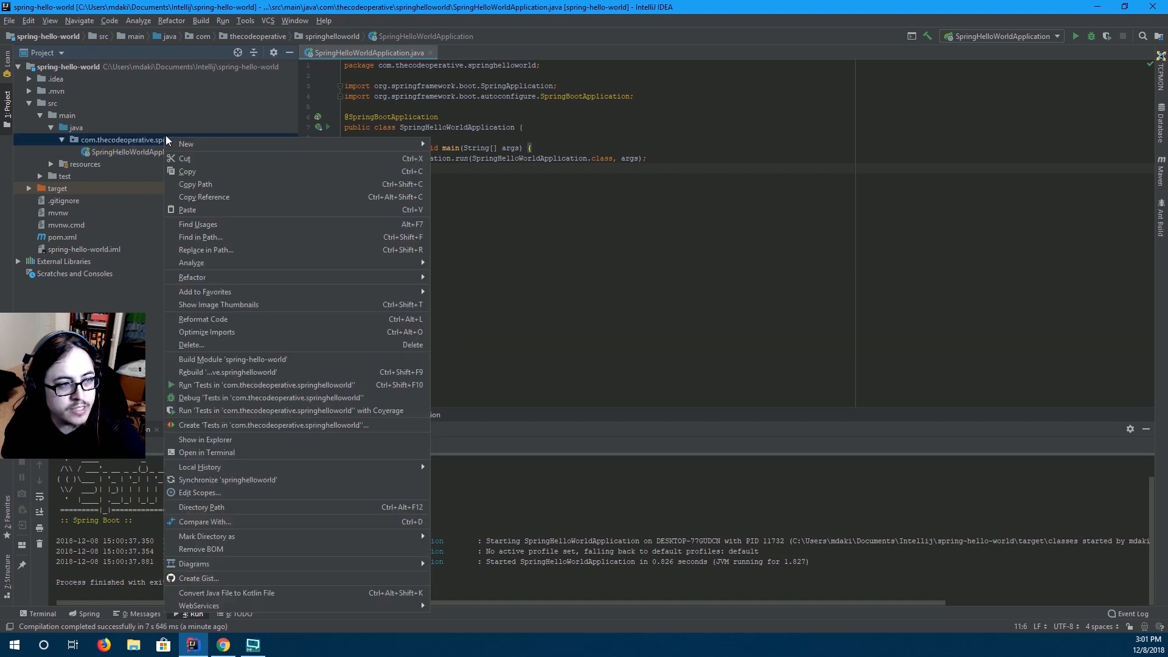
{"action": "left_click", "coordinate": [185, 144]}
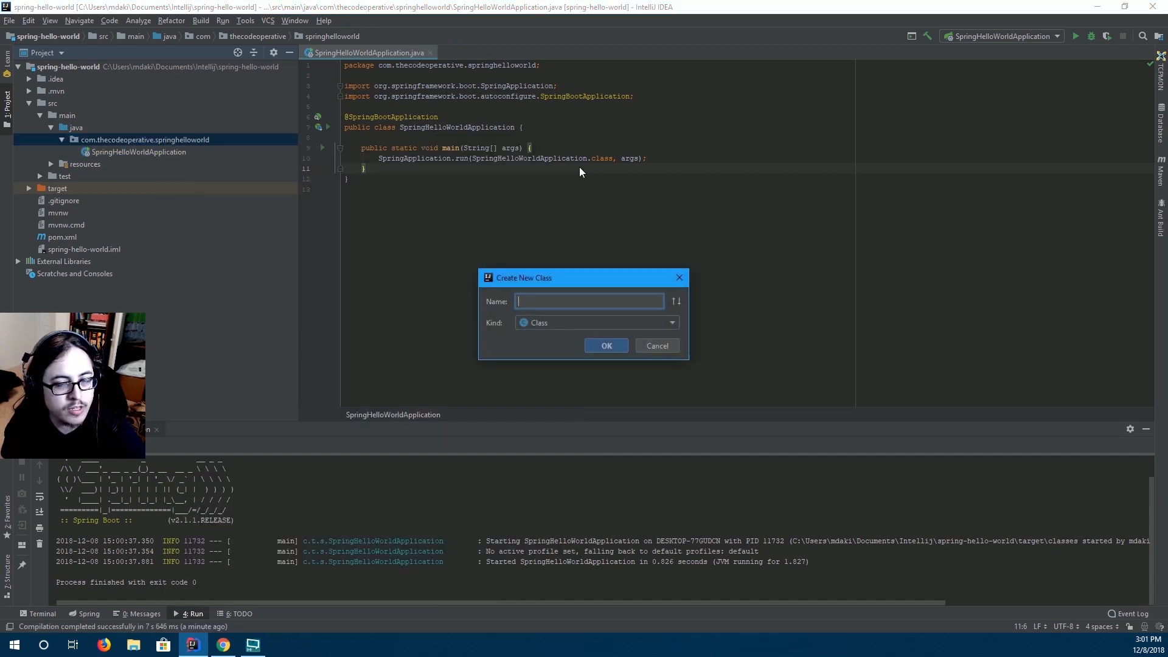
{"action": "left_click", "coordinate": [596, 322]}
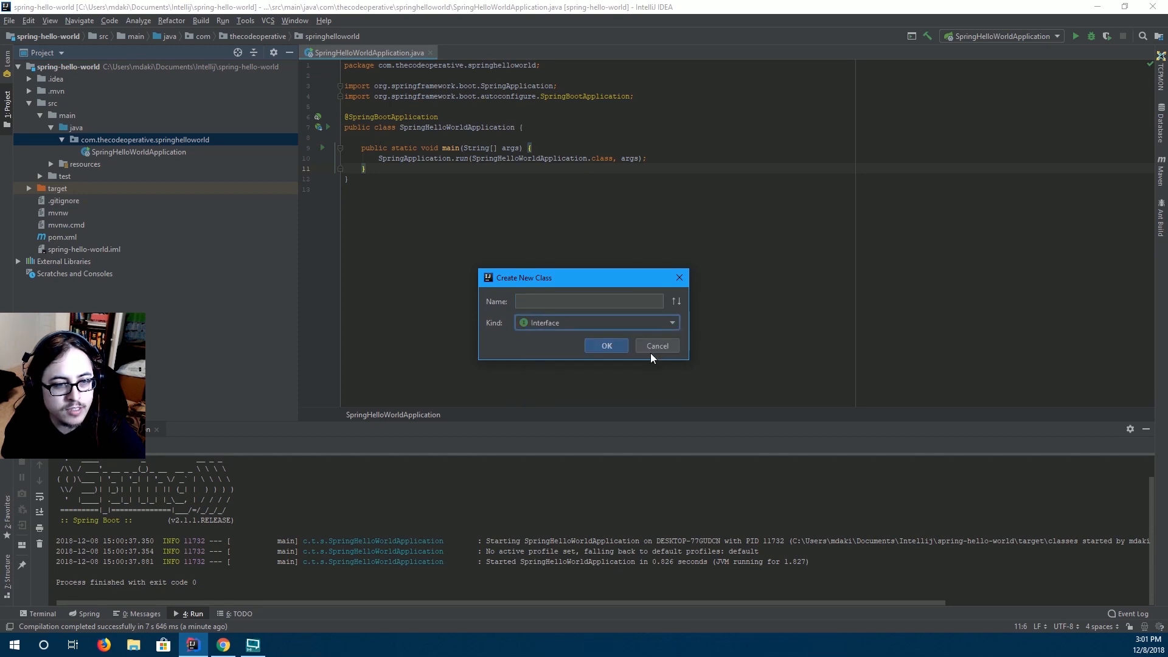
{"action": "left_click", "coordinate": [587, 301]}
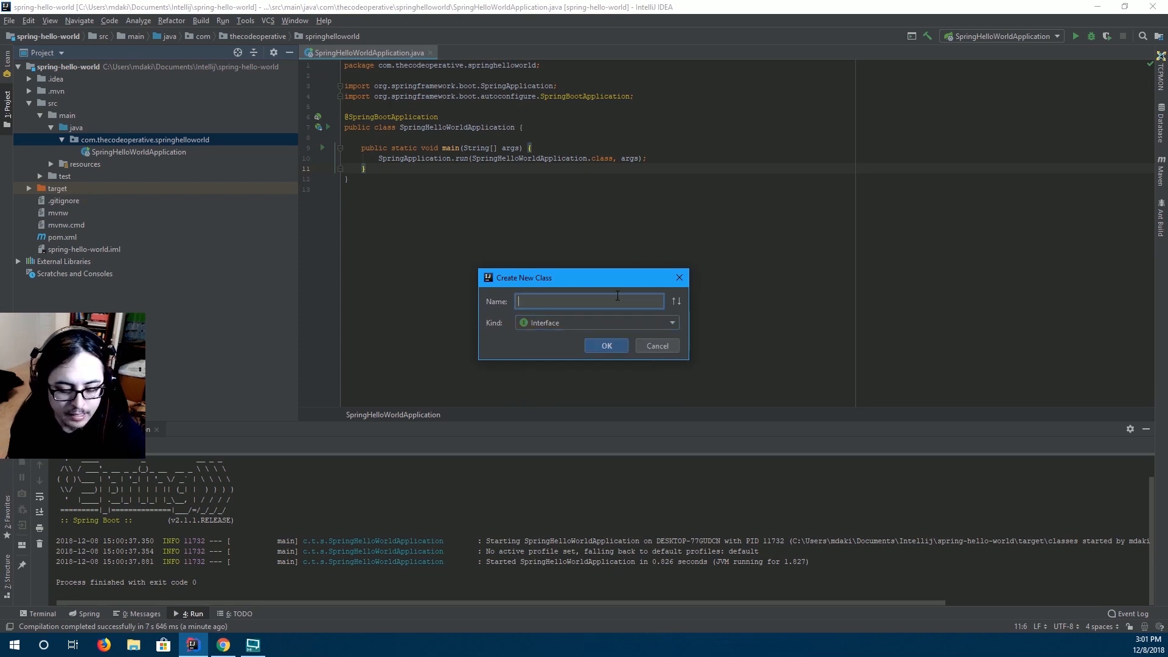
{"action": "mouse_move", "coordinate": [504, 387]}
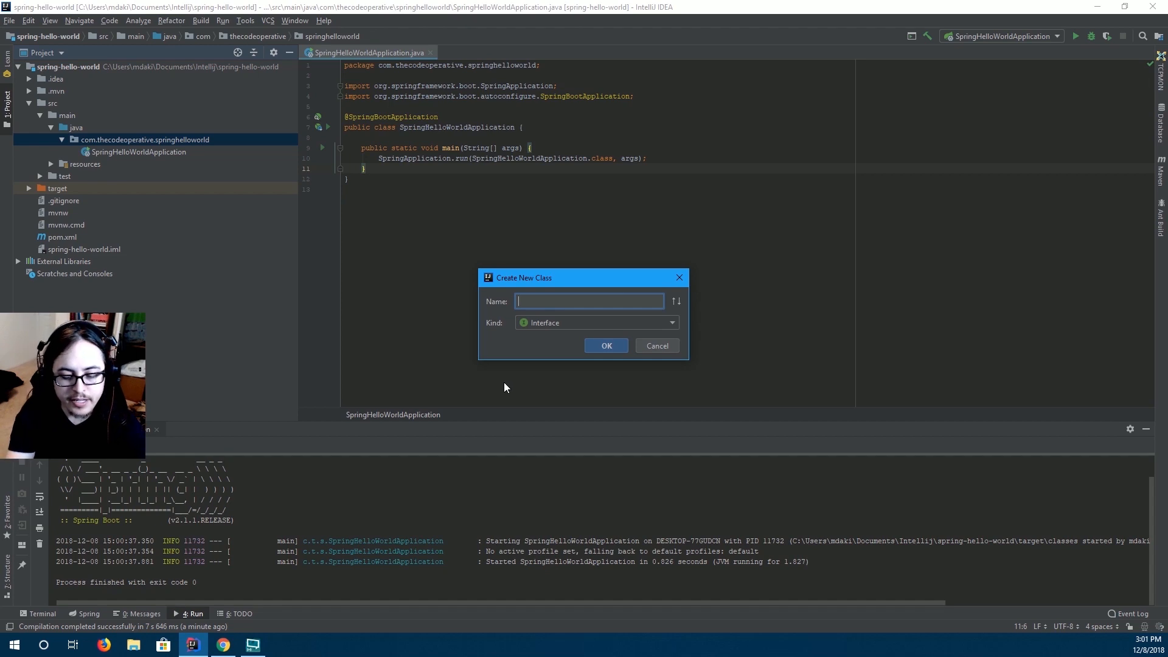
{"action": "type", "text": "BoardGa"}
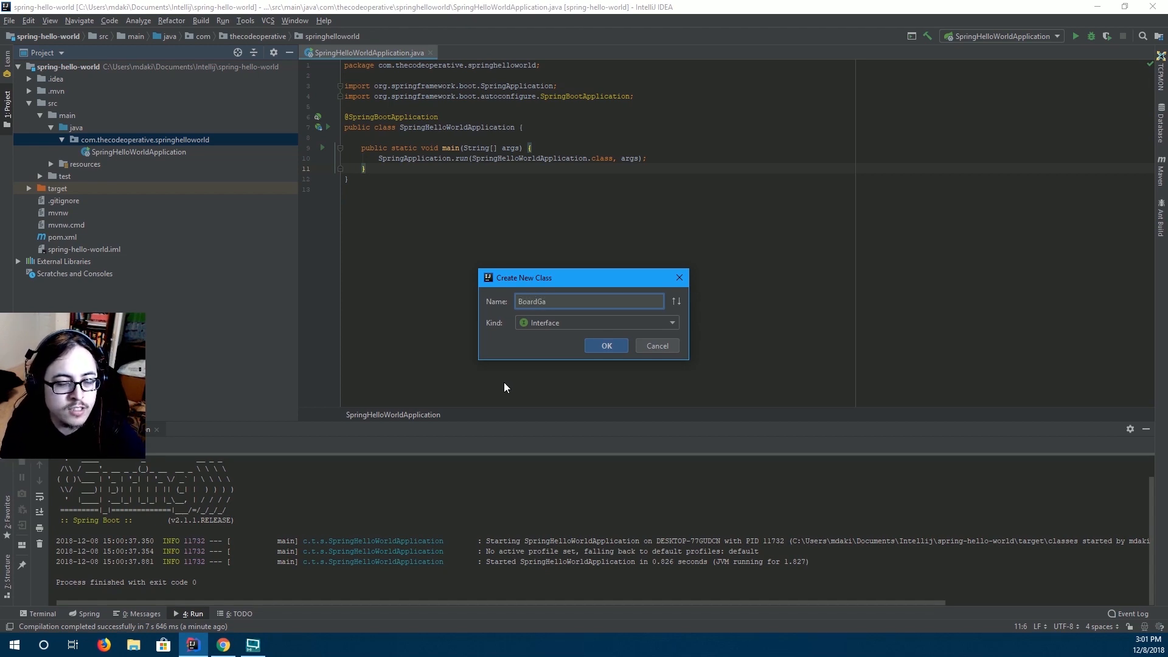
{"action": "left_click", "coordinate": [606, 345]}
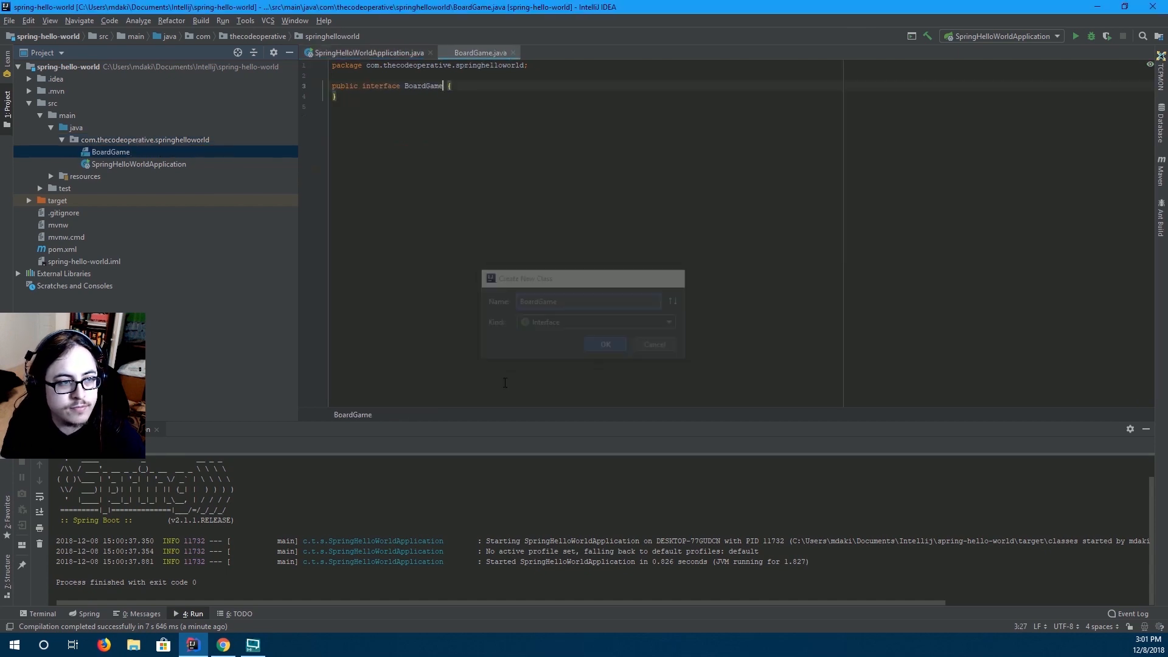
Add 'String getName();' inside the BoardGame interface and dismiss the stray popup
{"action": "left_click", "coordinate": [605, 345]}
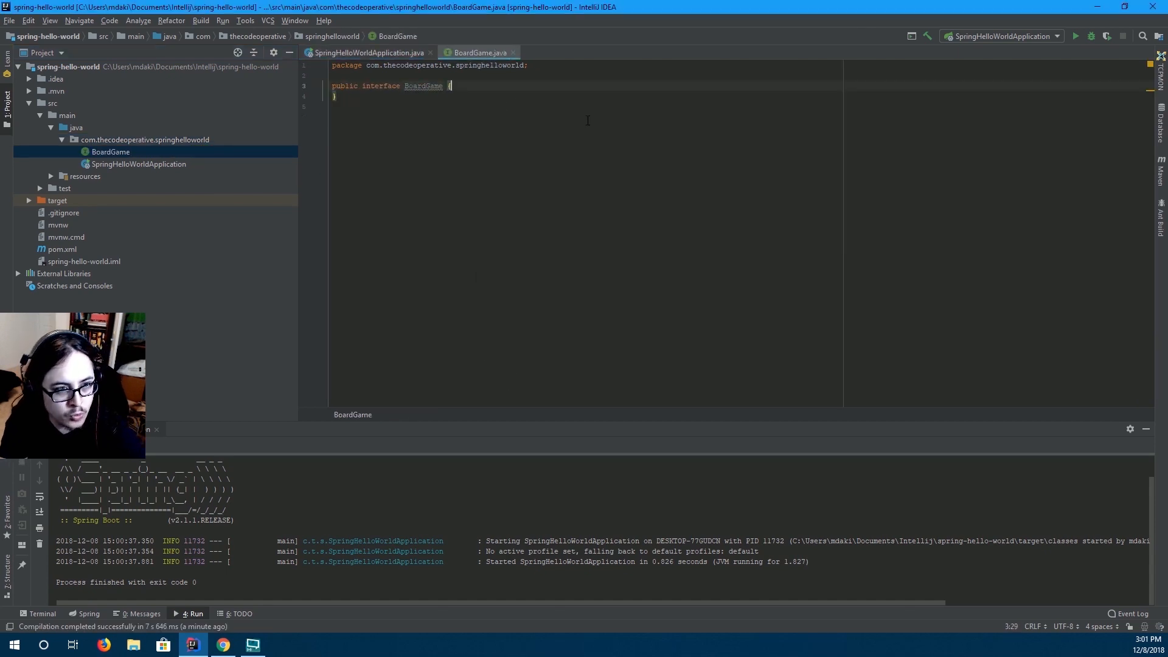
{"action": "key", "text": "enter"}
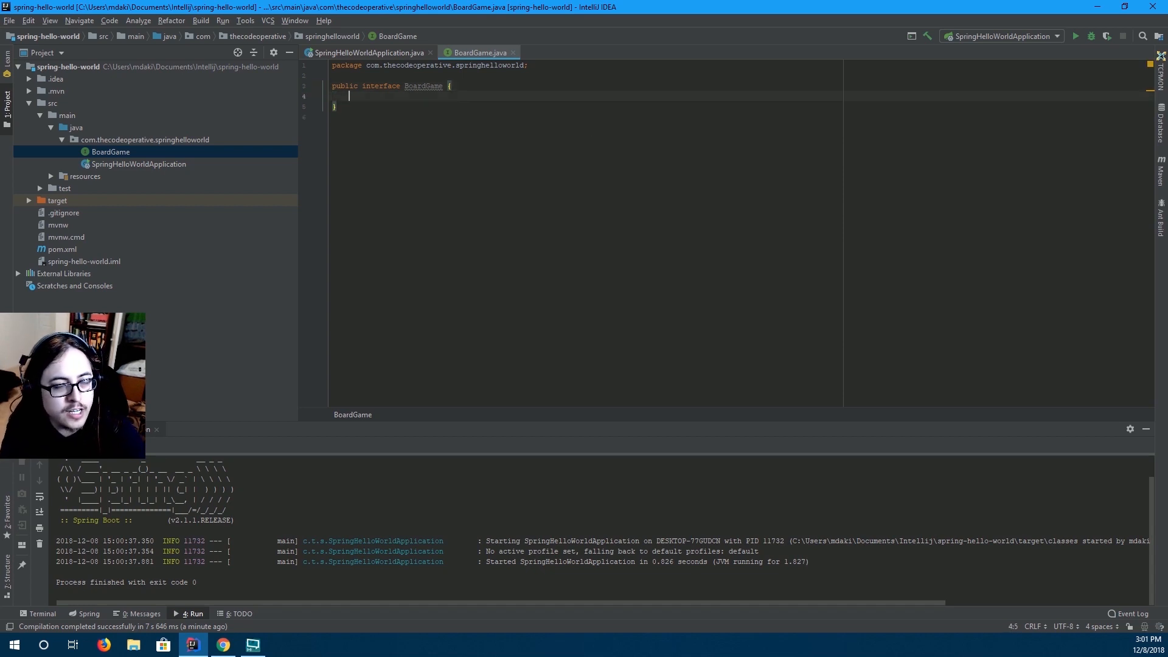
{"action": "type", "text": "Strin"}
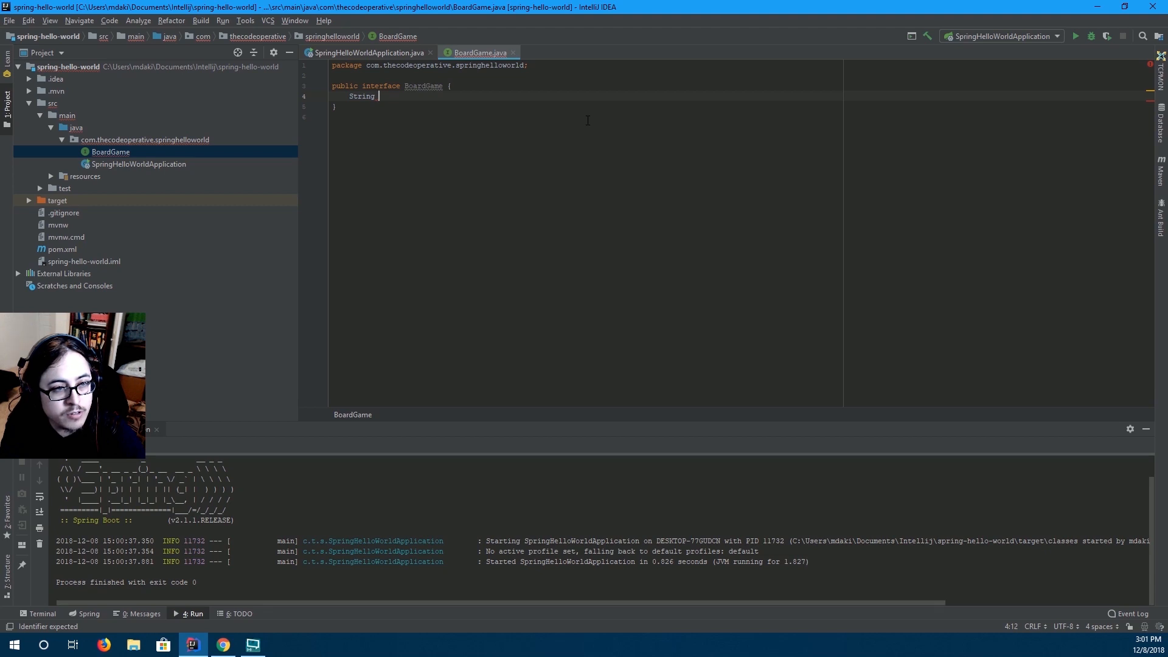
{"action": "type", "text": "getName();"}
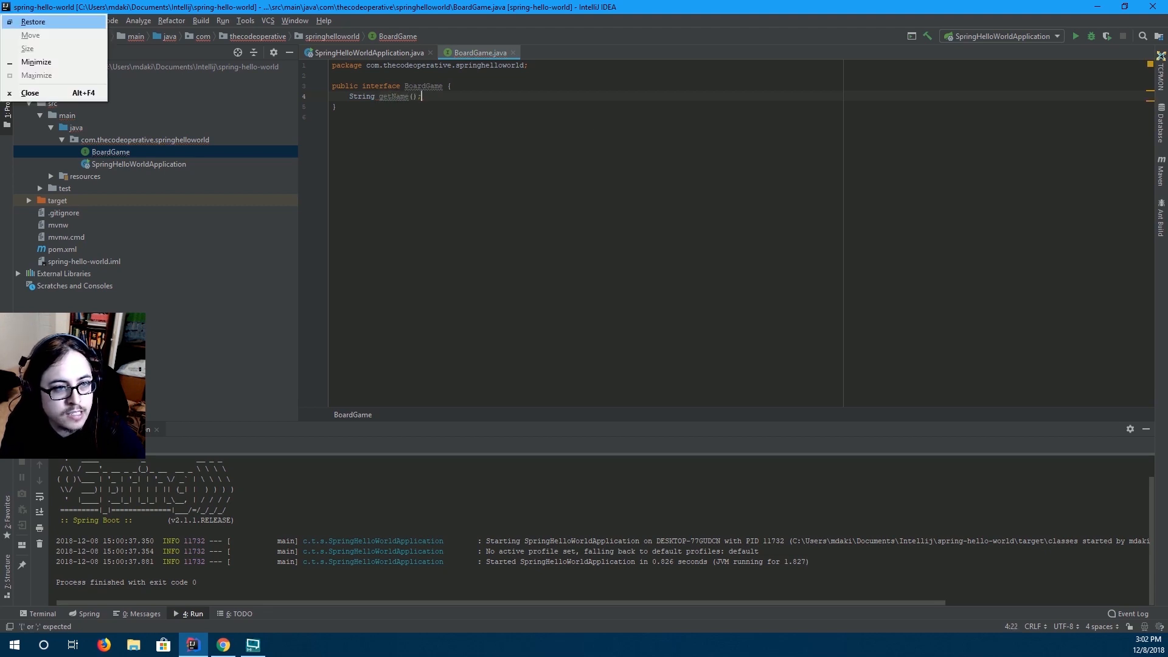
{"action": "left_click", "coordinate": [562, 137]}
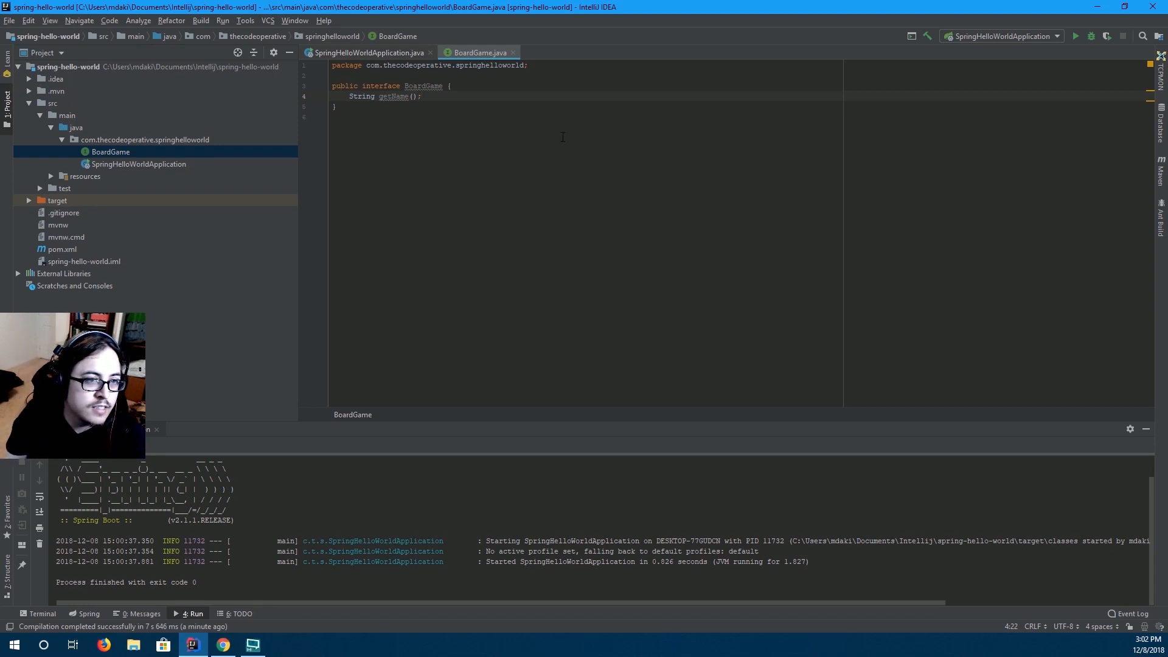
Create a new Java class named TheThing in the springhelloworld package
{"action": "right_click", "coordinate": [146, 139]}
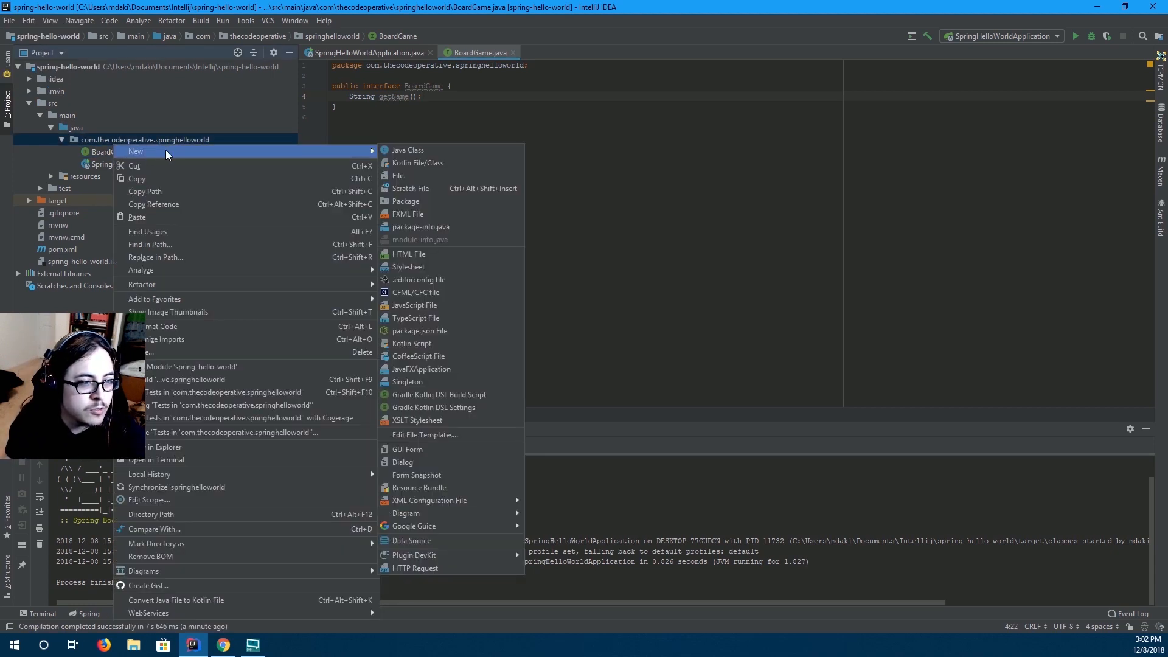
{"action": "left_click", "coordinate": [408, 150]}
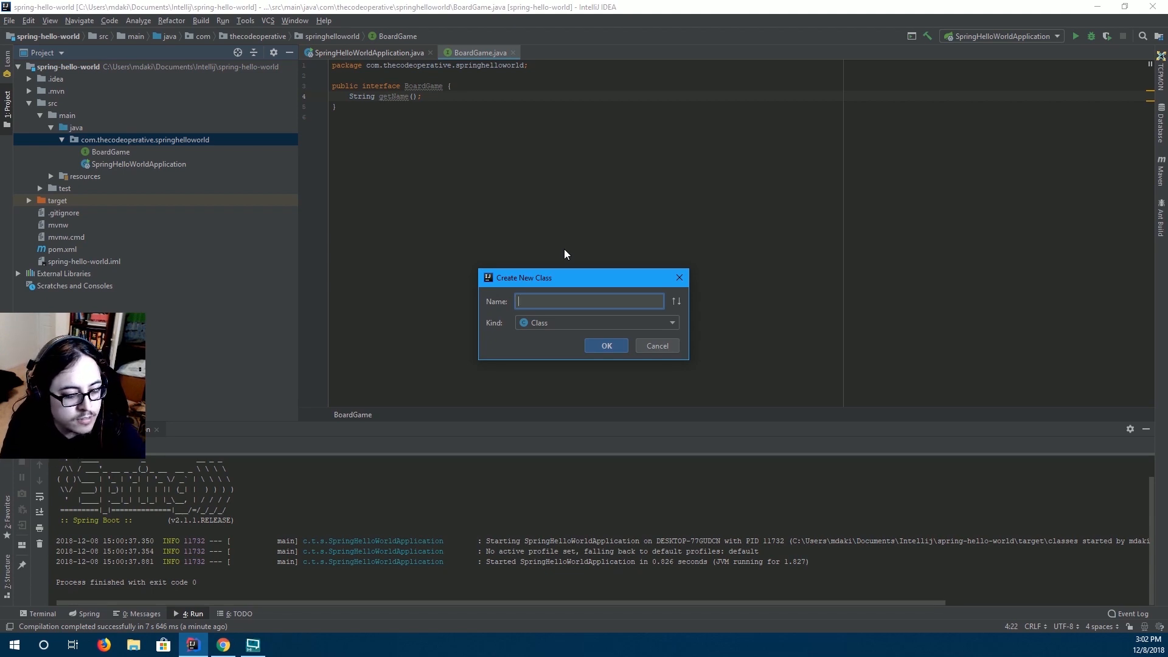
{"action": "type", "text": "T"}
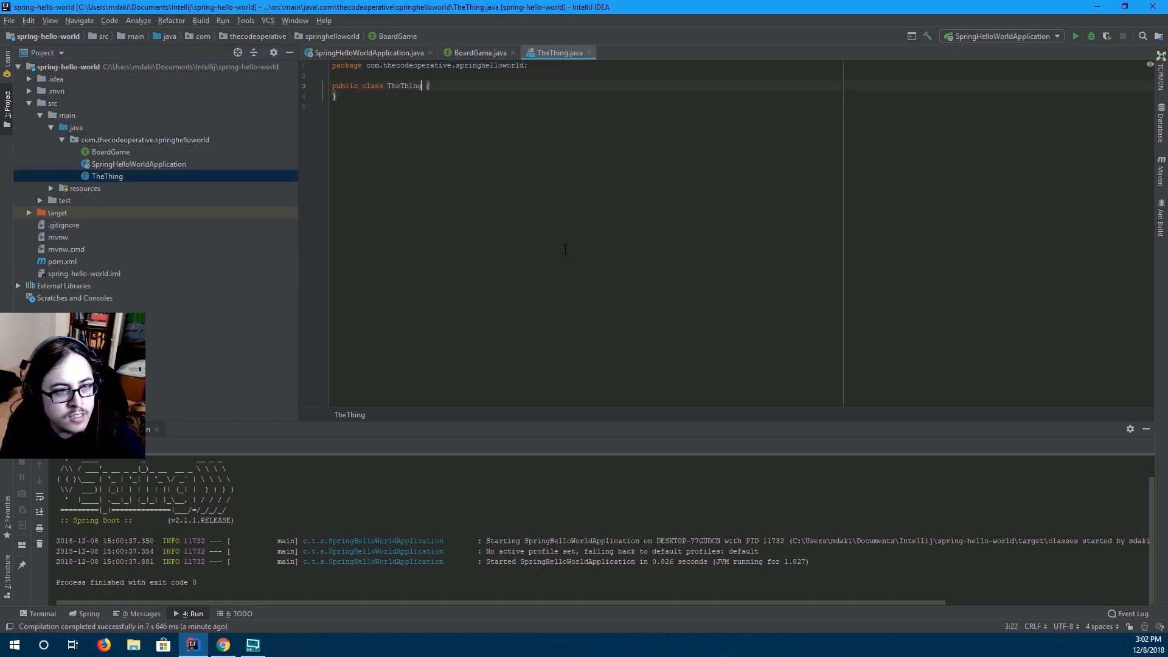
{"action": "type", "text": "implements BoardGame"}
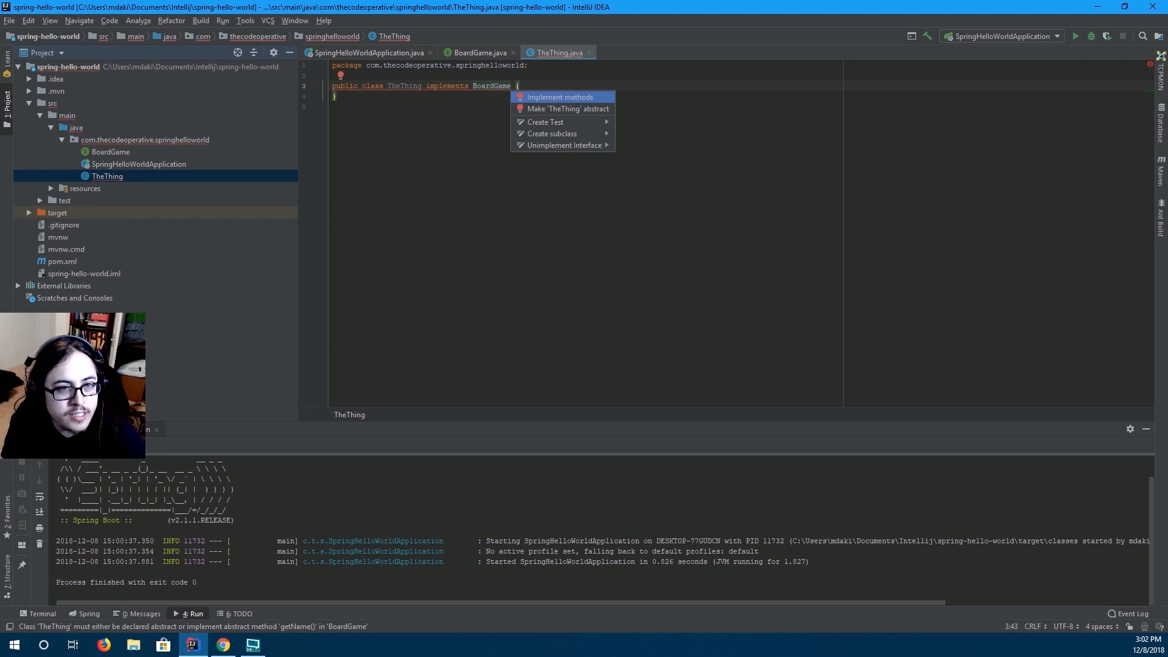
Generate TheThing's getName stub and replace its null return with "The Thing!!"
{"action": "left_click", "coordinate": [560, 97]}
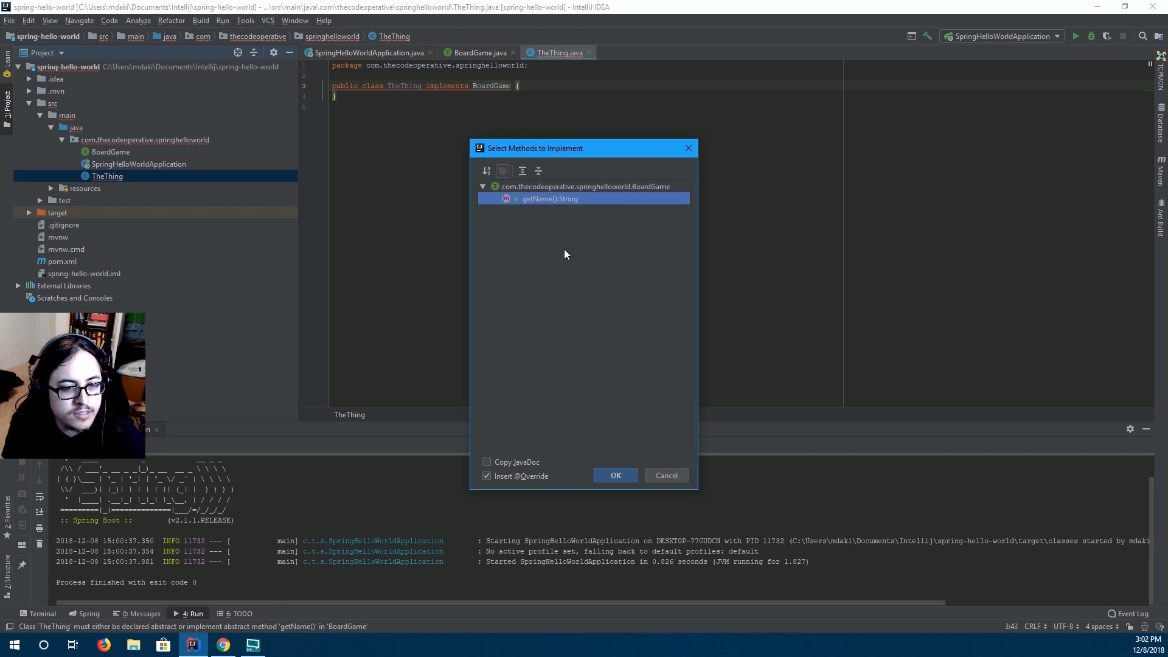
{"action": "left_click", "coordinate": [615, 475]}
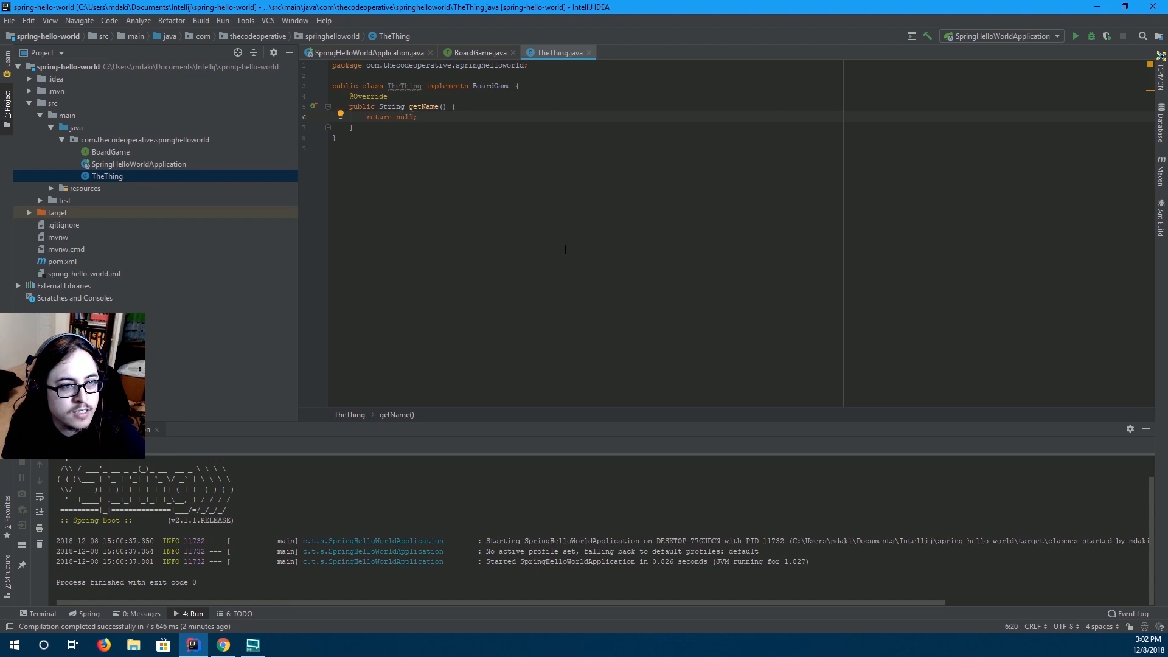
{"action": "double_click", "coordinate": [405, 117]}
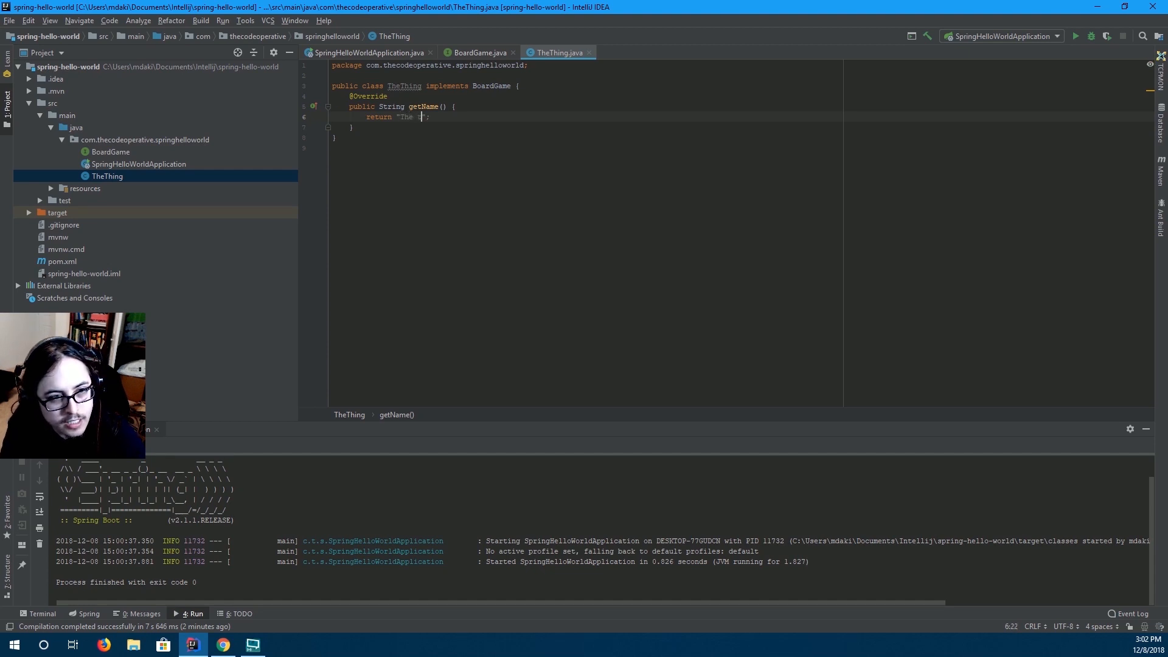
{"action": "type", "text": "Thing!"}
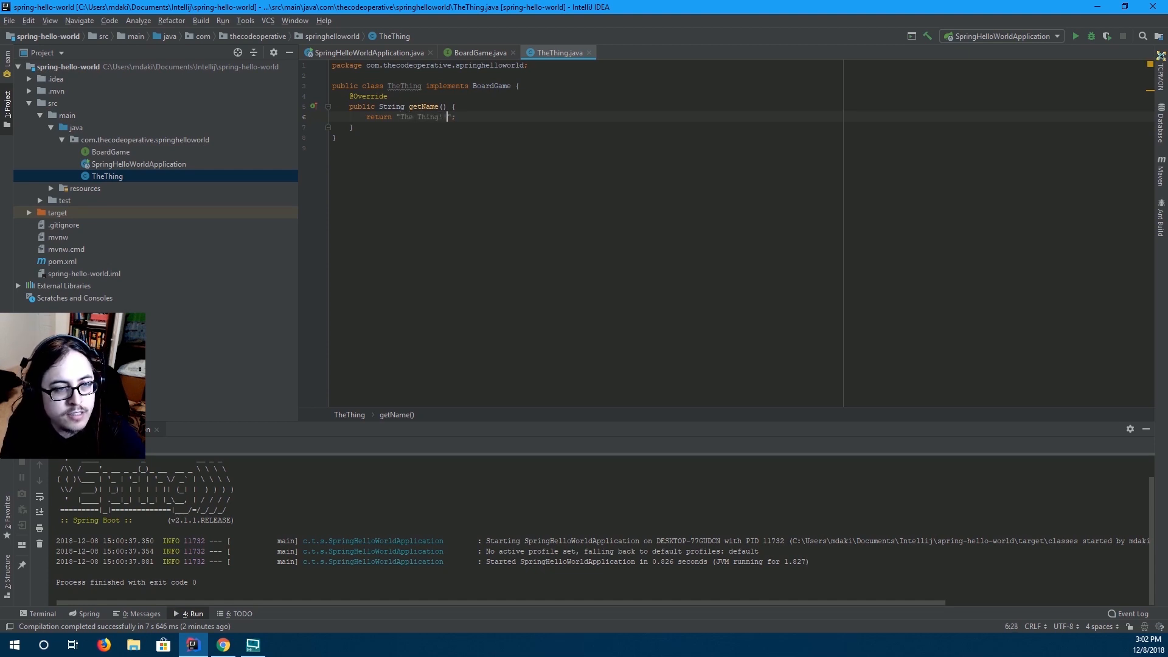
{"action": "type", "text": "!"}
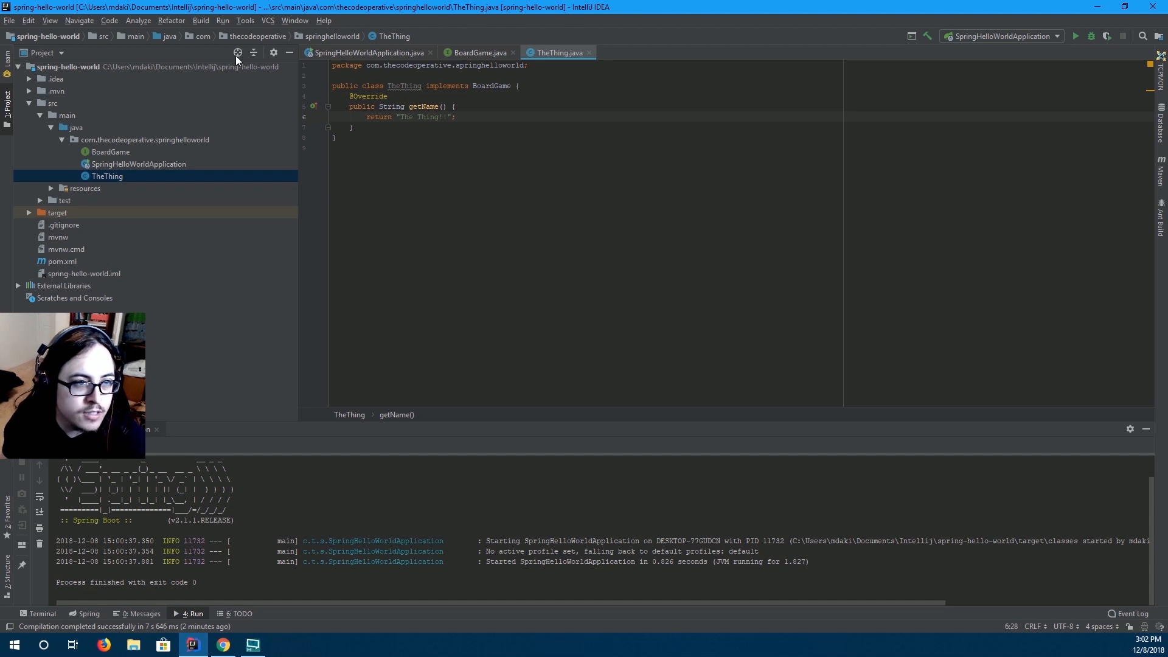
{"action": "mouse_move", "coordinate": [374, 37]}
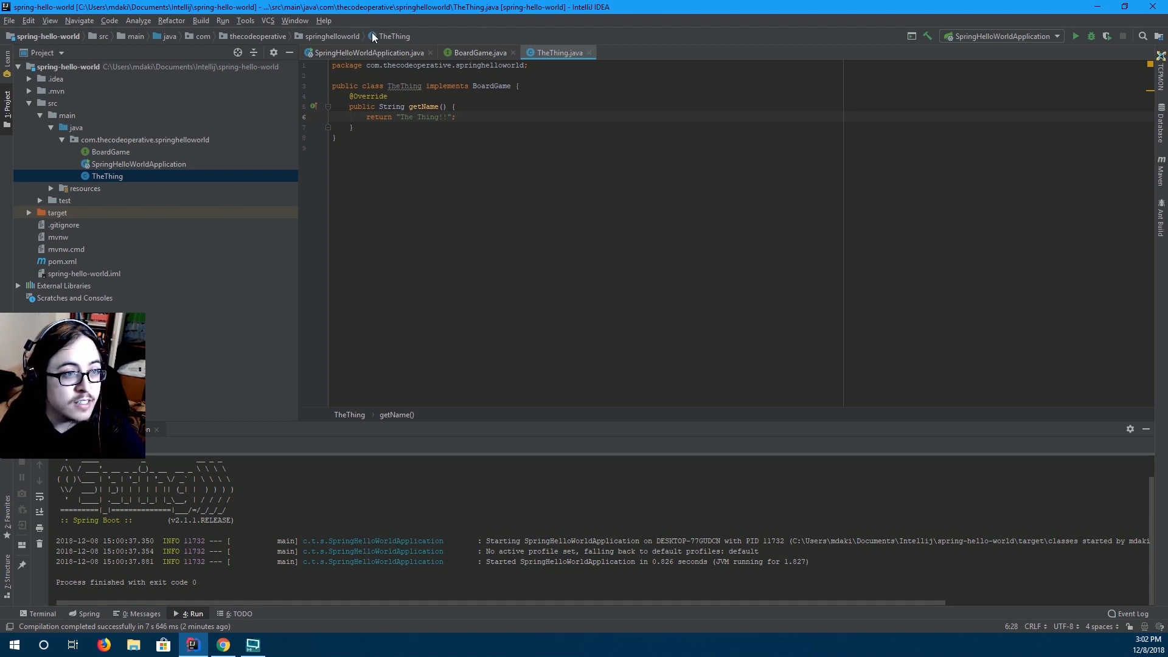
{"action": "double_click", "coordinate": [491, 85]}
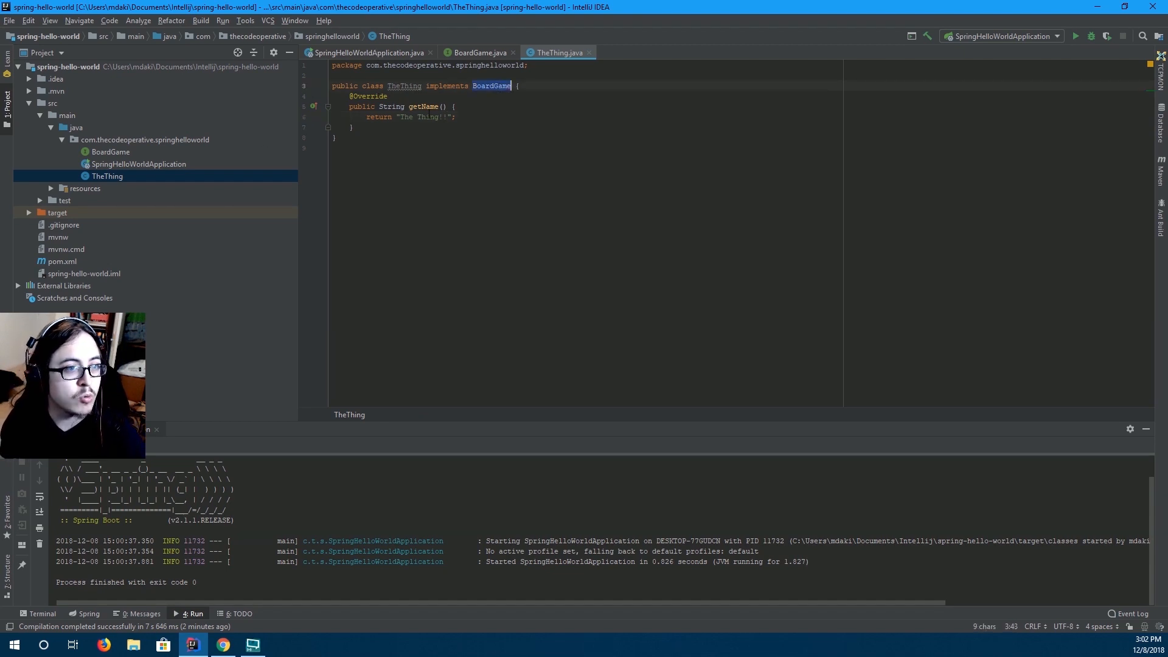
In main, add BoardGame boardGame = new TheThing(); and print boardGame.getName()
{"action": "left_click", "coordinate": [368, 52]}
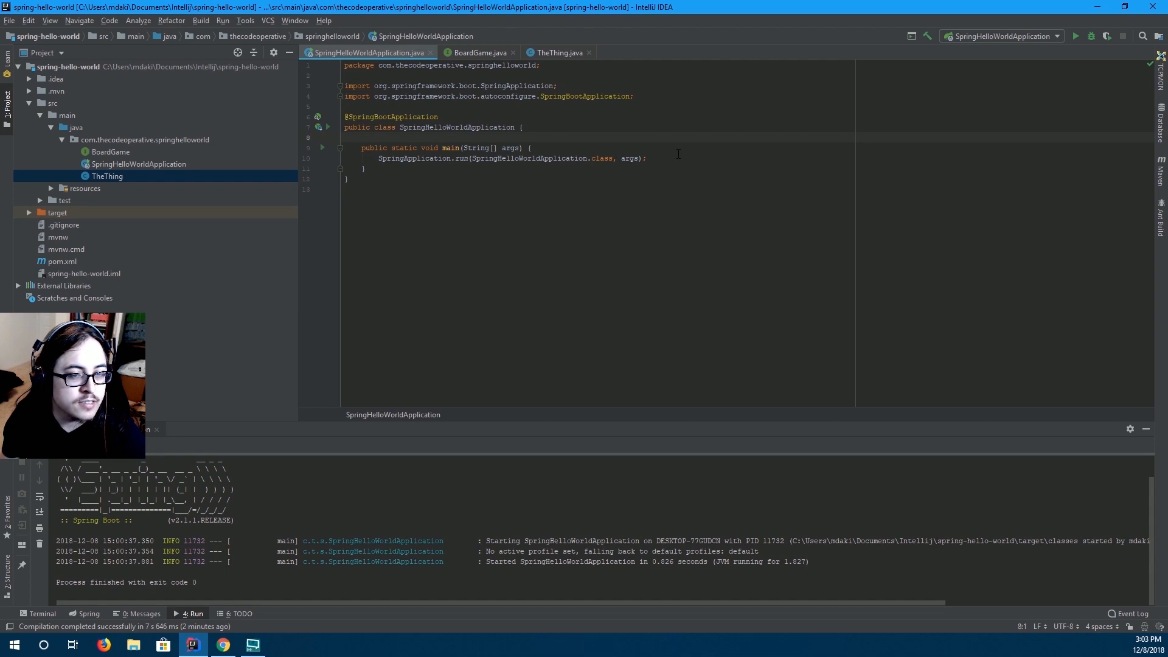
{"action": "key", "text": "enter"}
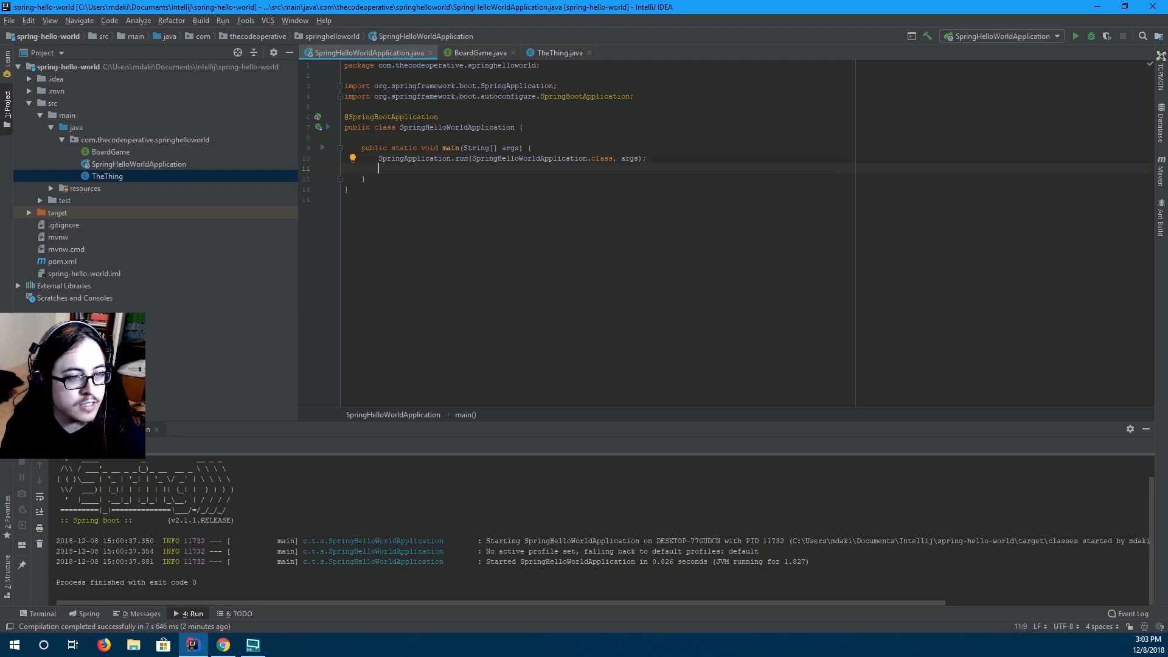
{"action": "type", "text": "BoardGame"}
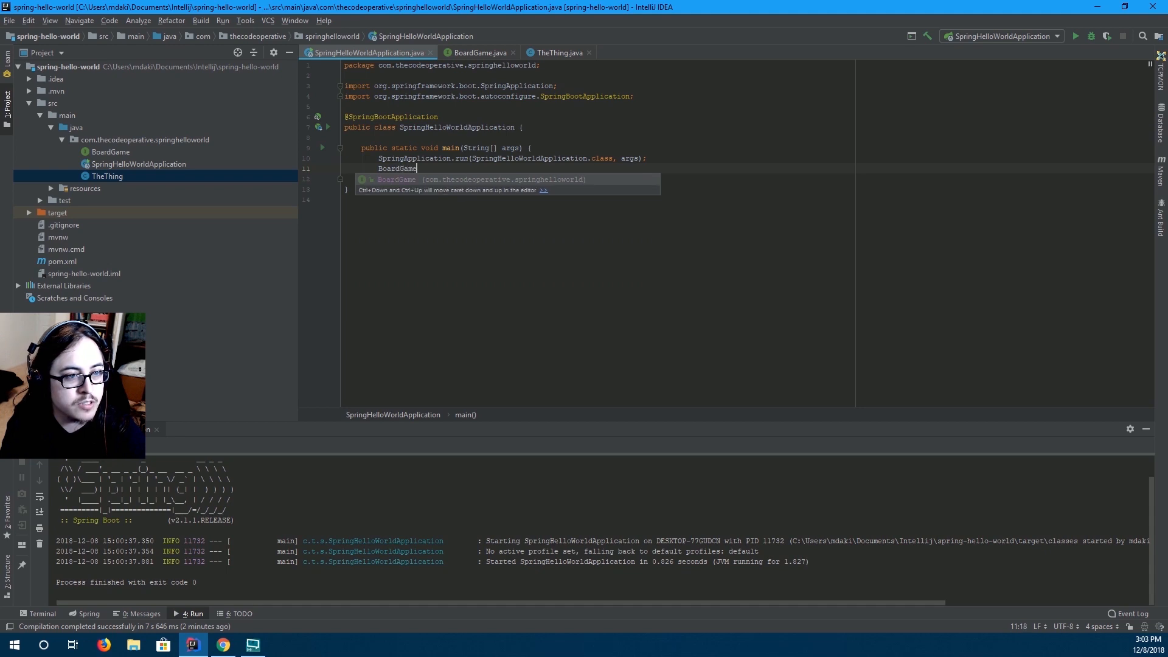
{"action": "type", "text": "boardGame"}
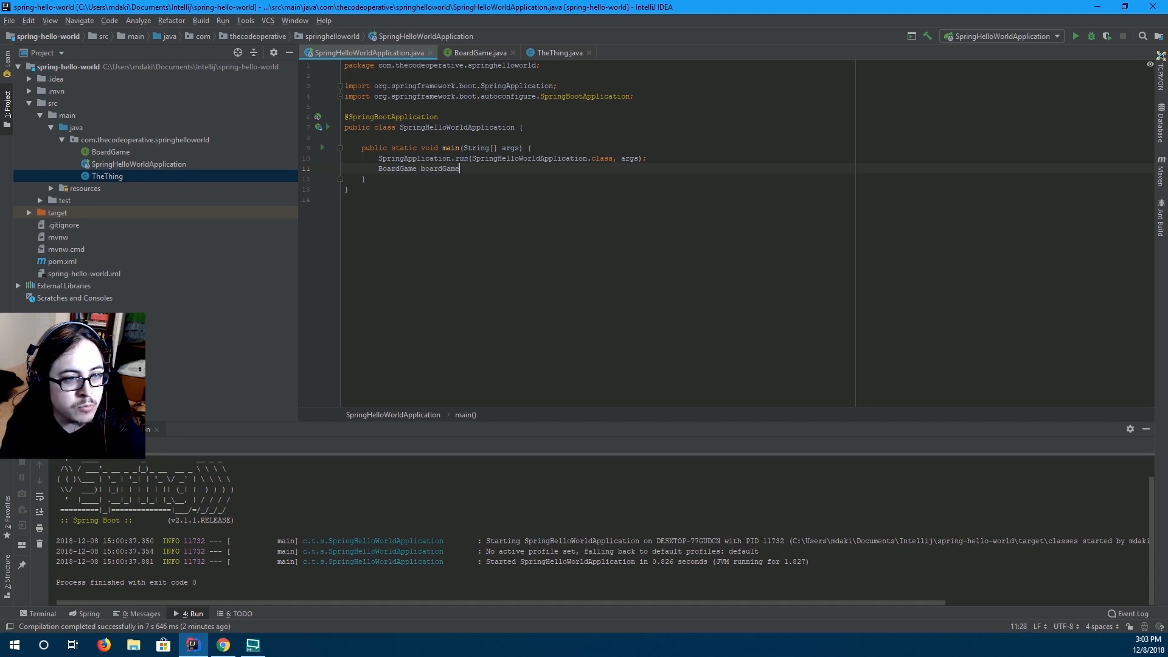
{"action": "type", "text": "= new"}
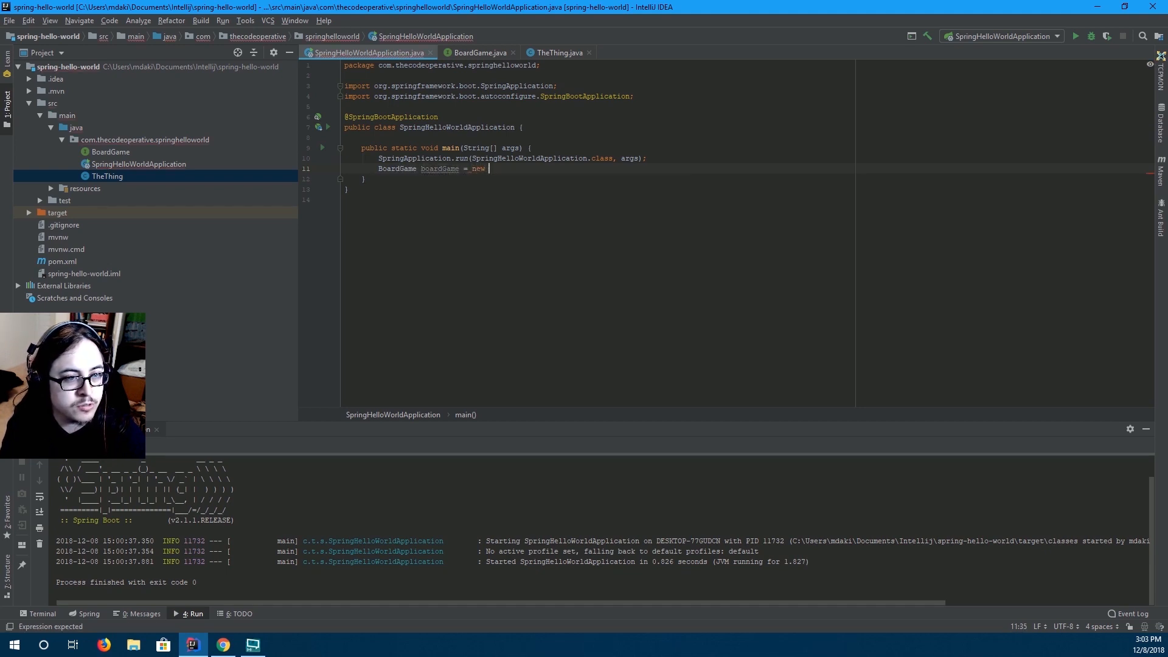
{"action": "type", "text": "TheThing();"}
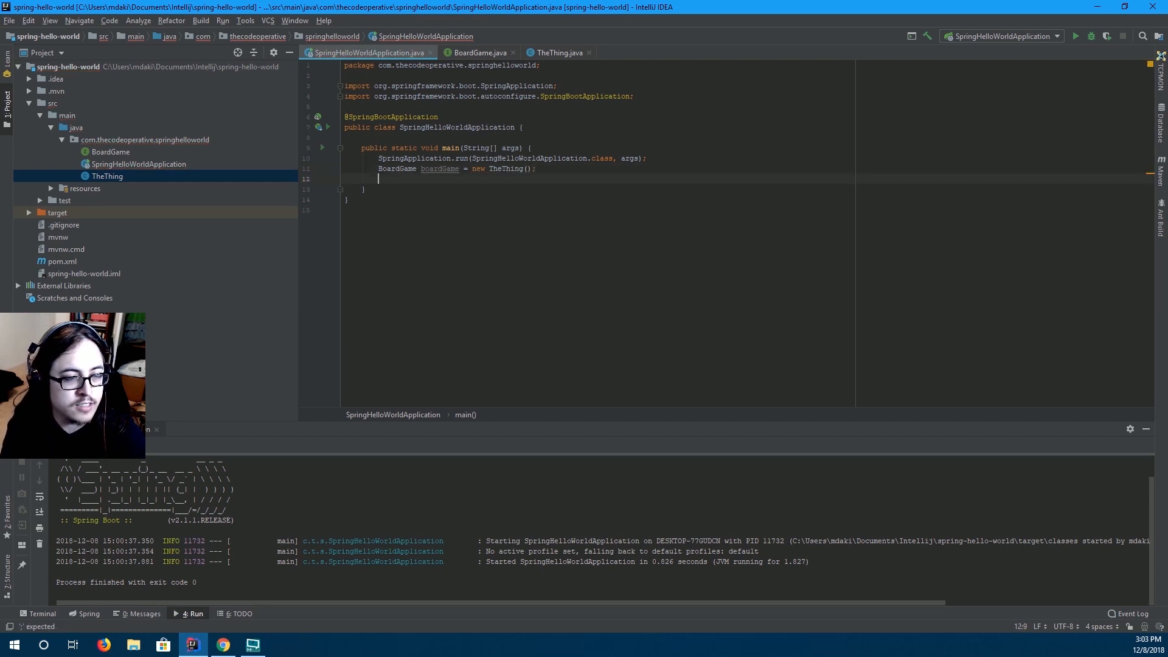
{"action": "type", "text": "System.out.println();"}
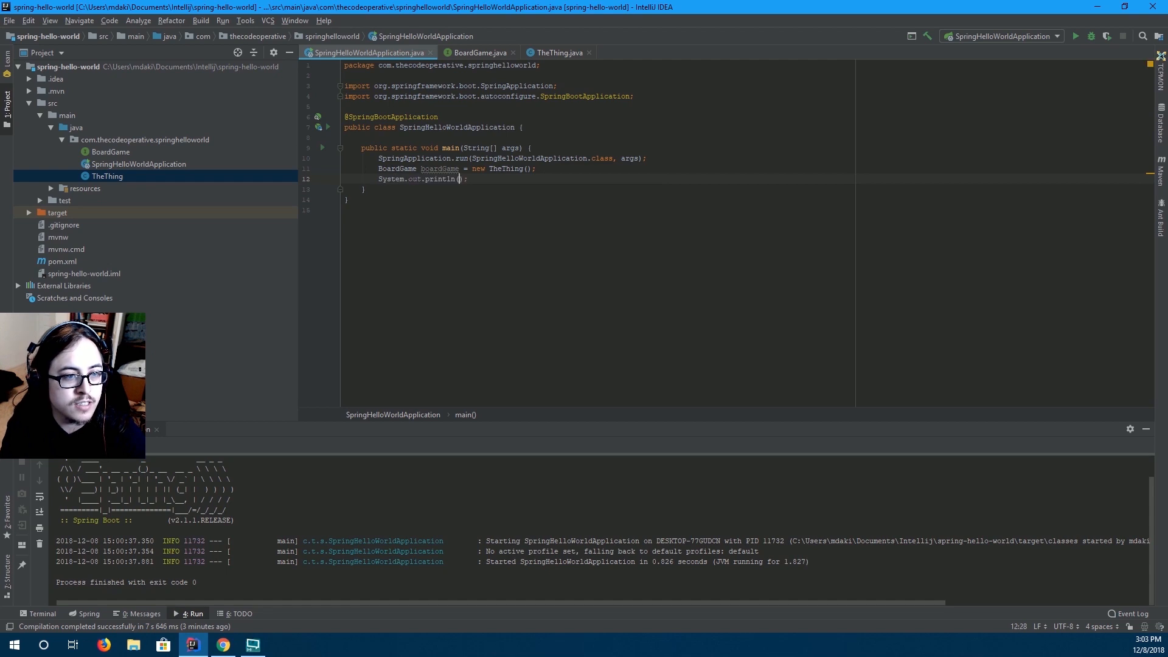
{"action": "type", "text": "boardGame.getName("}
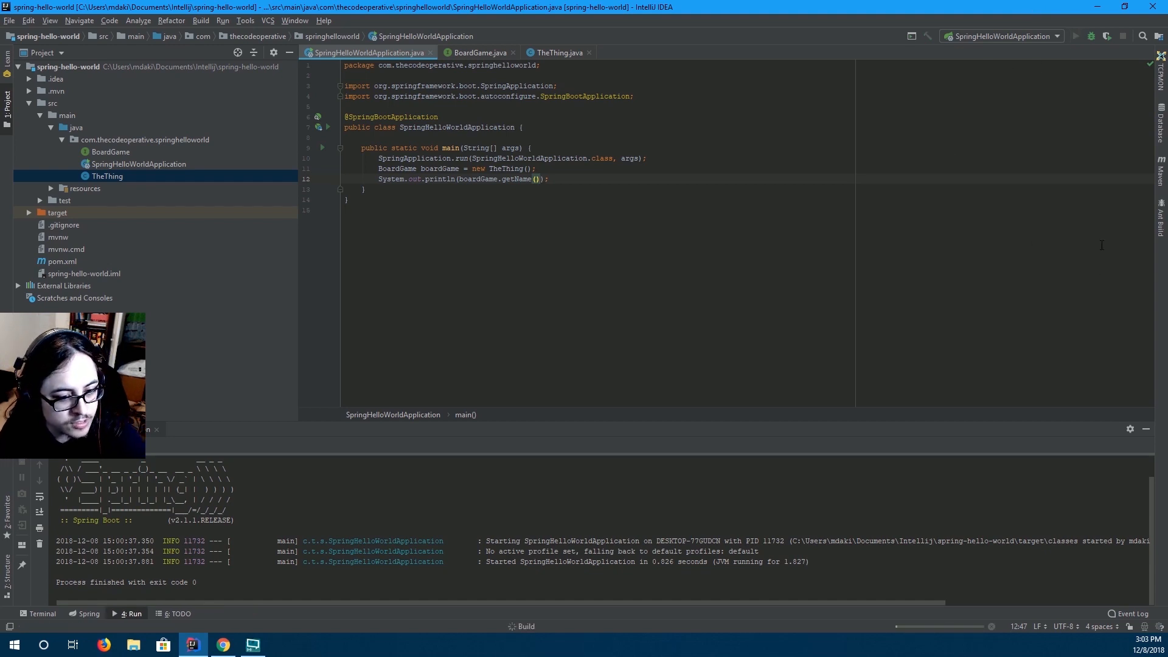
Run the app, see 'The Thing!!' in the console, and reopen TheThing.java
{"action": "left_click", "coordinate": [1075, 36]}
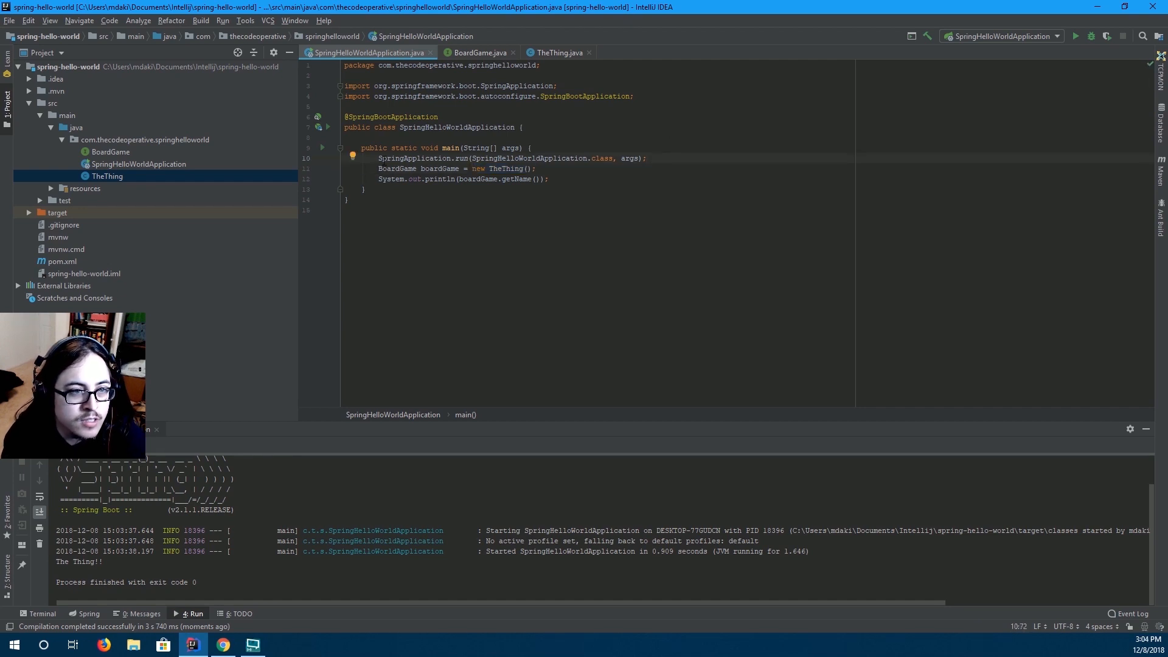
{"action": "double_click", "coordinate": [415, 158]}
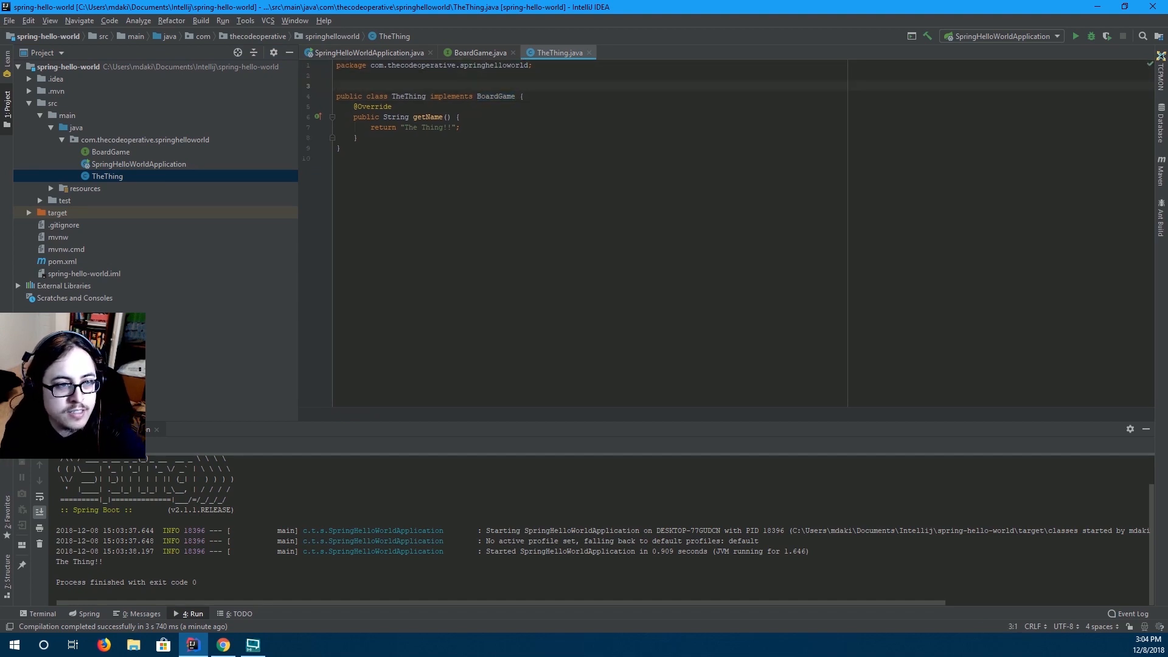
{"action": "type", "text": "@Component"}
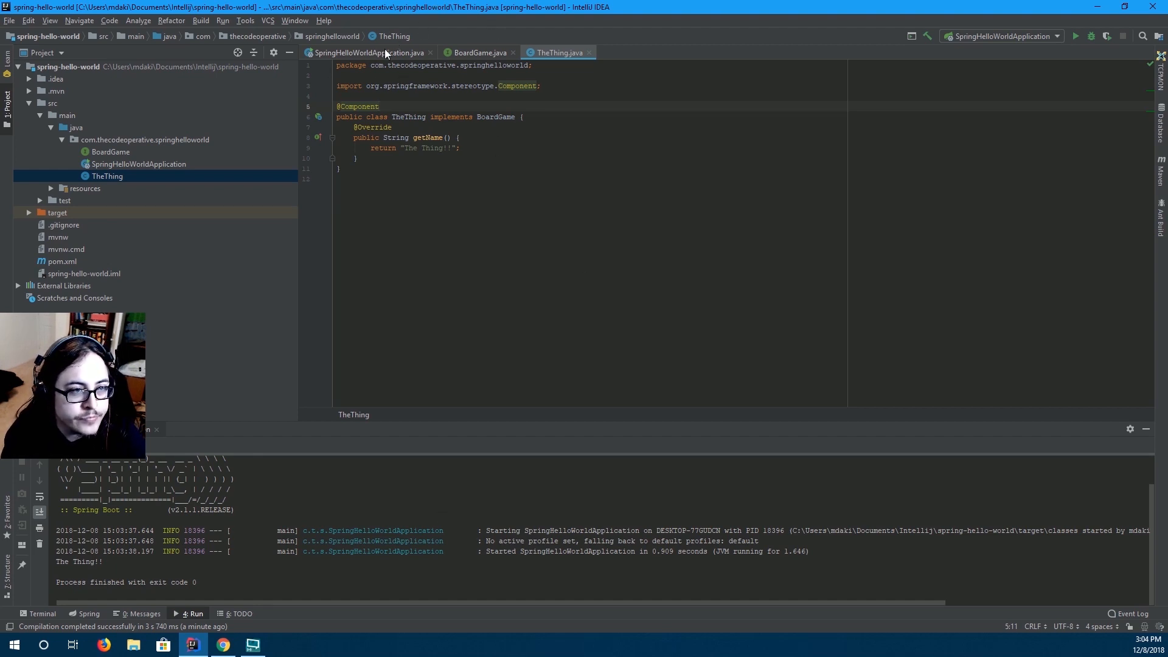
{"action": "left_click", "coordinate": [365, 53]}
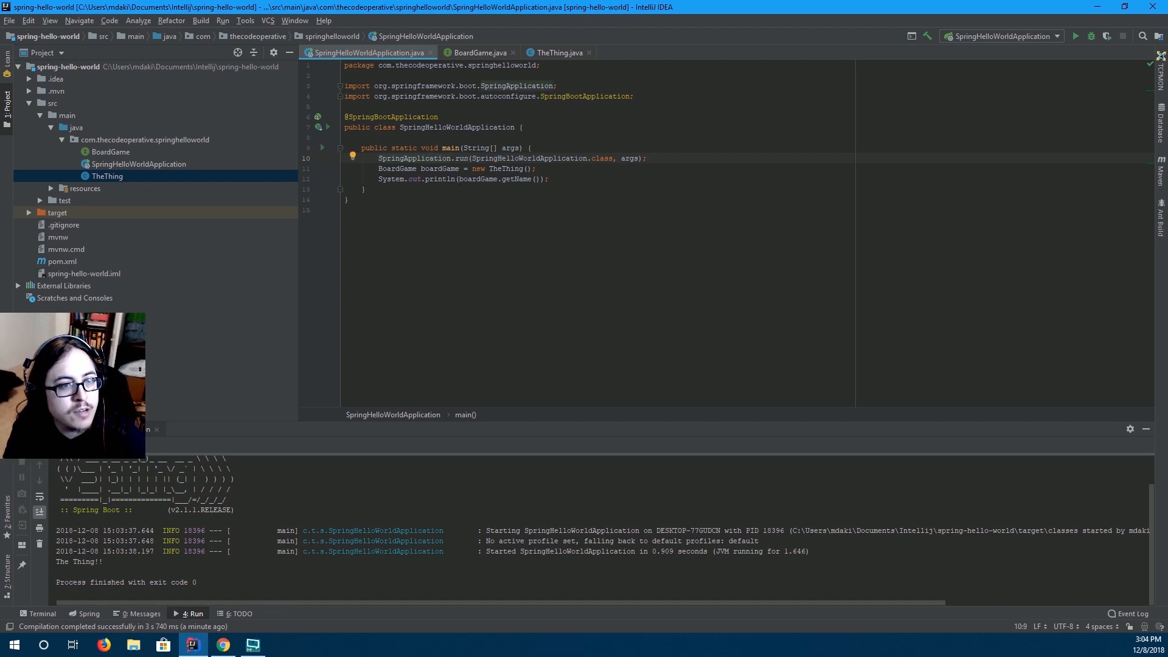
Keep the run result as ApplicationContext and set boardGame via getBean(BoardGame.class)
{"action": "type", "text": "ApplicationContext applicationContext ="}
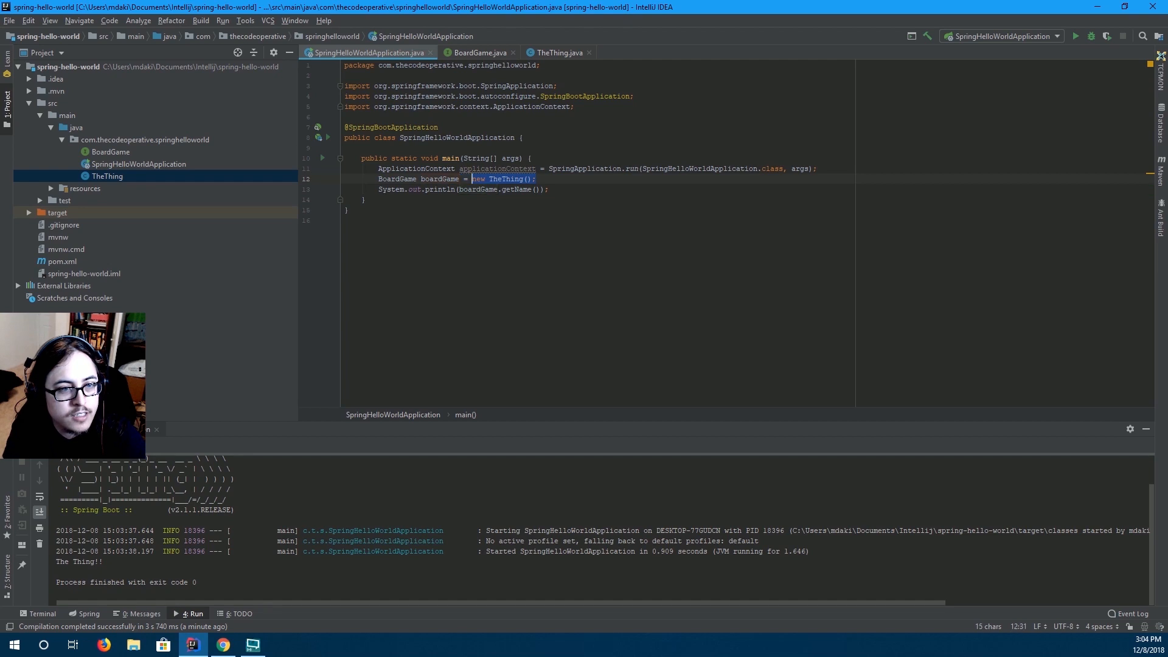
{"action": "type", "text": "applicationContext.getBea"}
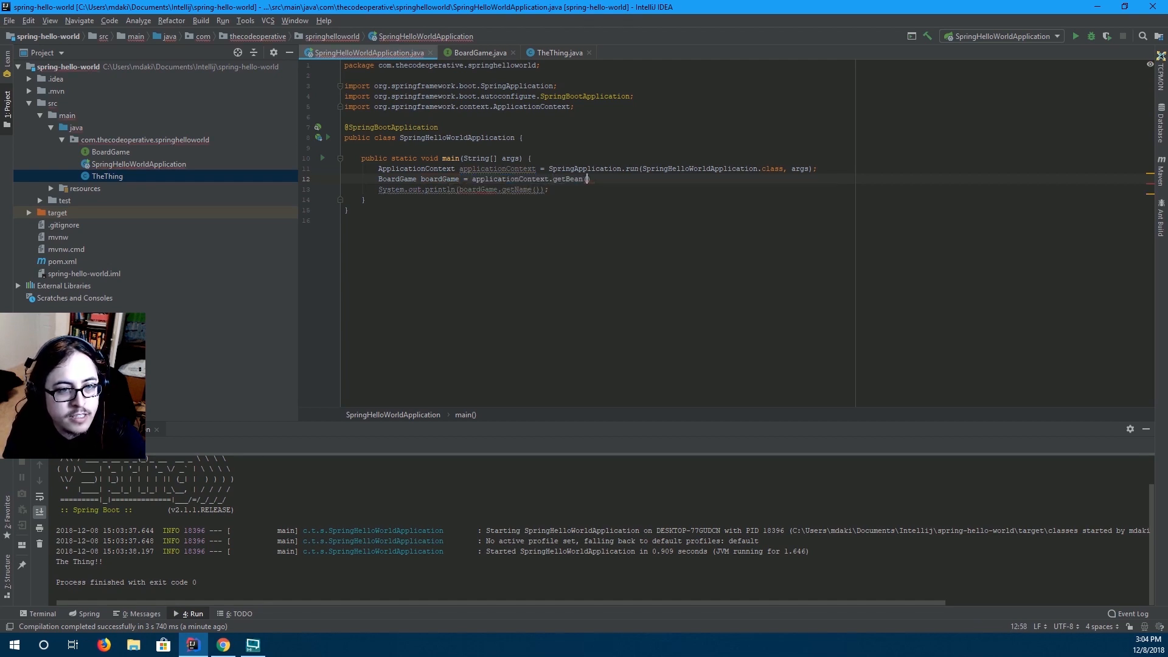
{"action": "type", "text": "BoardGame.class"}
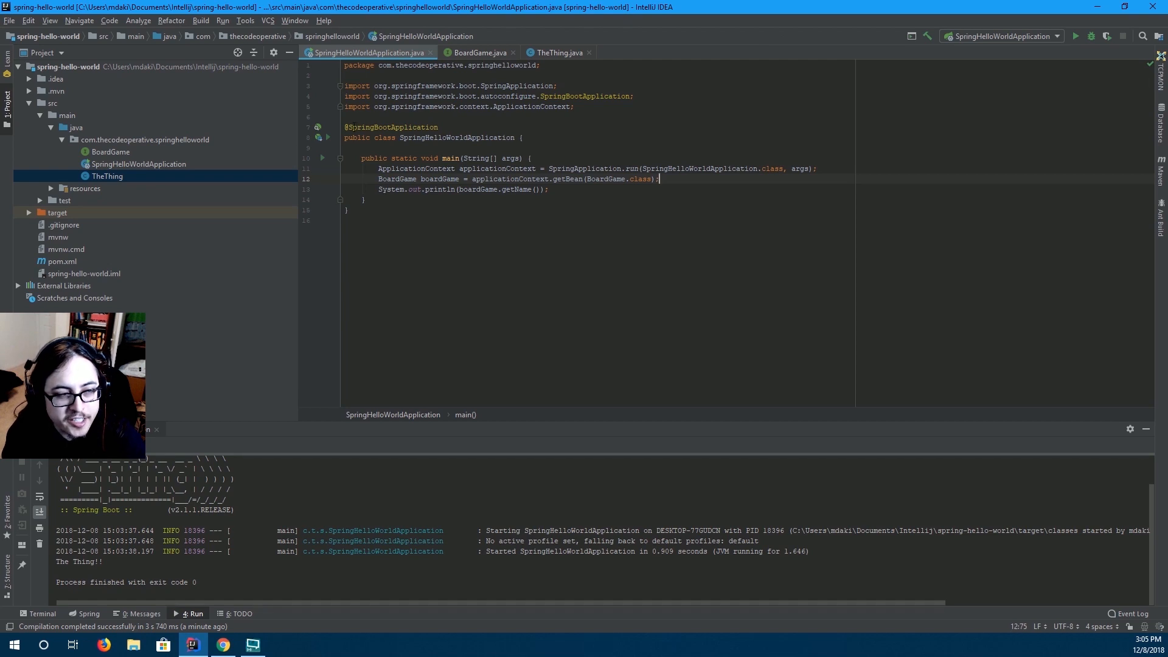
{"action": "mouse_move", "coordinate": [1072, 28]}
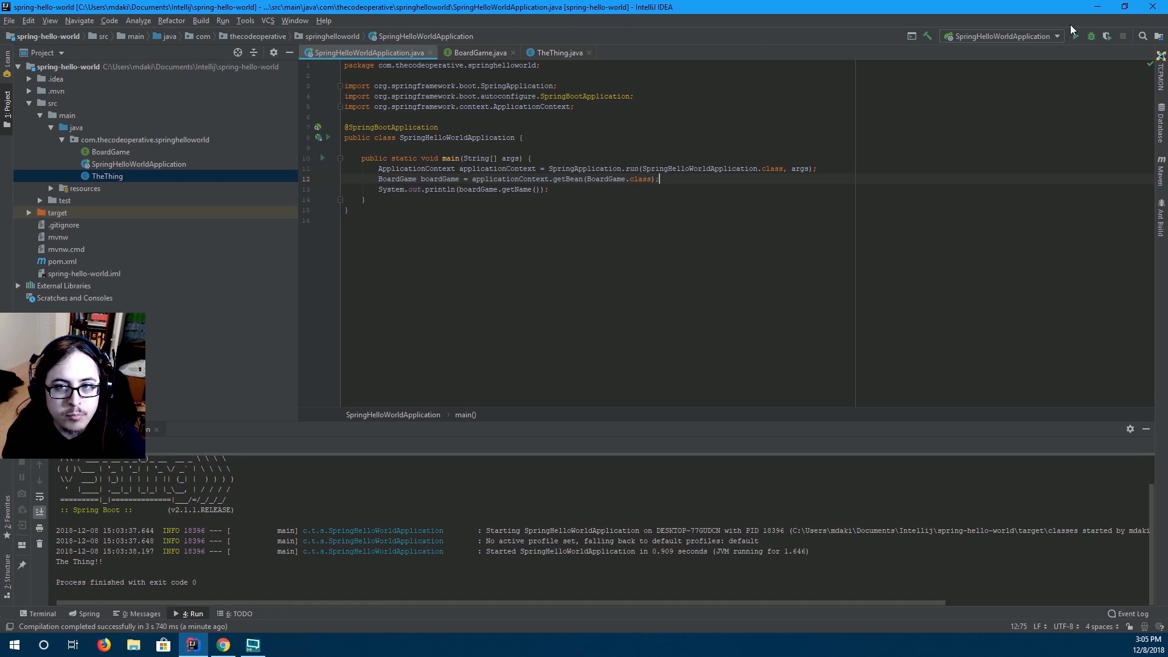
Rerun the app, check 'The Thing!!' prints, and select the springhelloworld package
{"action": "left_click", "coordinate": [1090, 36]}
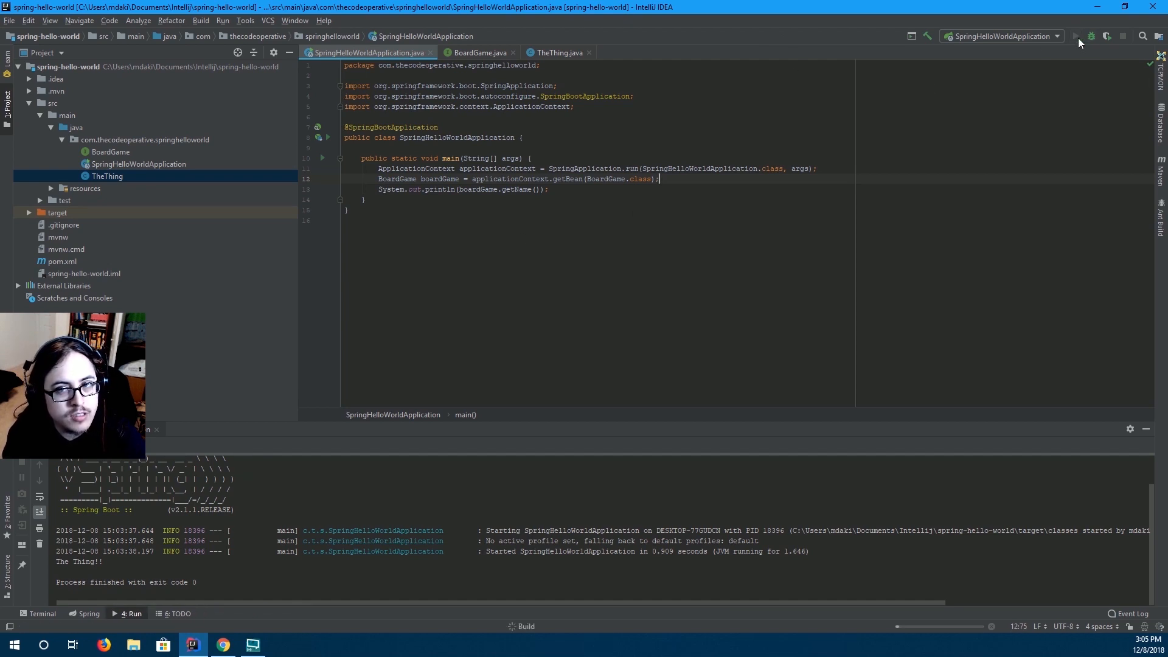
{"action": "left_click", "coordinate": [1090, 36]}
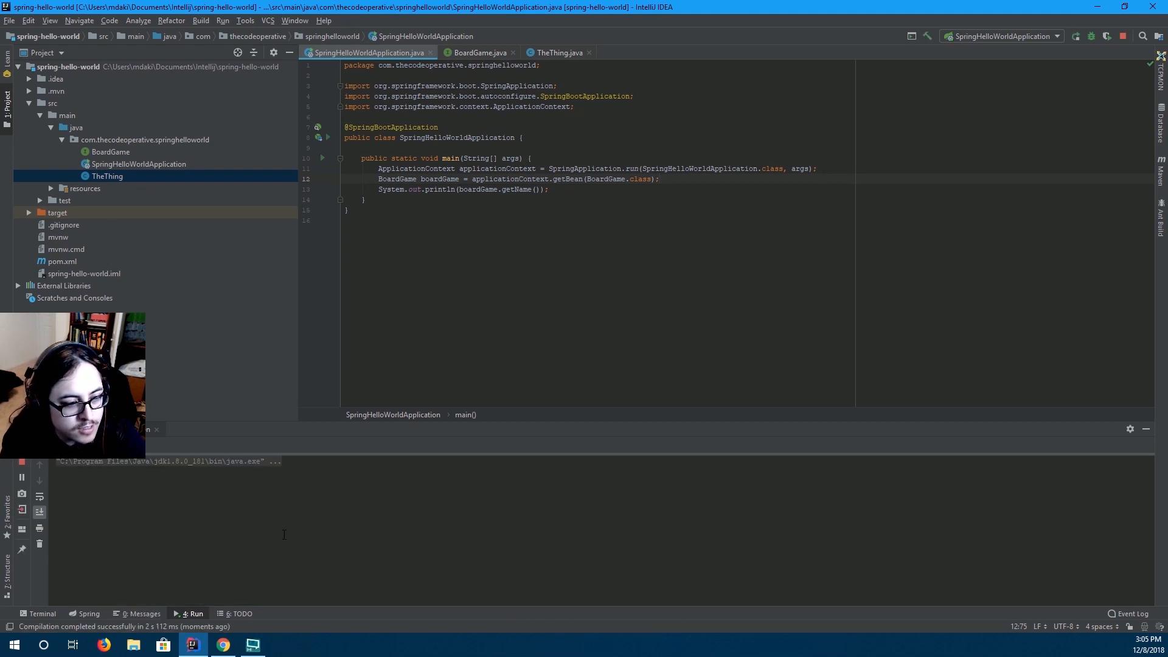
{"action": "left_click", "coordinate": [1076, 36]}
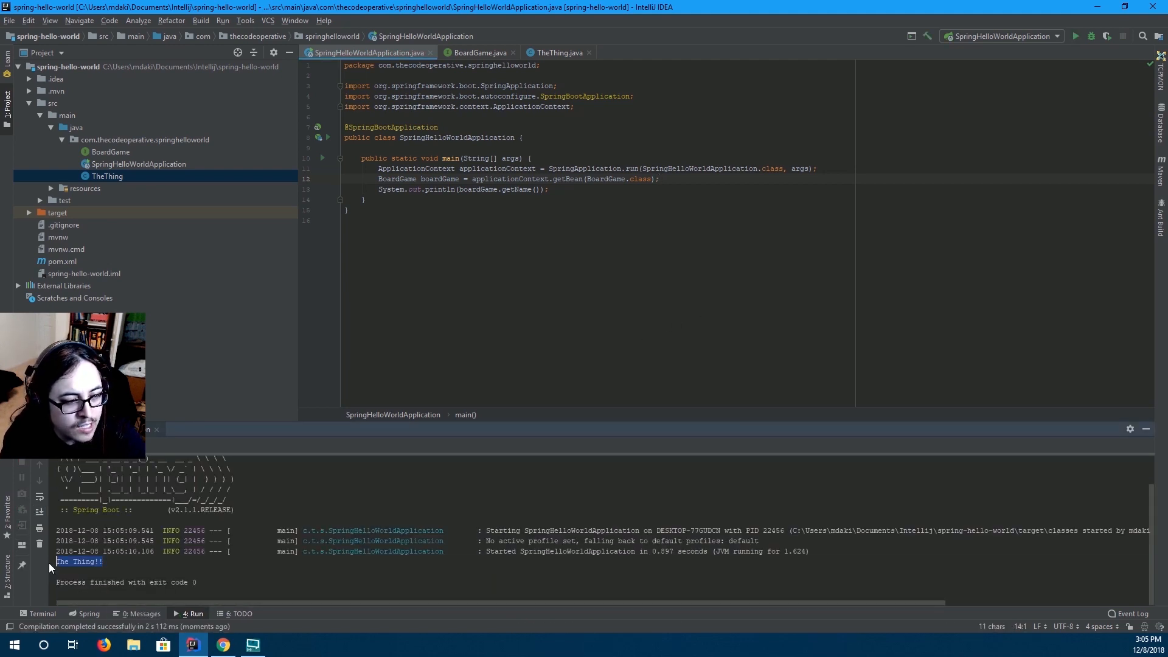
{"action": "double_click", "coordinate": [607, 179]}
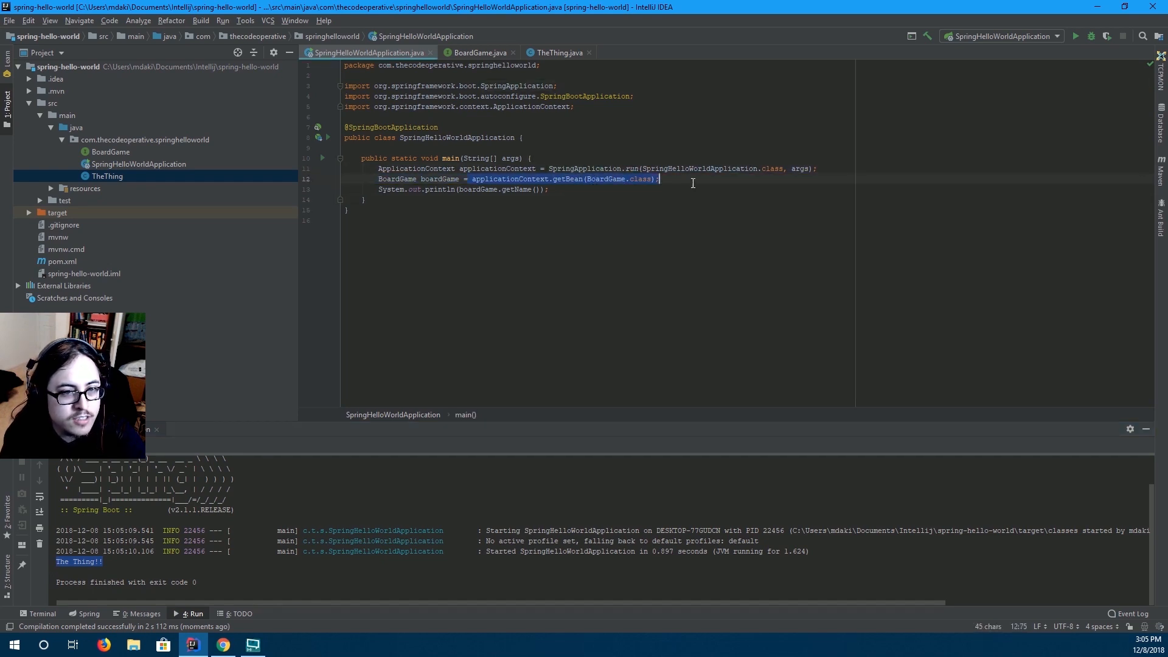
{"action": "double_click", "coordinate": [440, 179]}
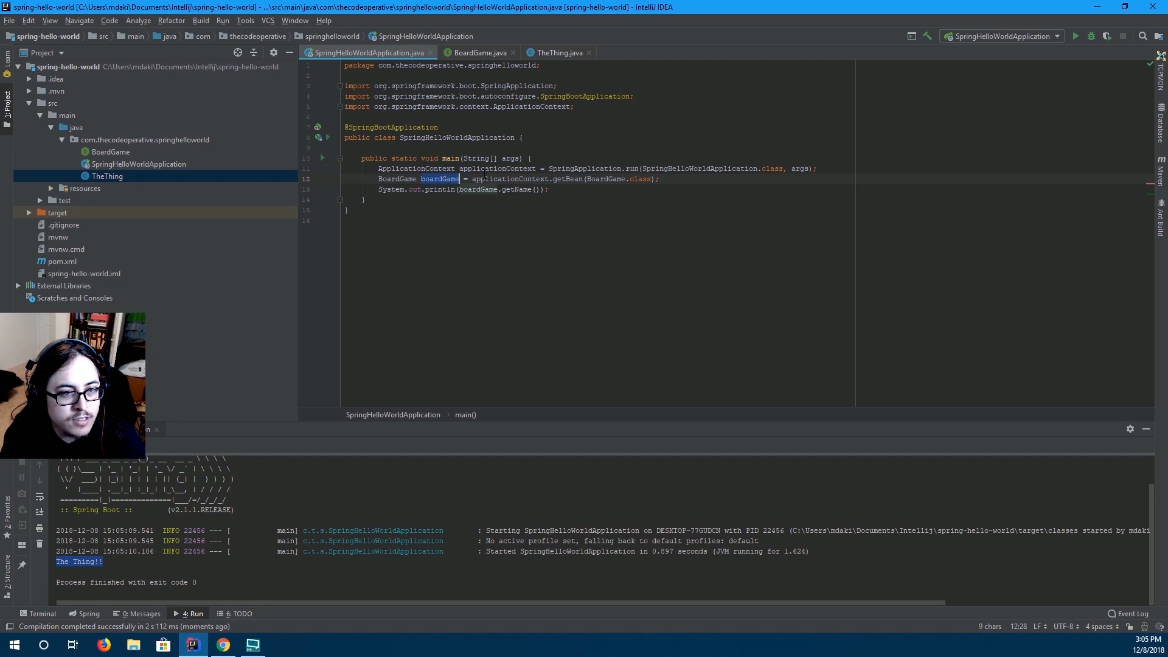
{"action": "double_click", "coordinate": [507, 179]}
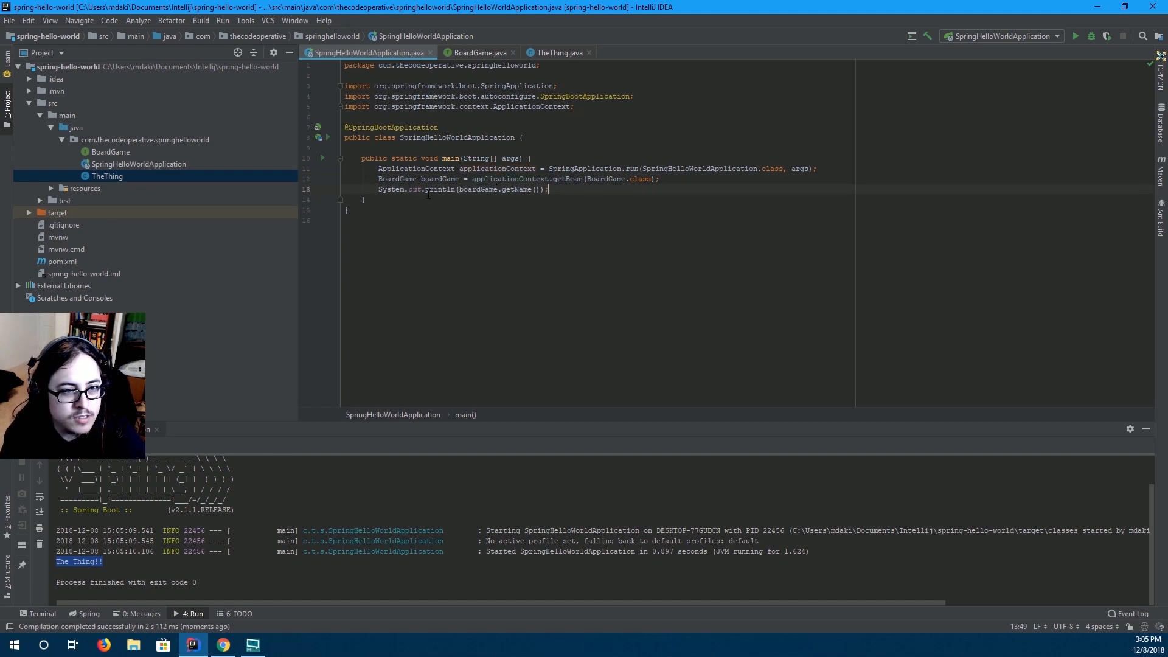
{"action": "mouse_move", "coordinate": [231, 180]}
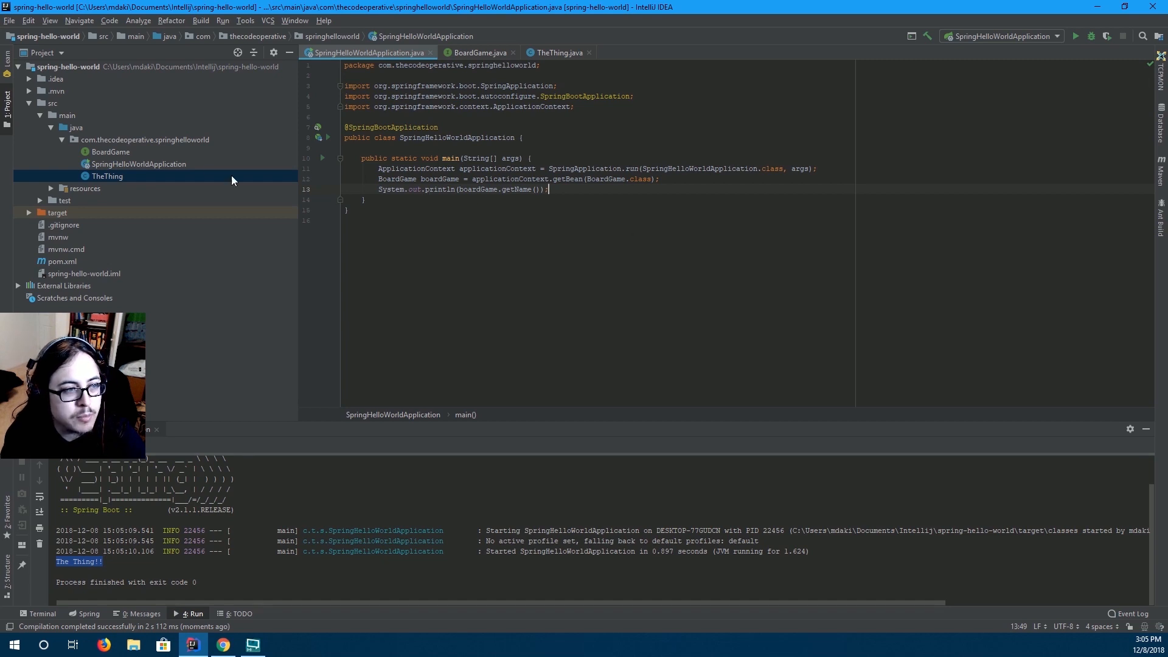
{"action": "left_click", "coordinate": [142, 139]}
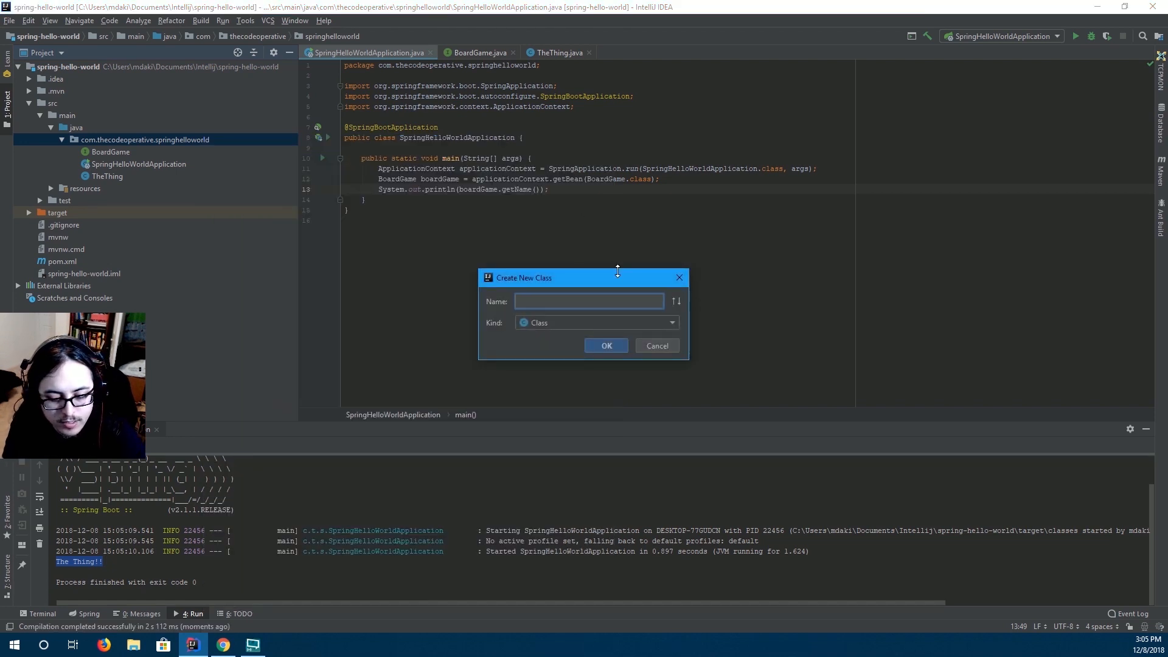
Create class BurgleBros implementing BoardGame, filling the generated getName with "Burgle Bros"
{"action": "type", "text": "BurgleBros"}
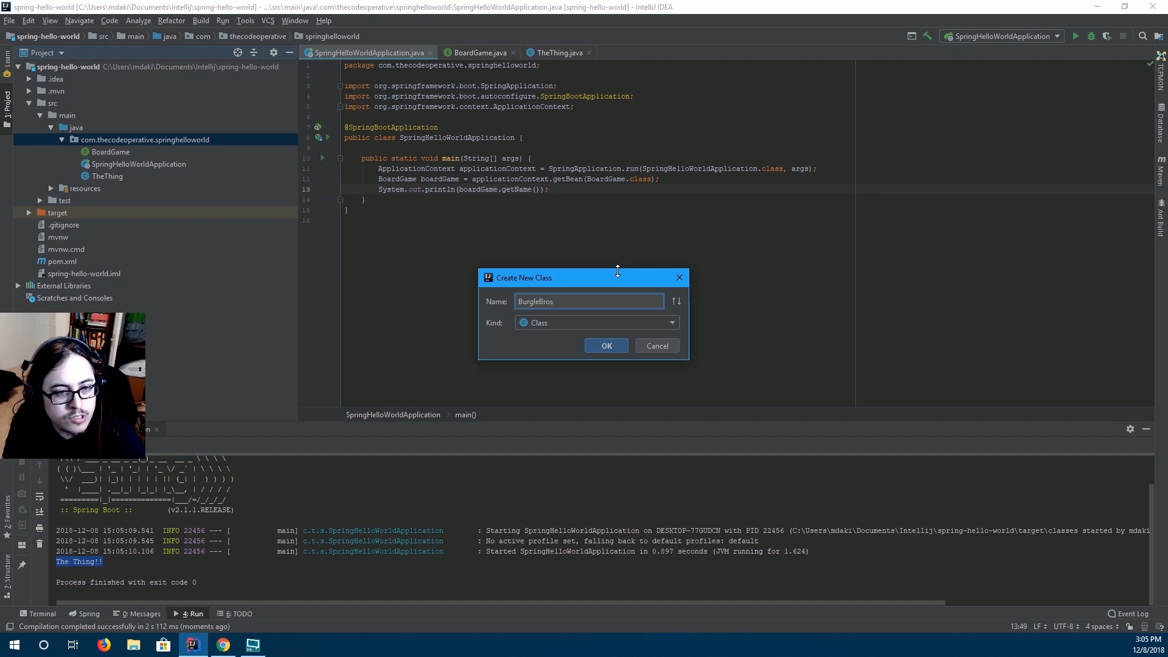
{"action": "left_click", "coordinate": [606, 345]}
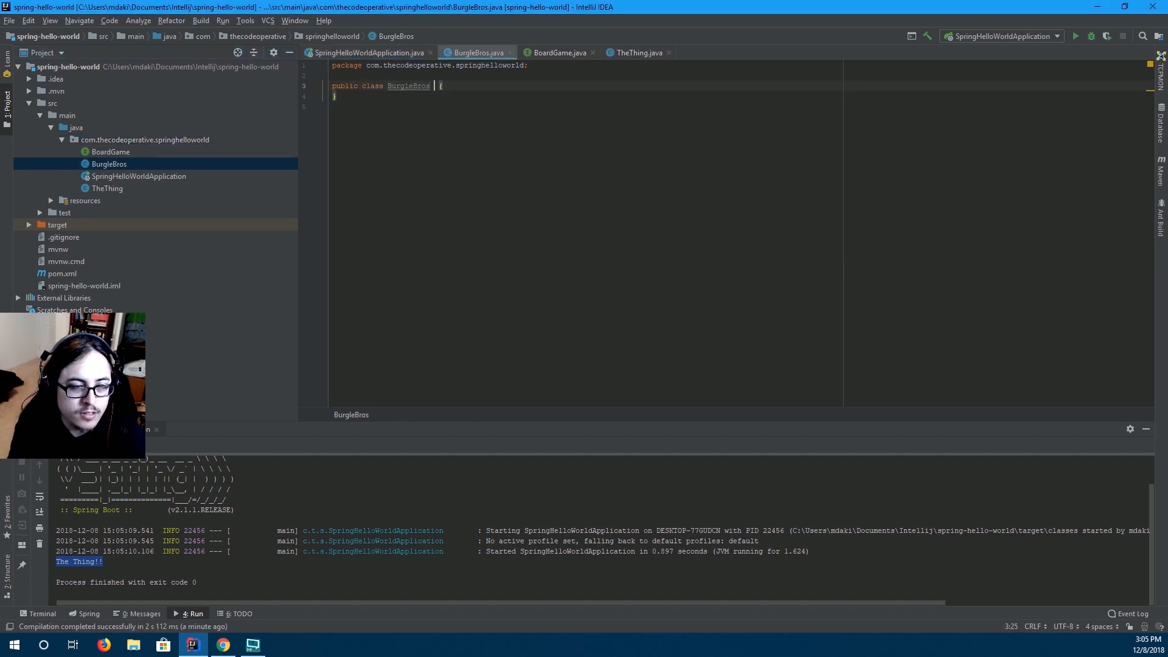
{"action": "type", "text": "implements"}
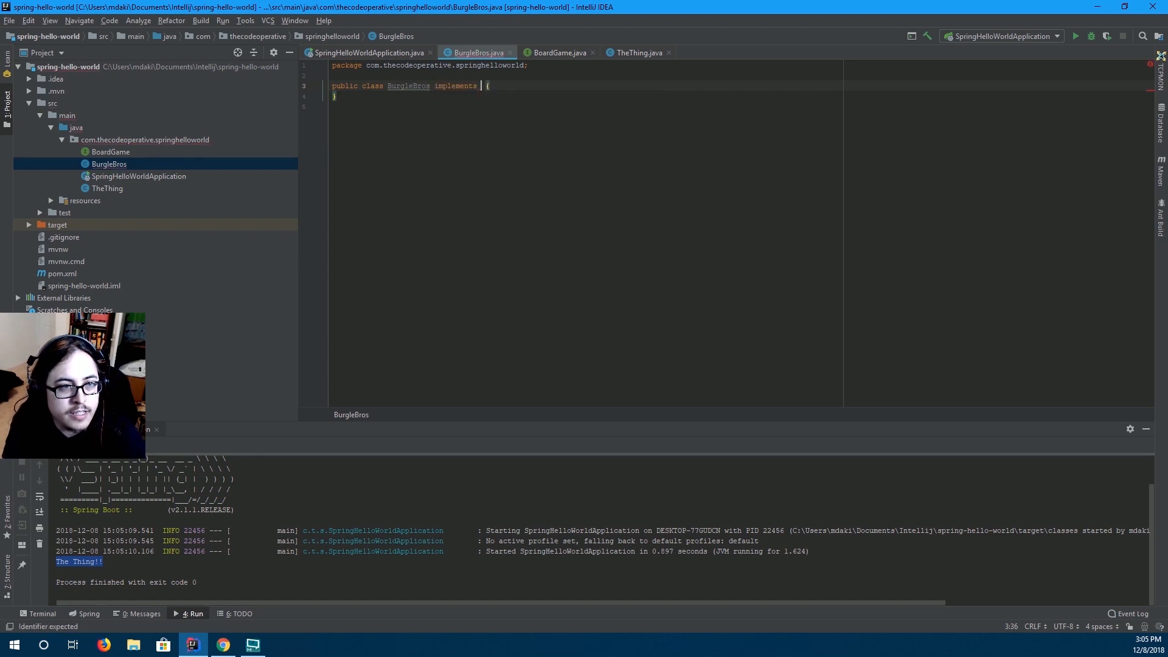
{"action": "type", "text": "BoardGame"}
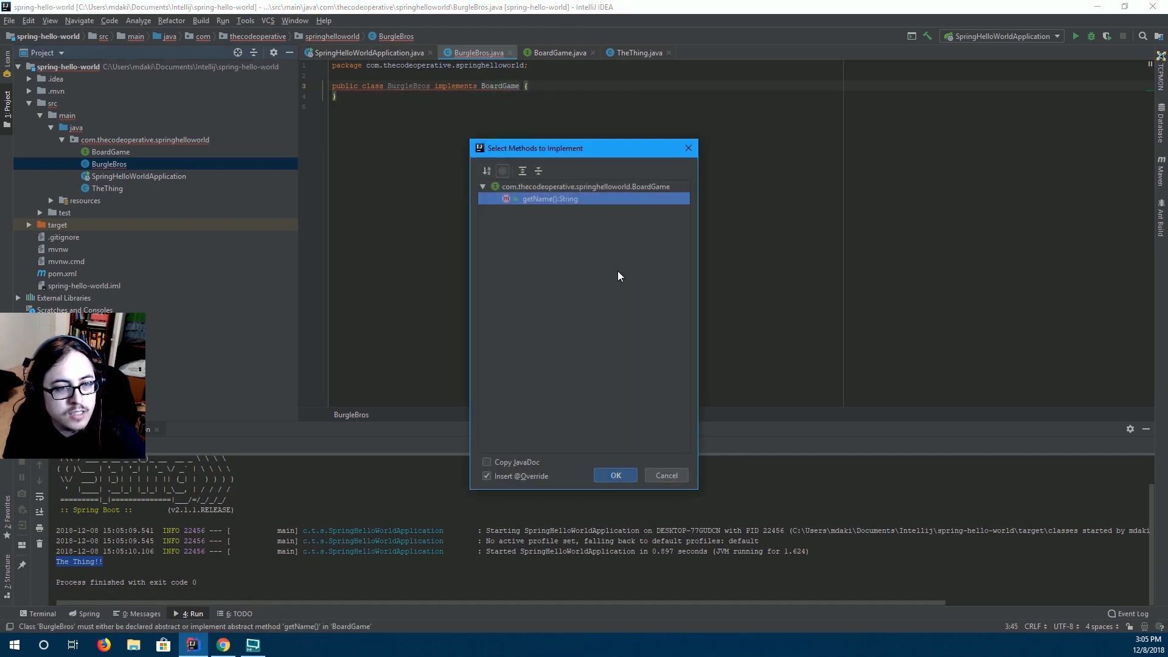
{"action": "left_click", "coordinate": [614, 475]}
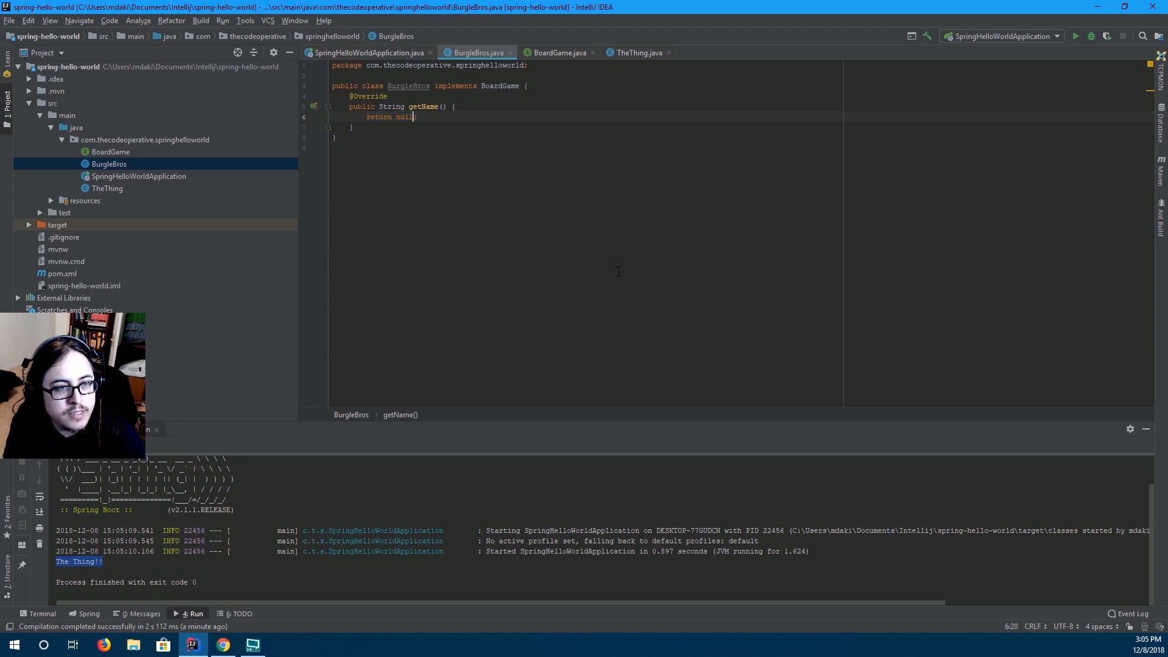
{"action": "type", "text": "\"\""}
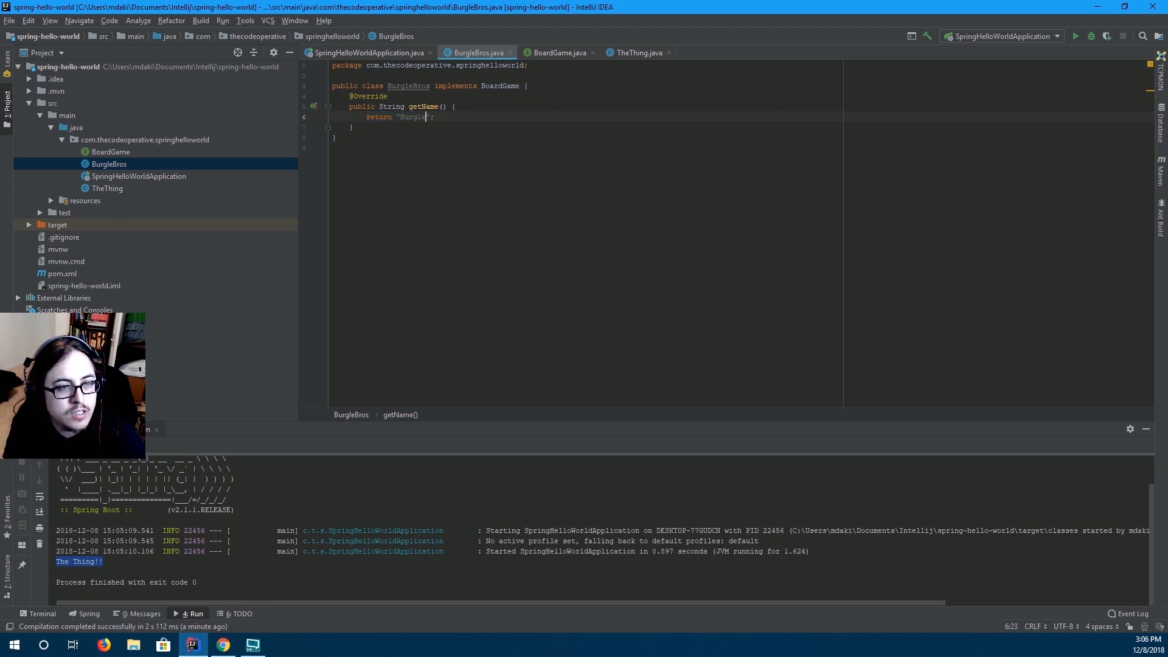
{"action": "type", "text": "Bros"}
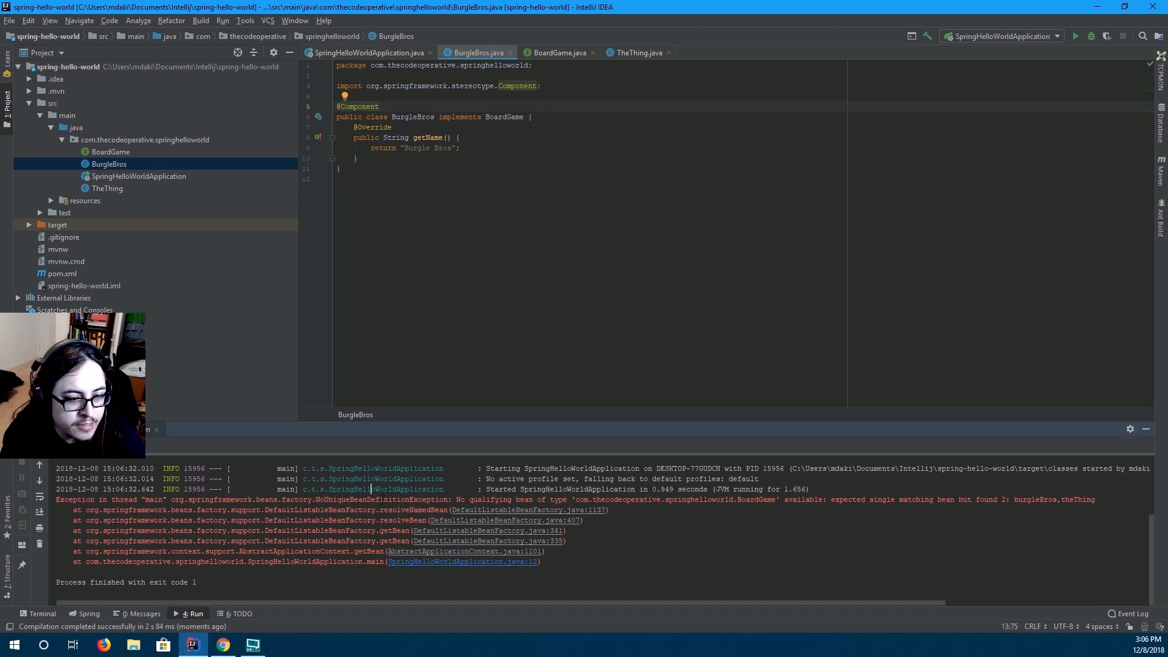
Read the NoUniqueBeanDefinitionException listing BoardGame beans burgleBros and theThing
{"action": "double_click", "coordinate": [379, 499]}
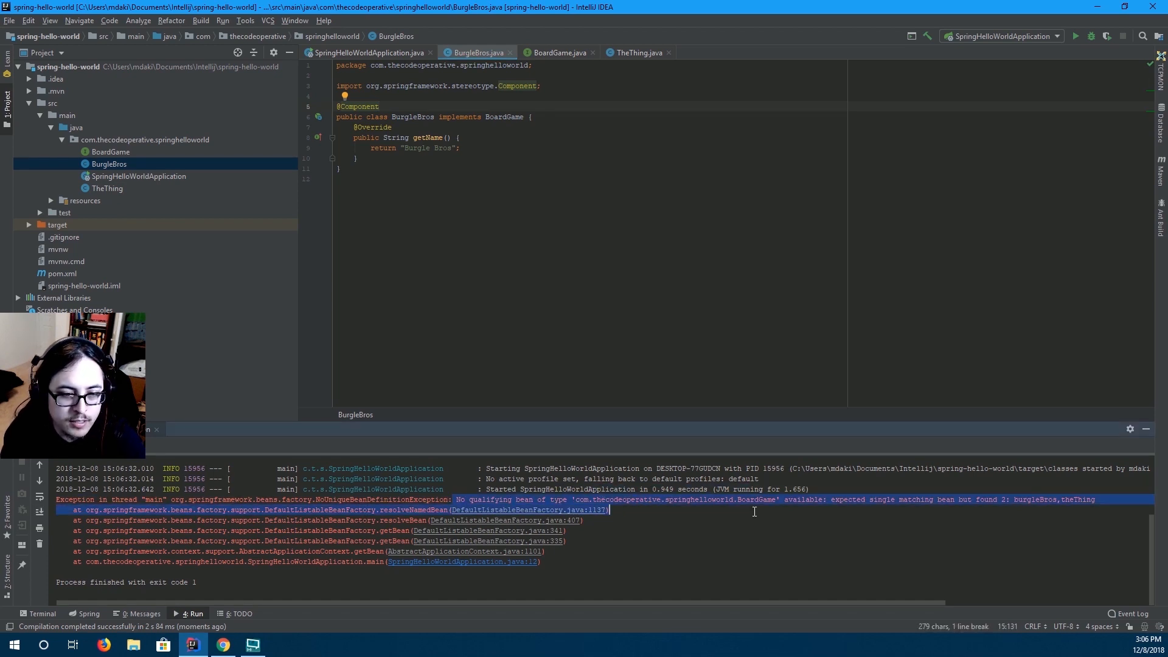
{"action": "double_click", "coordinate": [697, 499]}
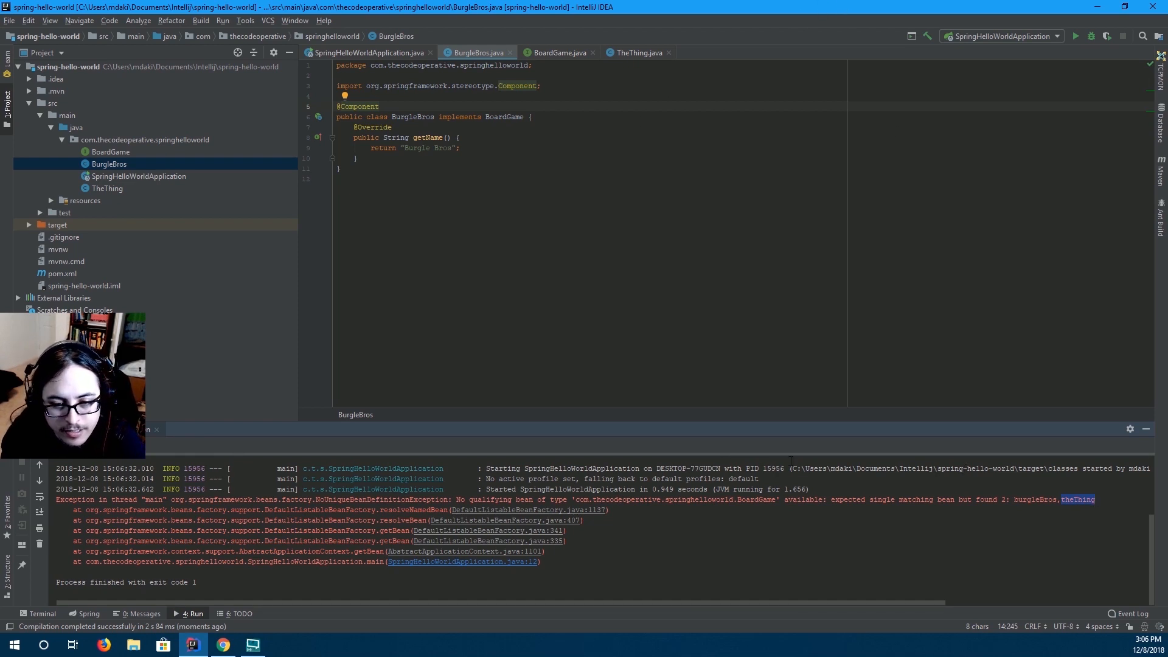
{"action": "double_click", "coordinate": [754, 499]}
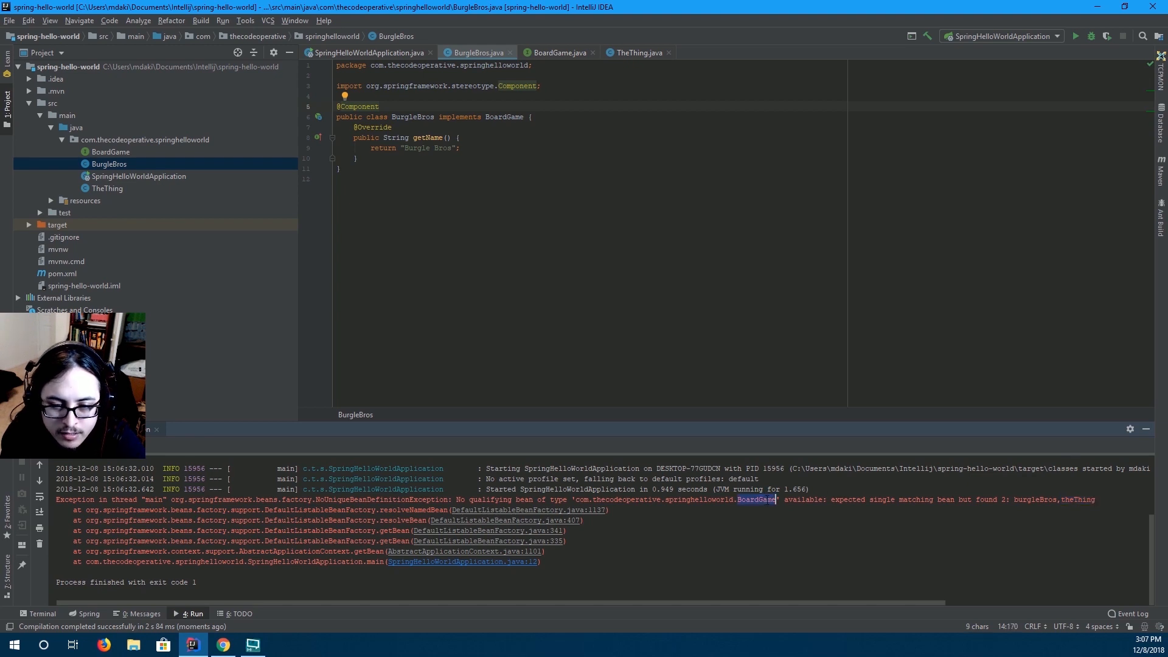
{"action": "mouse_move", "coordinate": [907, 445]}
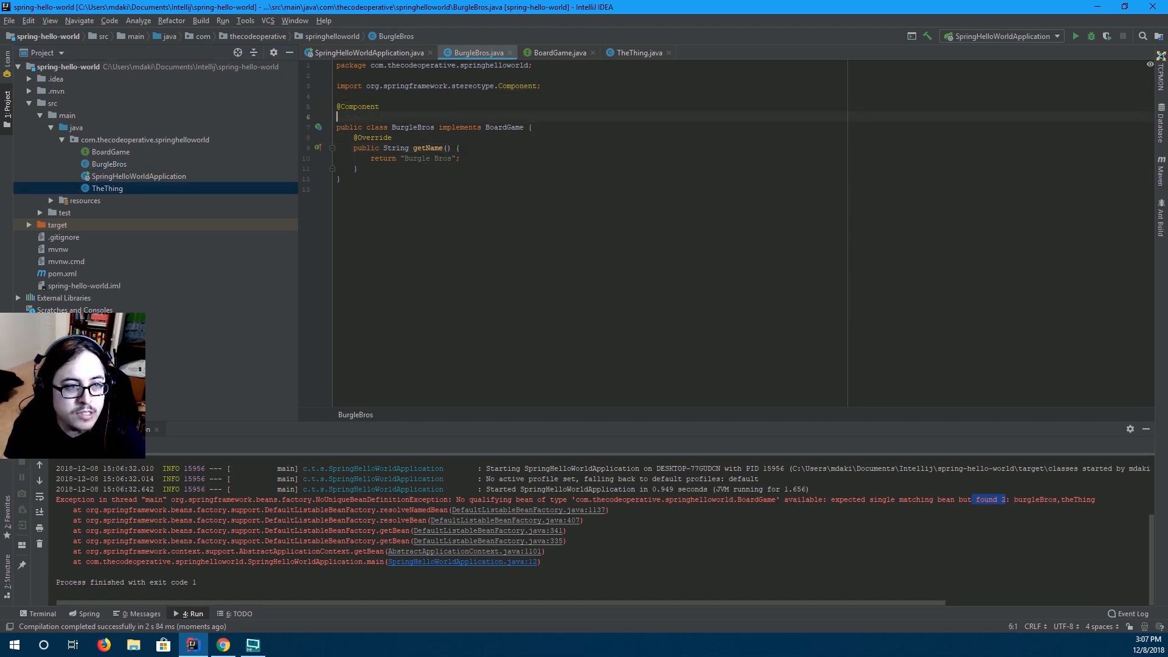
{"action": "type", "text": "@Primary"}
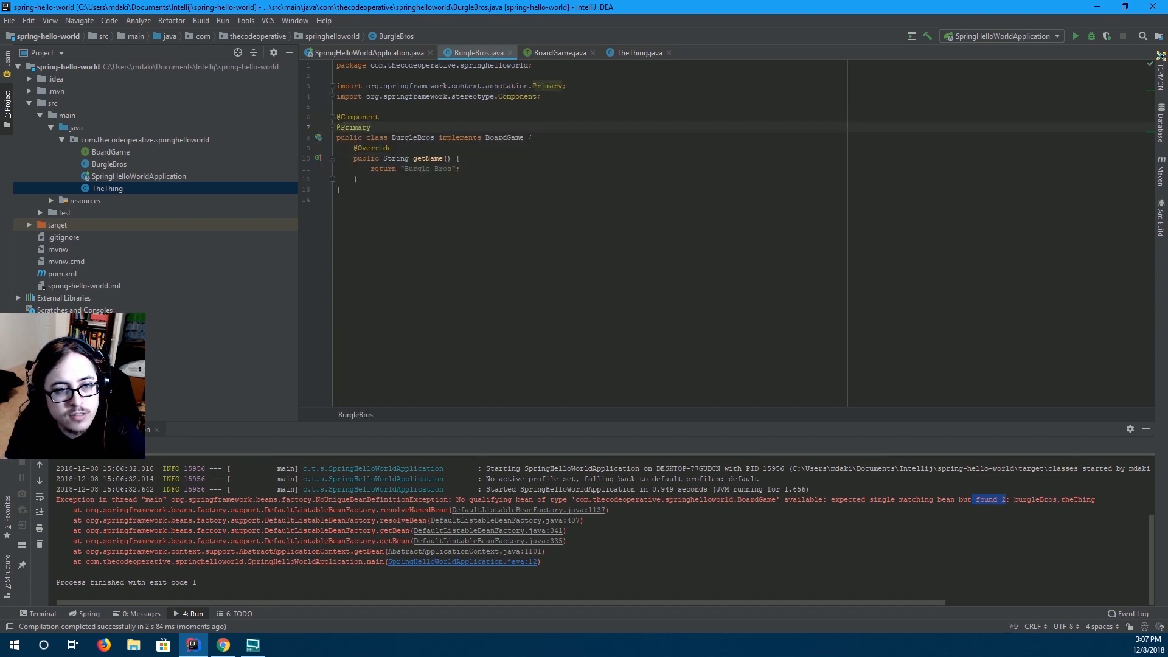
{"action": "mouse_move", "coordinate": [962, 62]}
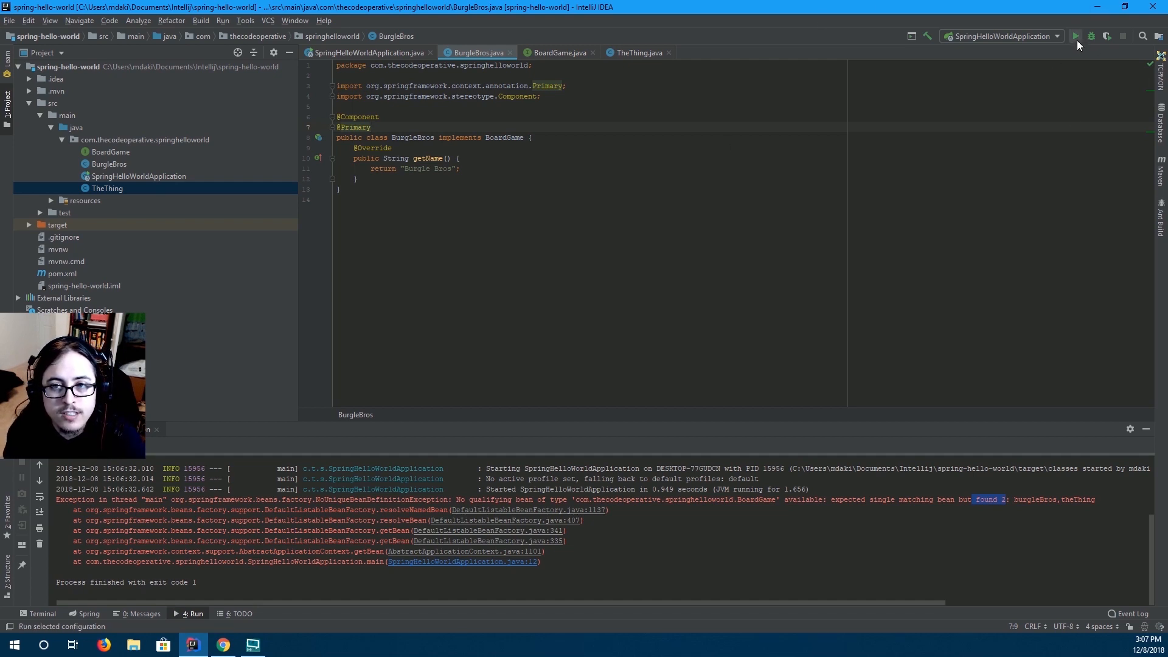
{"action": "left_click", "coordinate": [1075, 36]}
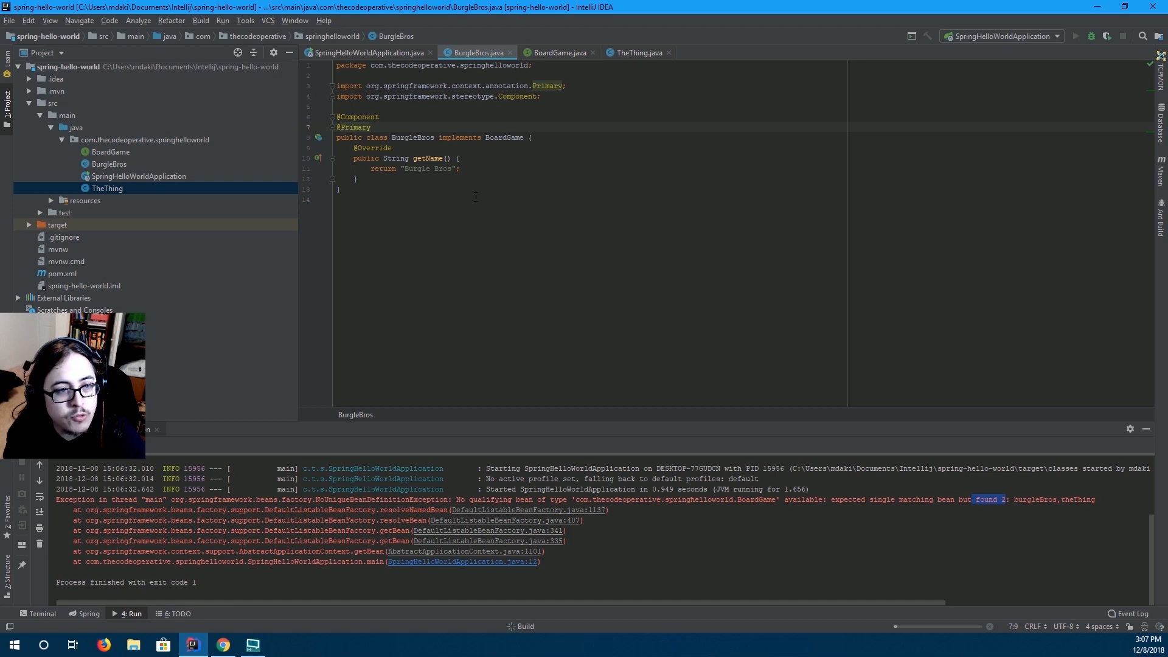
{"action": "left_click", "coordinate": [1075, 36]}
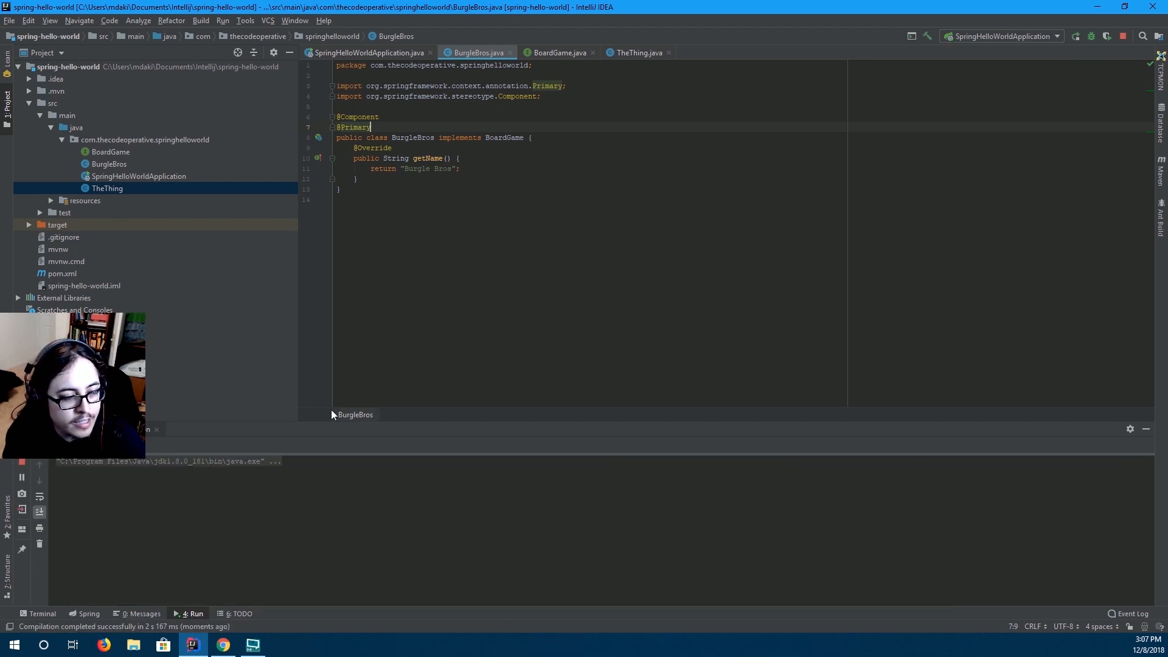
{"action": "left_click", "coordinate": [1075, 36]}
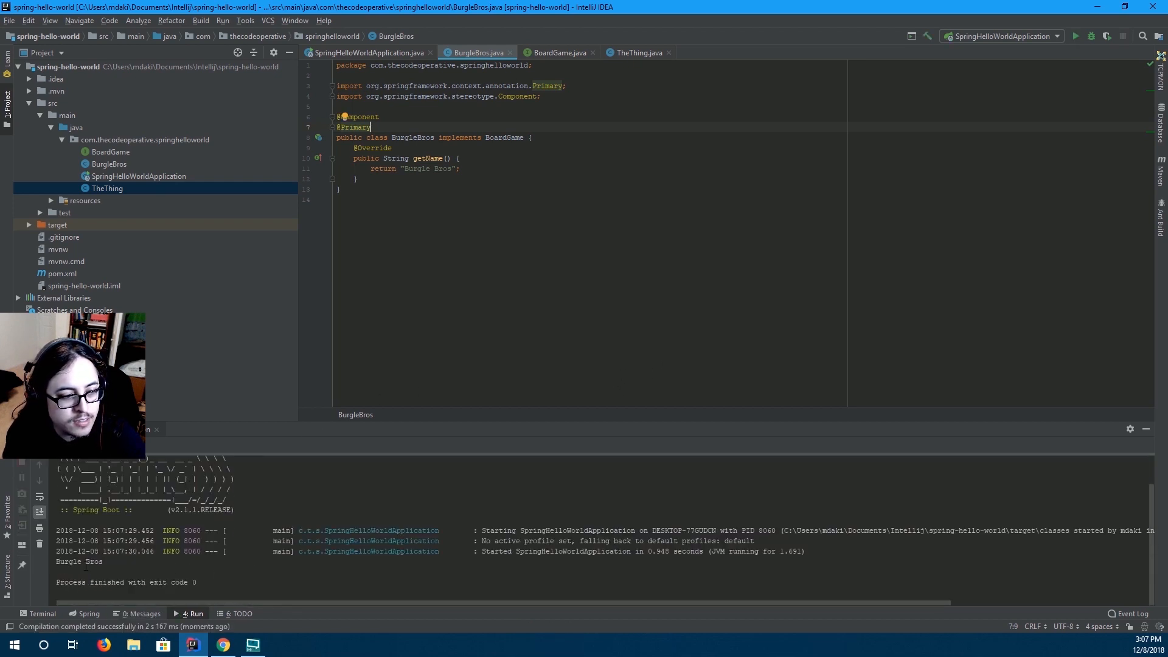